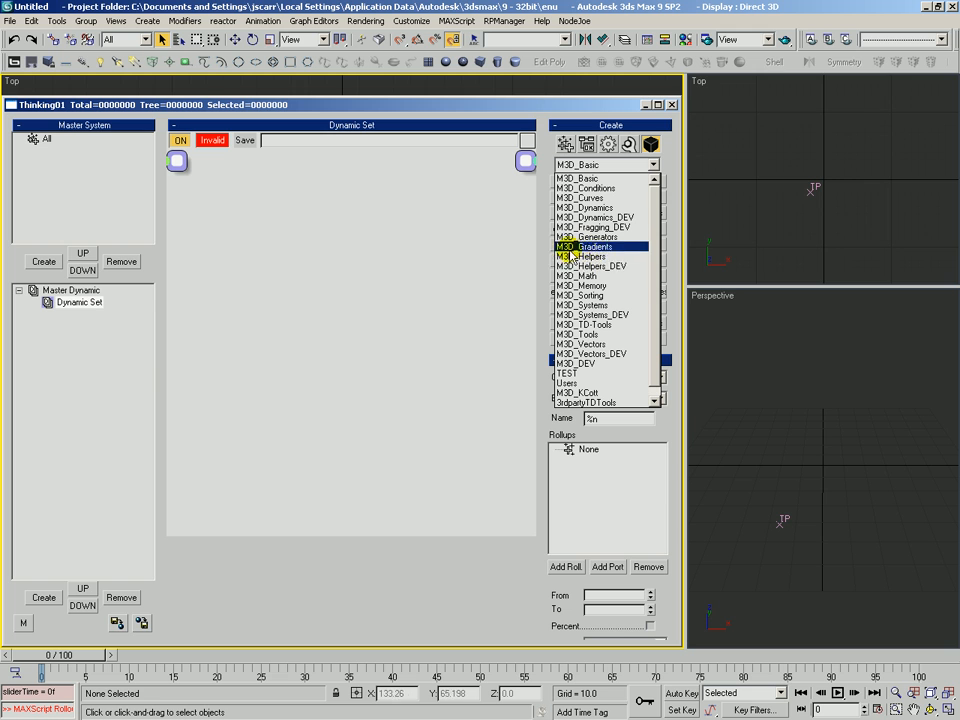
Step: Add age gradient, white to black and TexmapColor nodes from the M3D_Gradients category
left_click(607, 178)
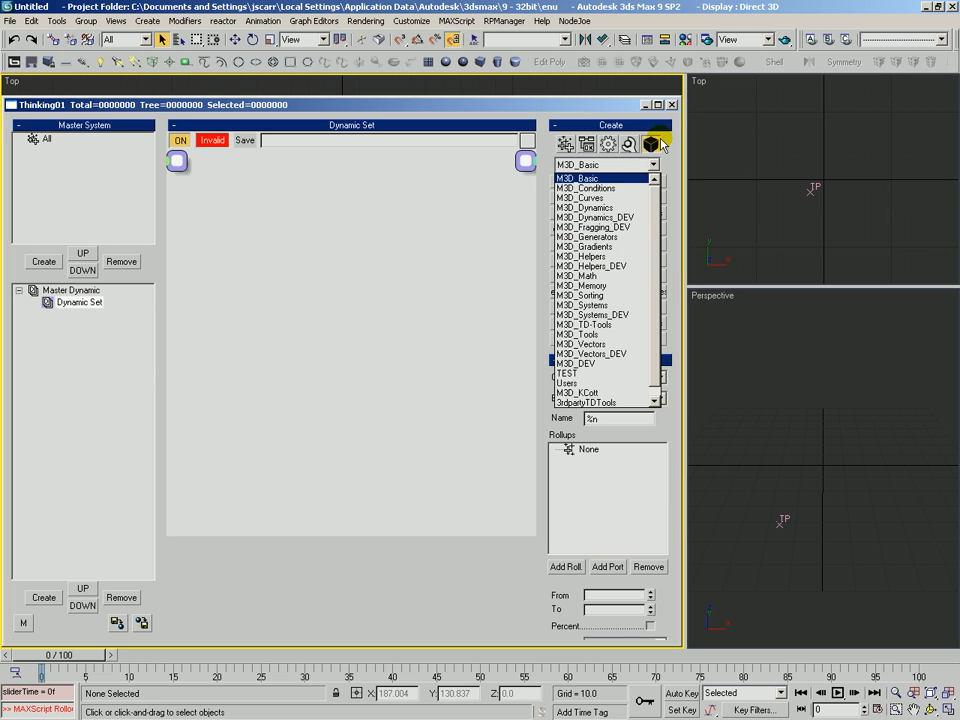
left_click(585, 246)
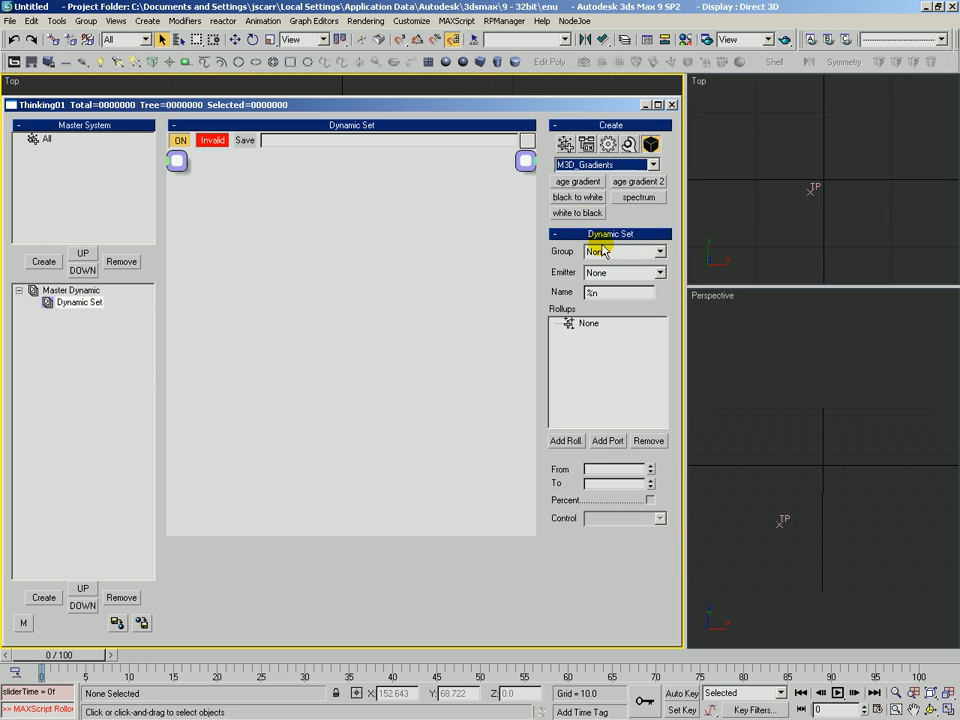
left_click(577, 181)
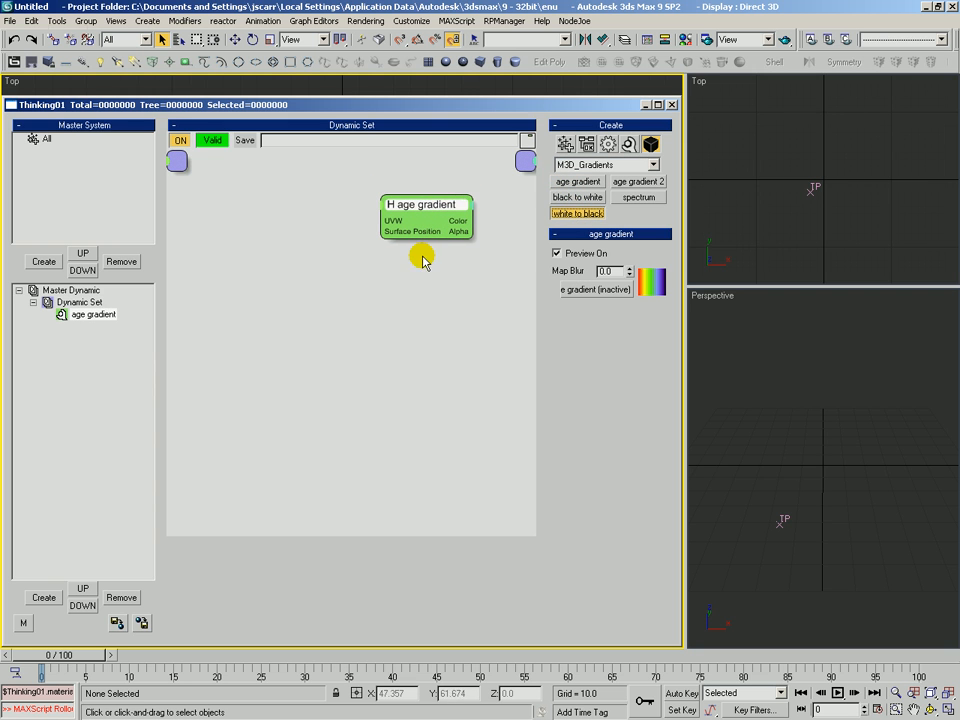
left_click(578, 213)
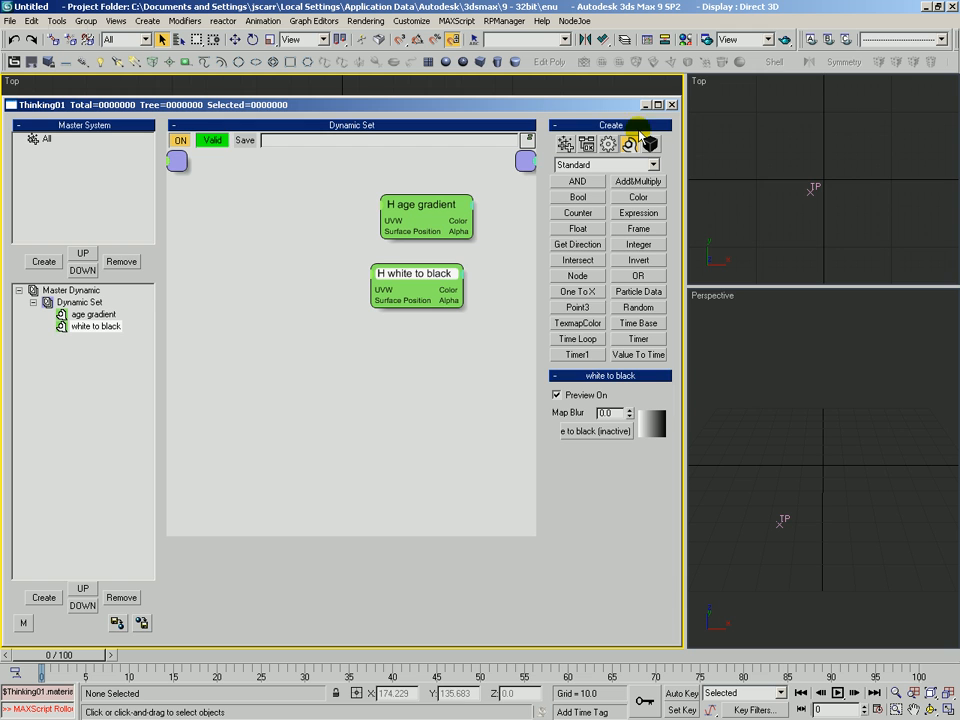
left_click(577, 322)
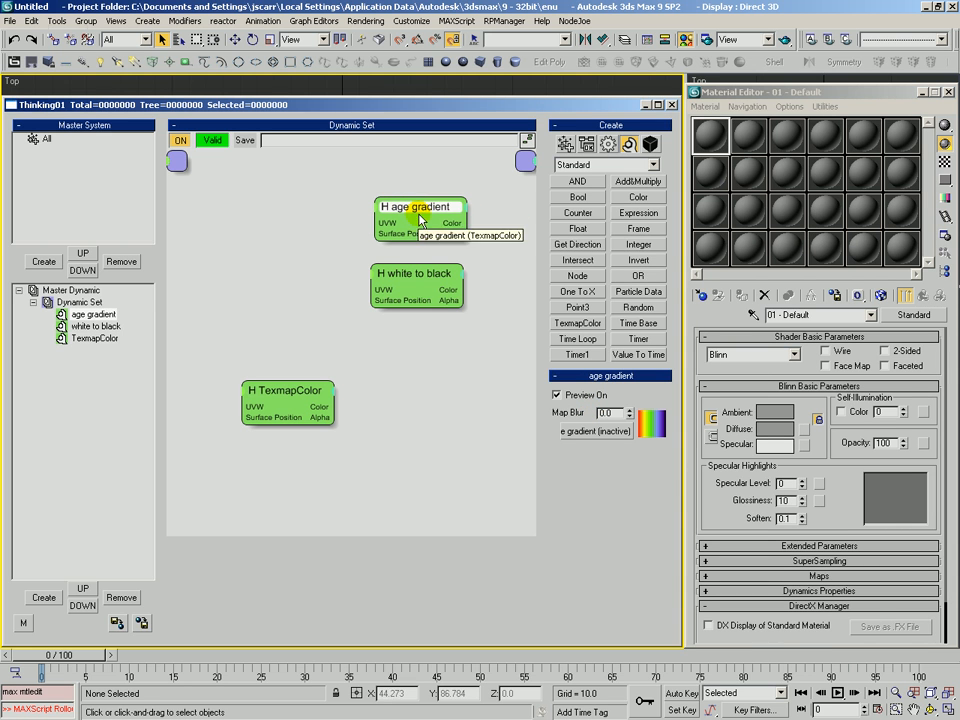
mouse_move(615, 385)
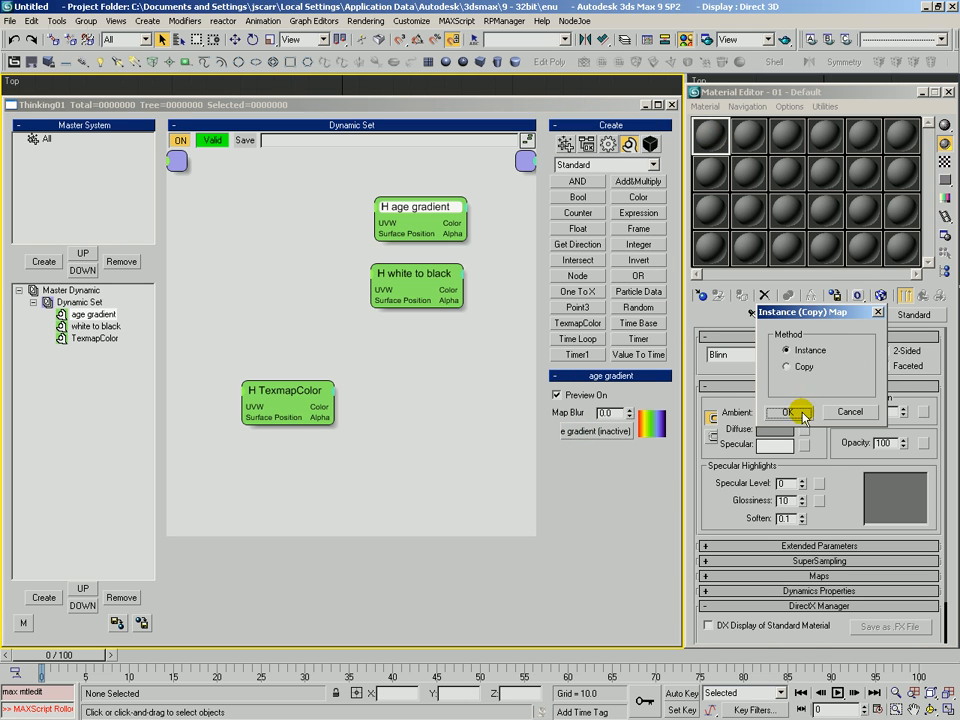
Step: Instance the age gradient into a material slot and dismiss the Map Browser
left_click(789, 412)
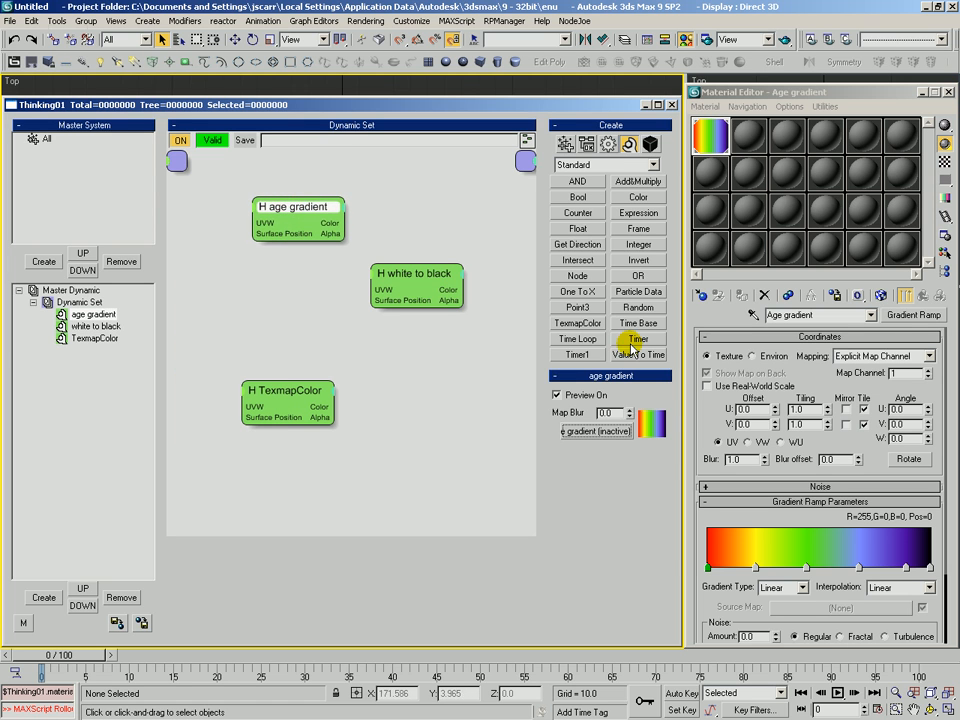
mouse_move(578, 437)
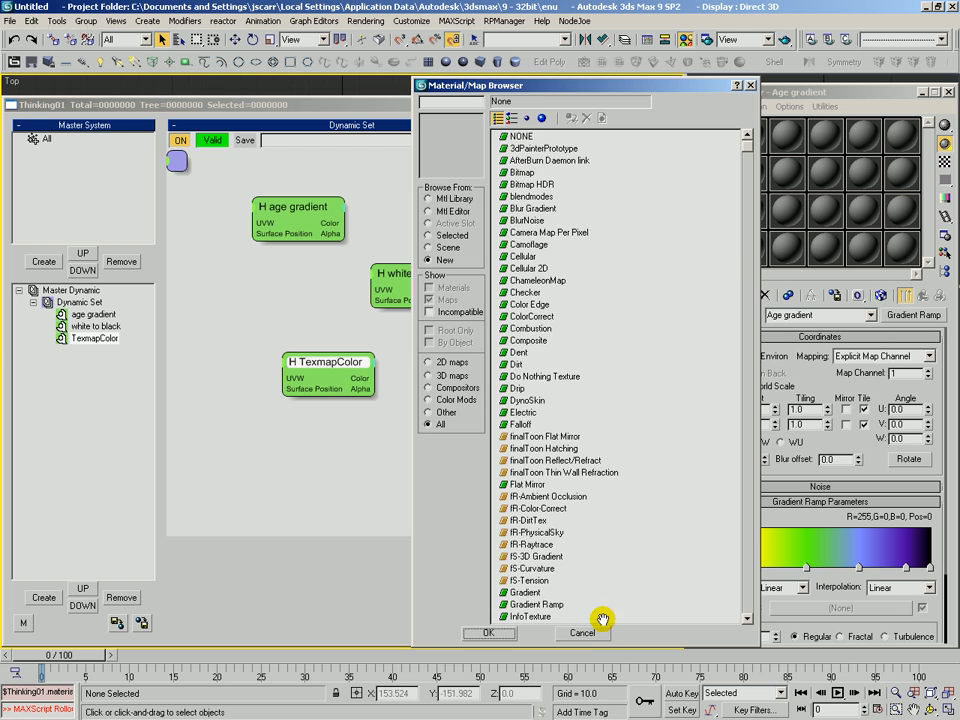
left_click(582, 633)
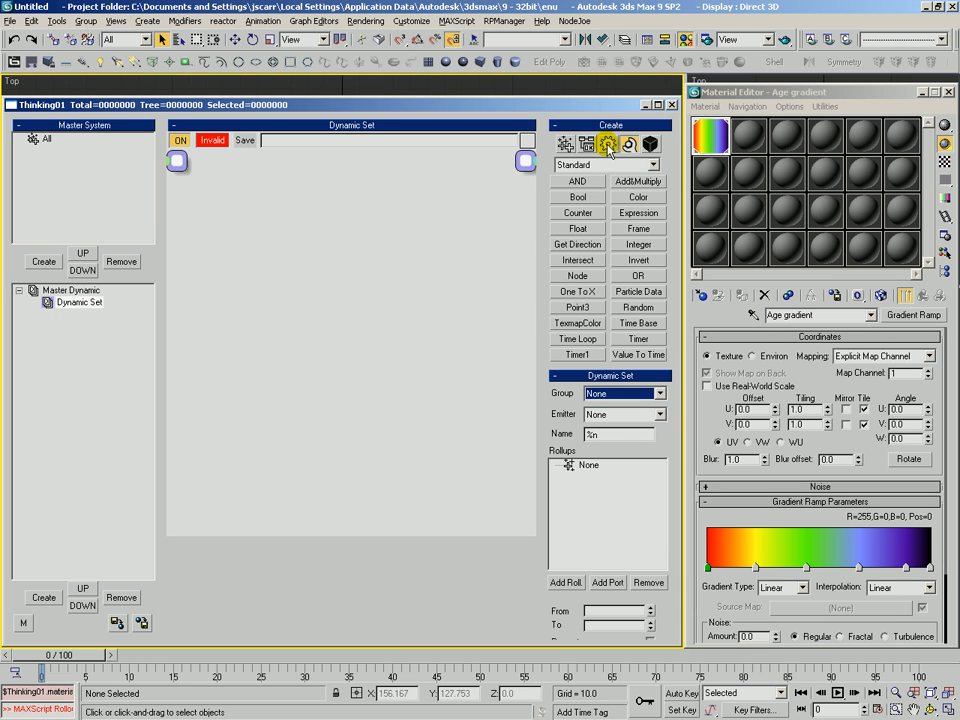
Step: Add a Std Shape node set to Cube and create a red material
left_click(608, 144)
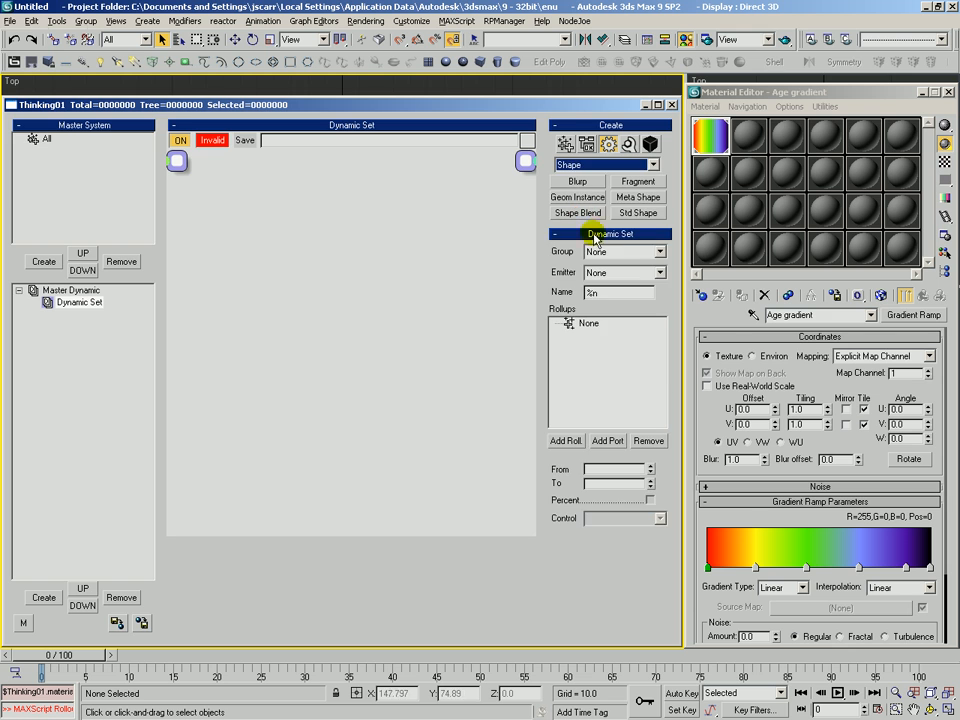
left_click(638, 212)
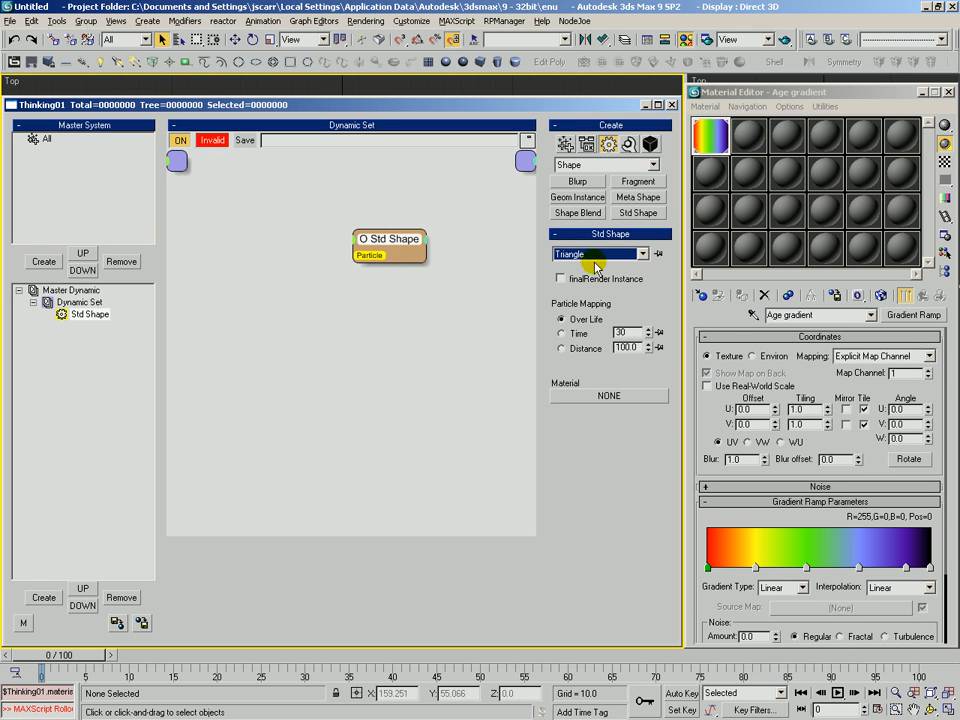
left_click(597, 253)
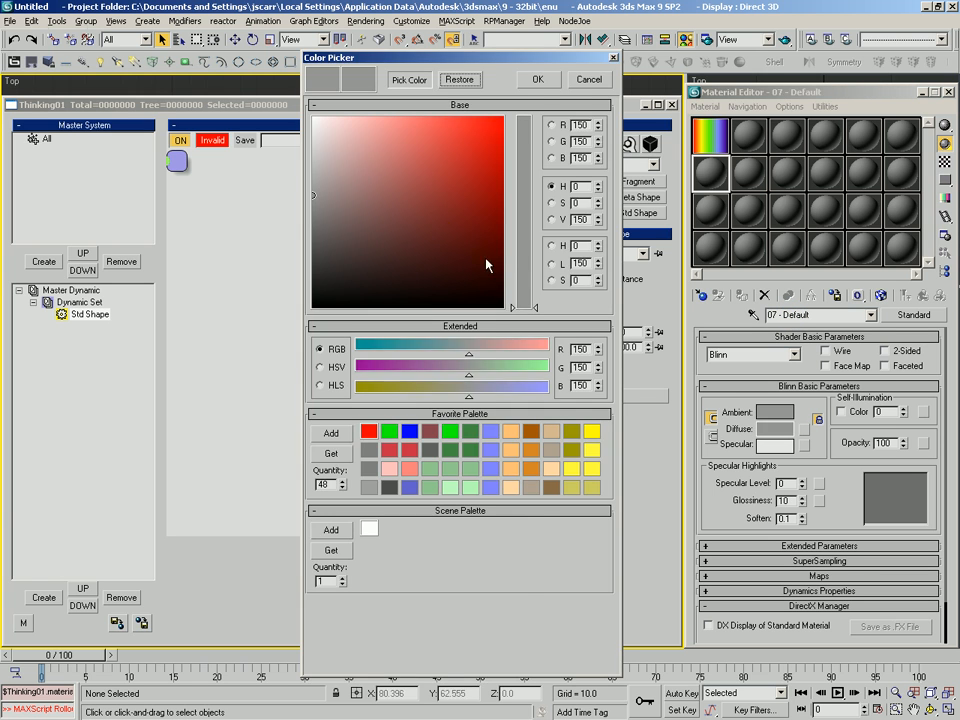
left_click(538, 79)
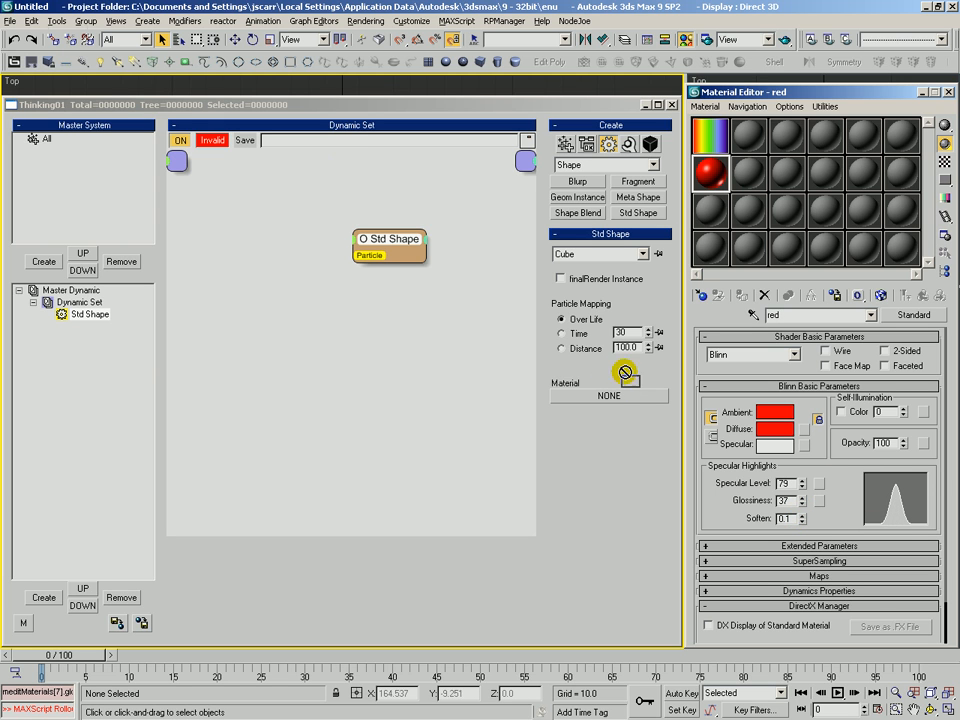
mouse_move(420, 265)
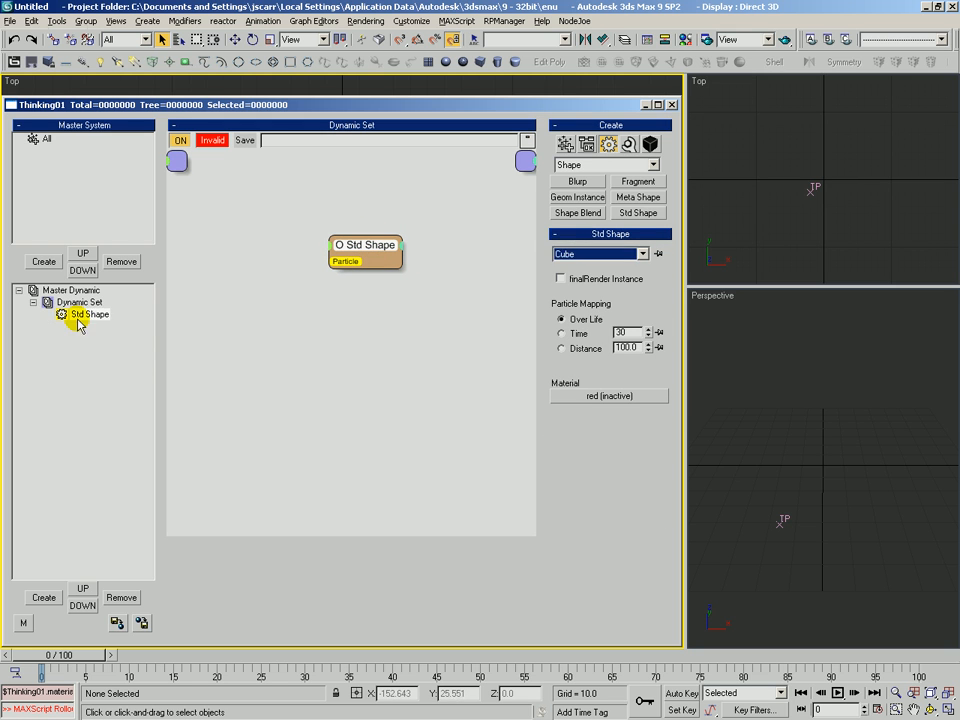
Step: Rename the Std Shape node to 'red cube' and bring up the Dynamic Set context menu
double_click(88, 314)
type("red cu")
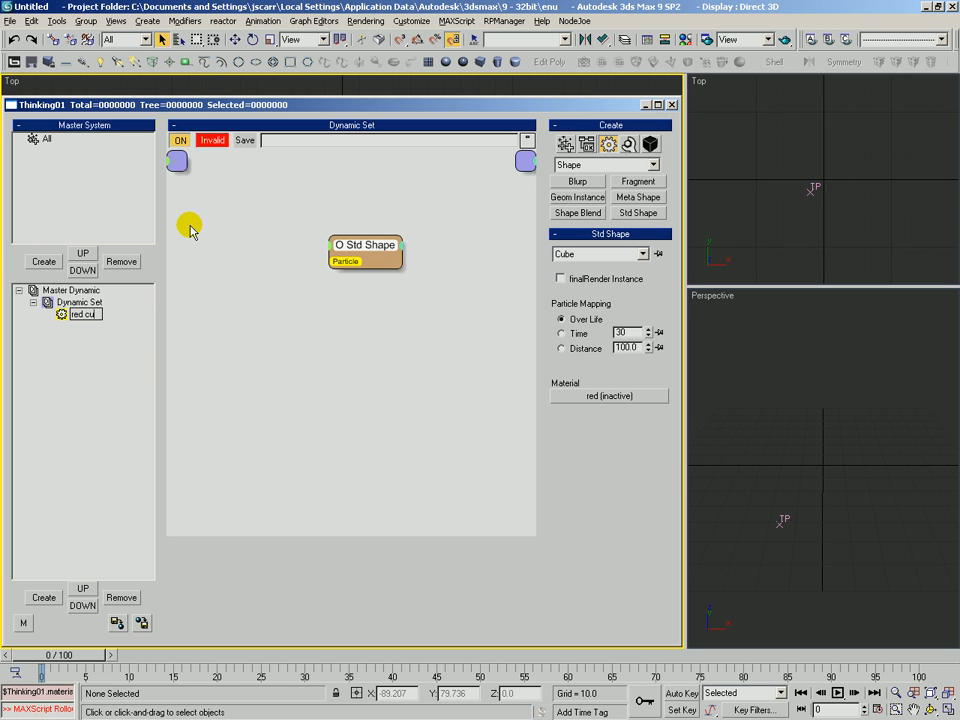
left_click(363, 255)
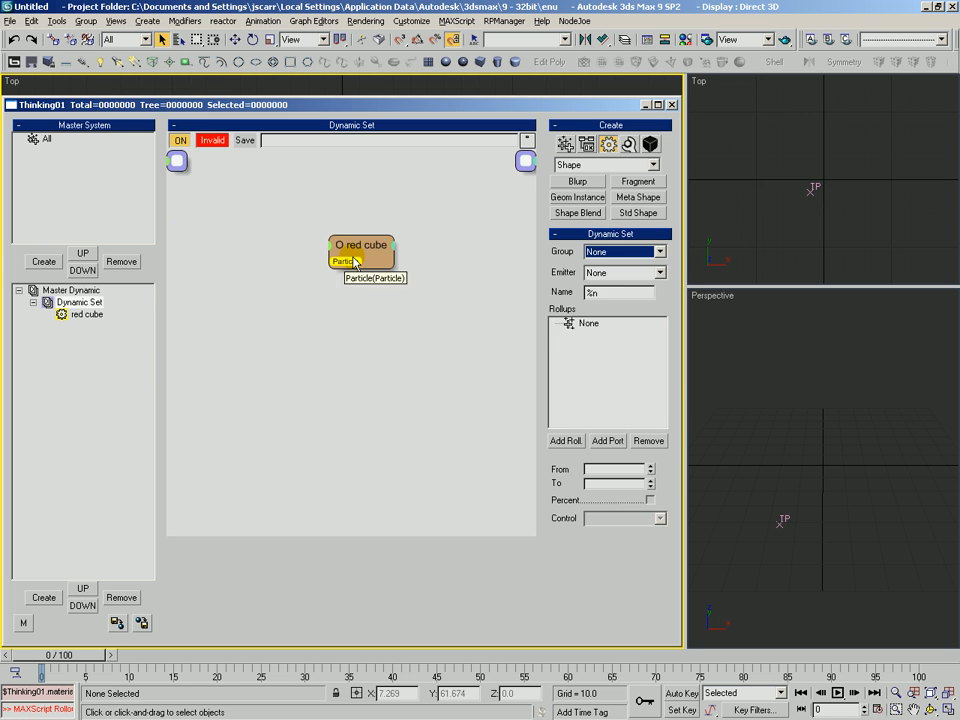
right_click(362, 248)
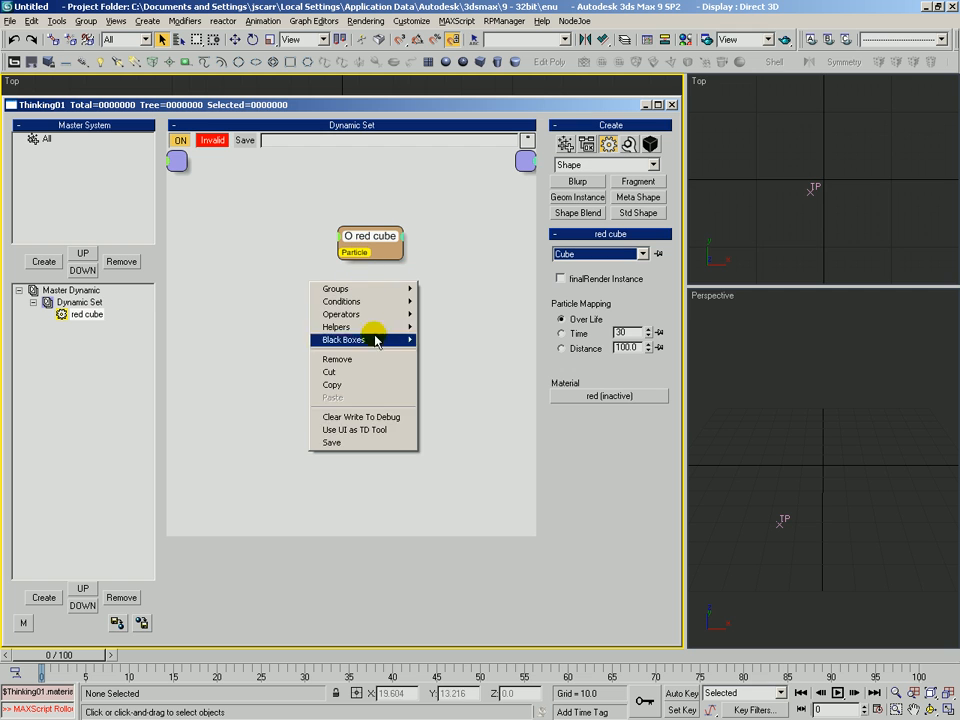
mouse_move(252, 262)
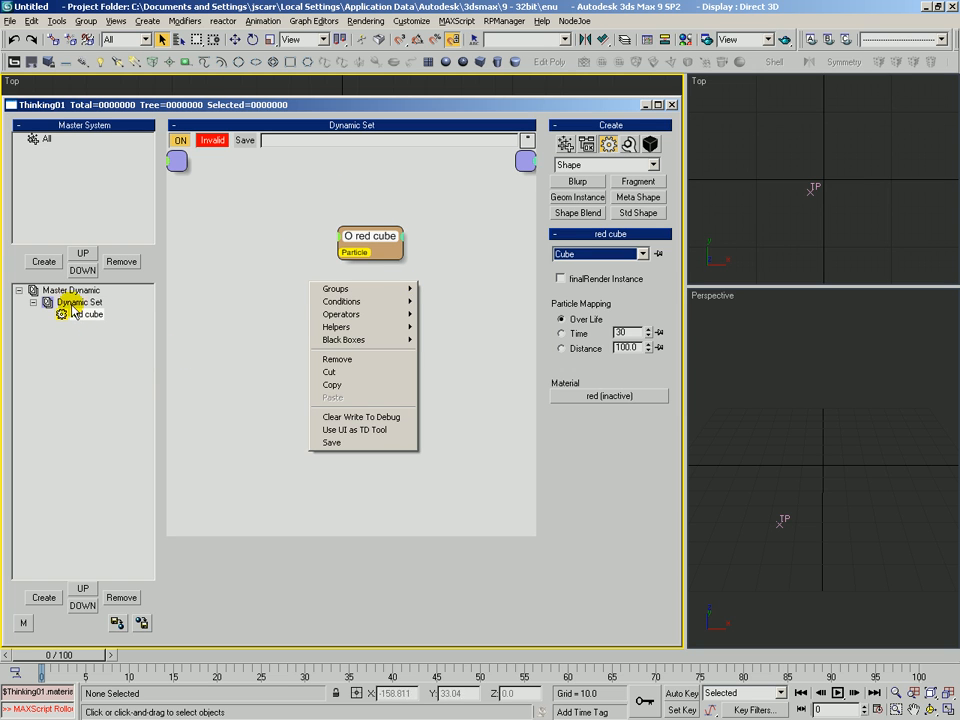
mouse_move(393, 245)
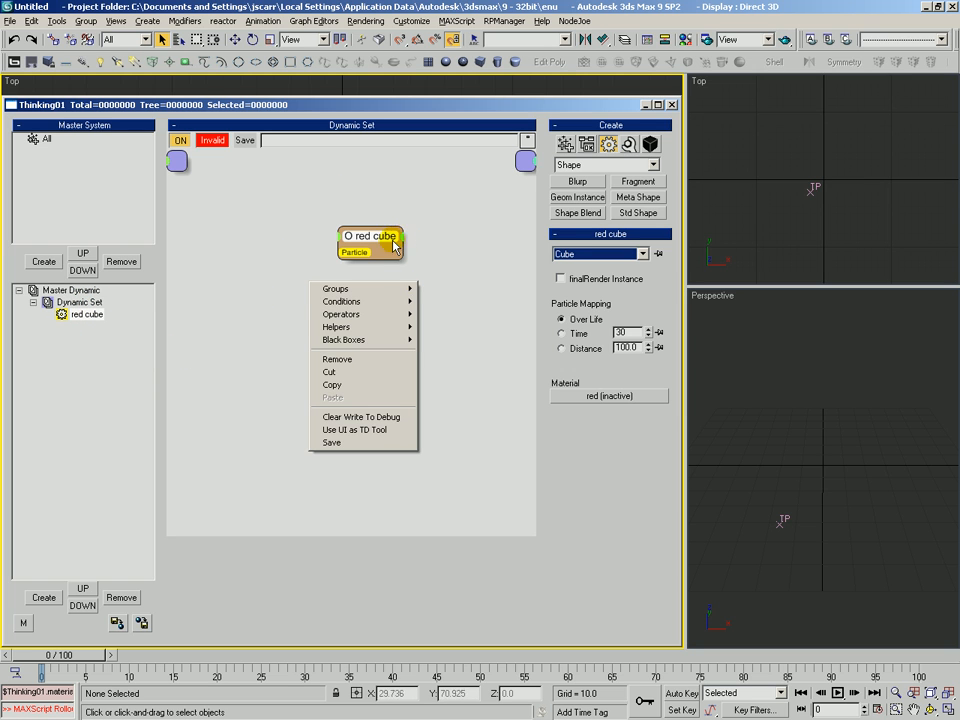
mouse_move(332, 442)
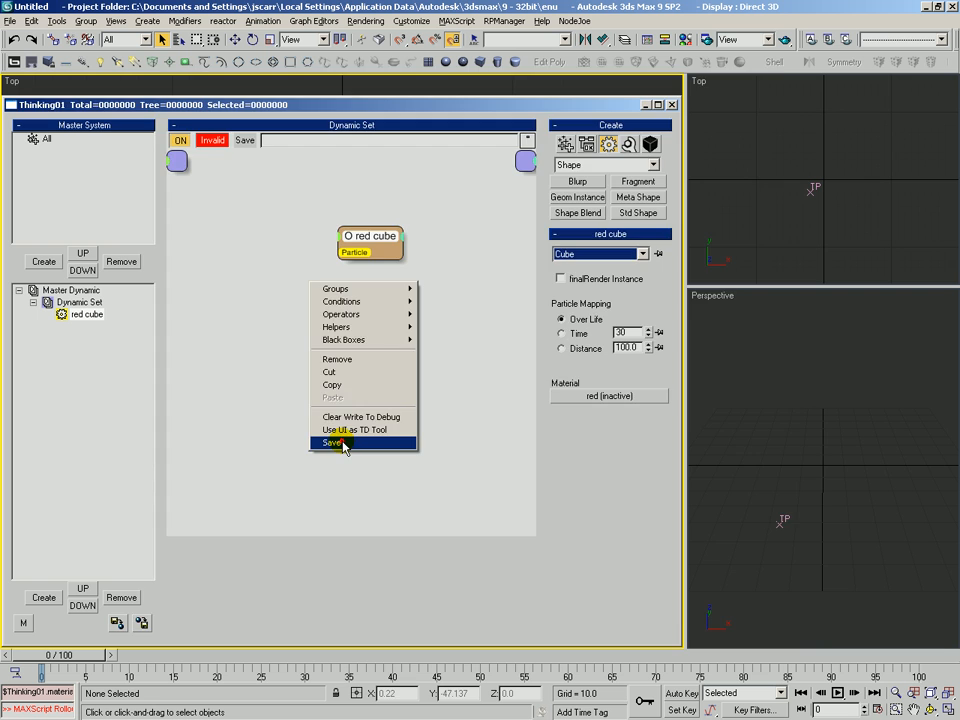
Step: Save the red cube setup as a black box file with groups requested on load
left_click(333, 442)
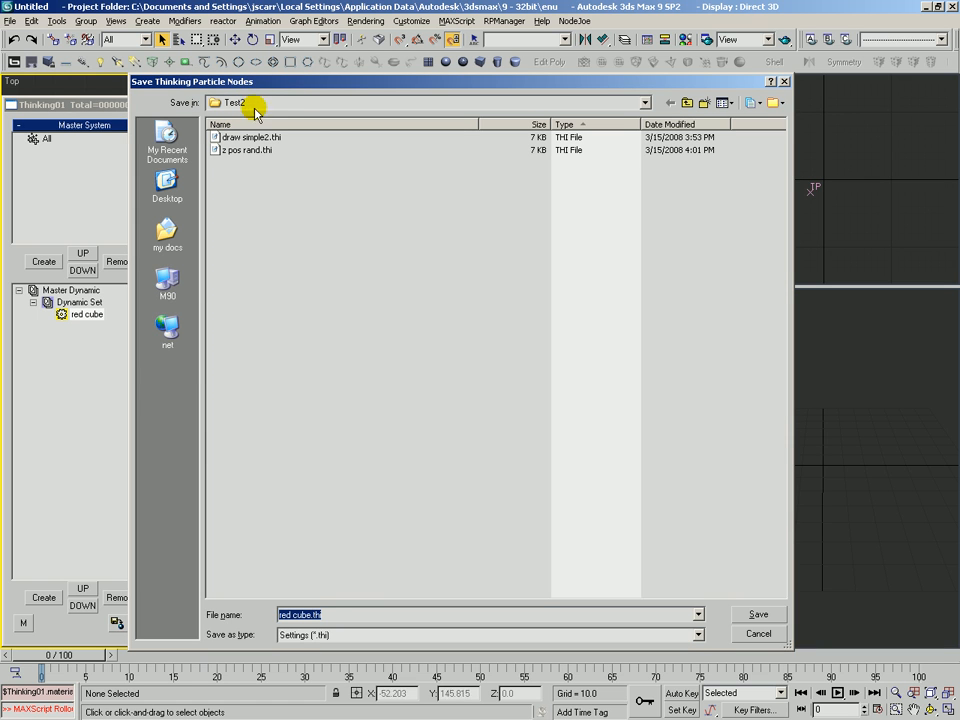
left_click(758, 614)
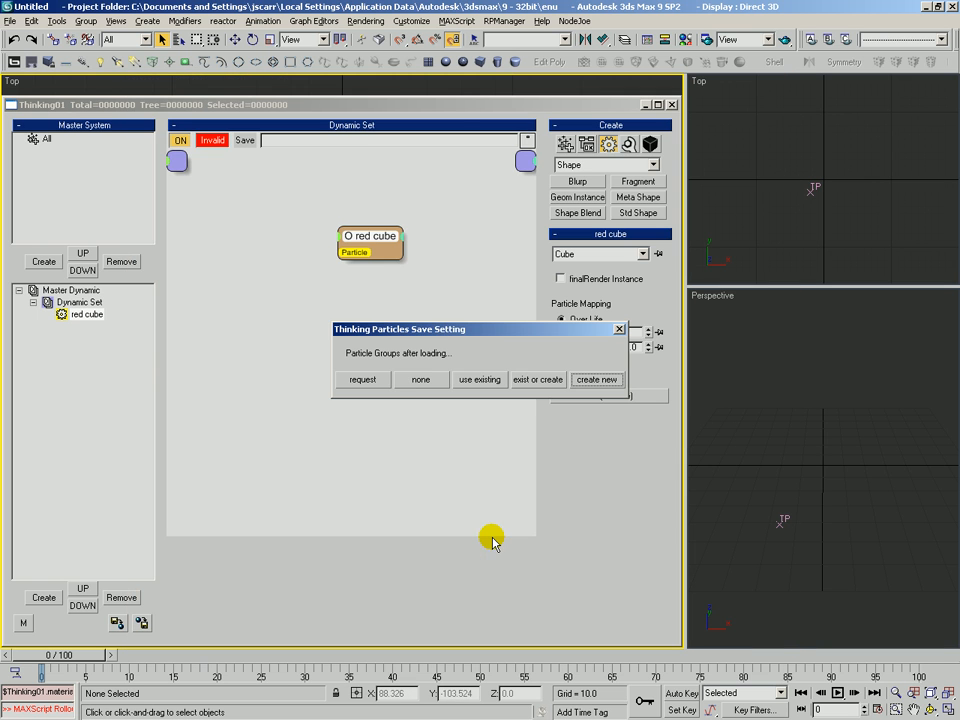
mouse_move(215, 325)
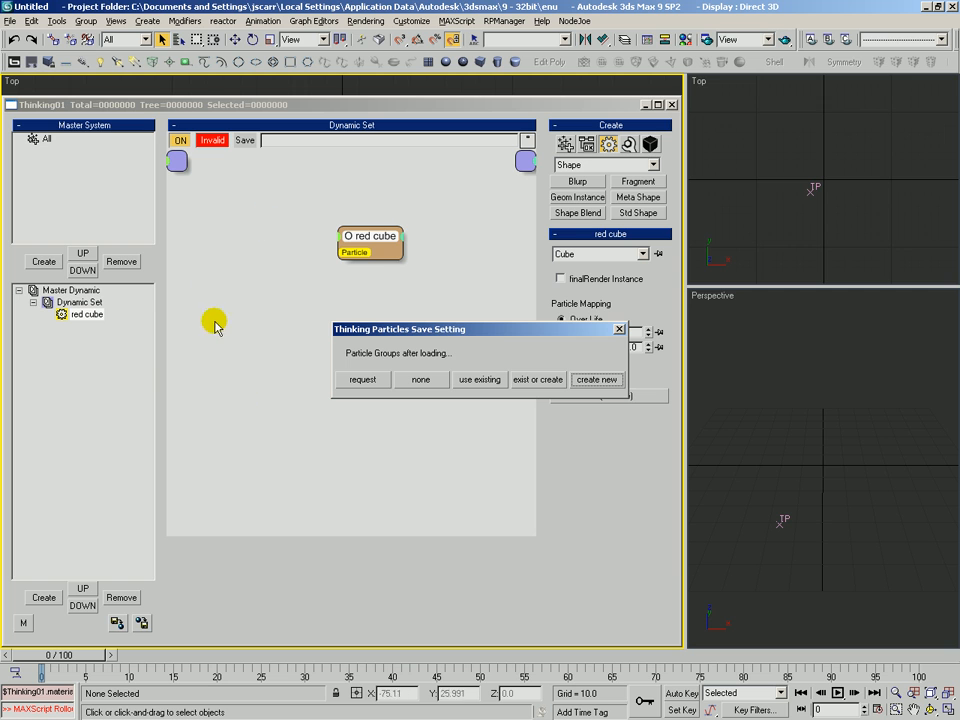
mouse_move(380, 237)
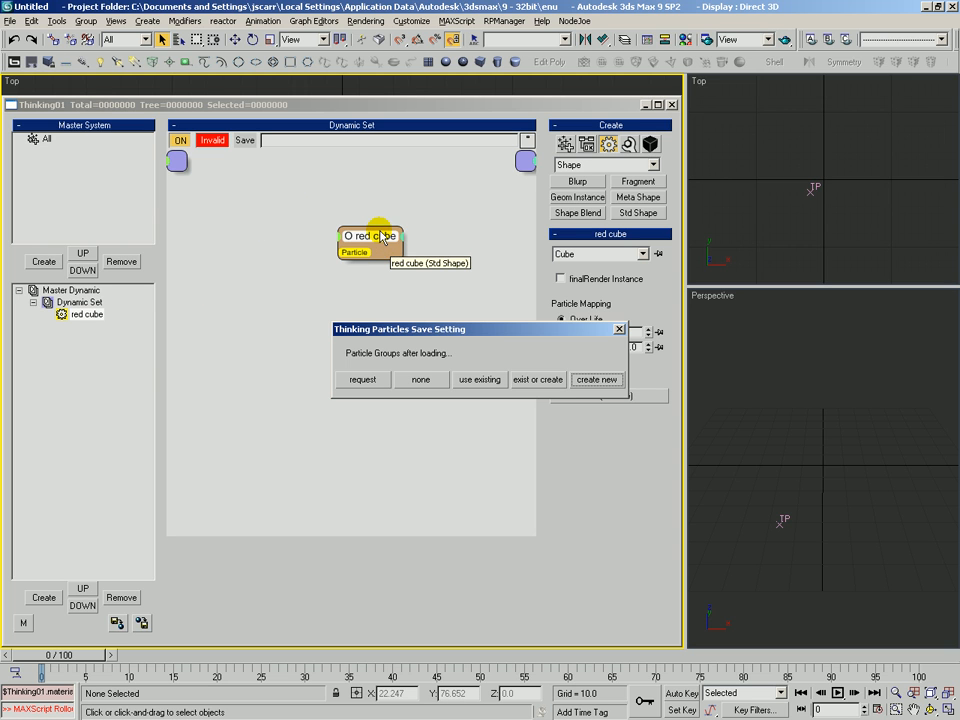
mouse_move(222, 327)
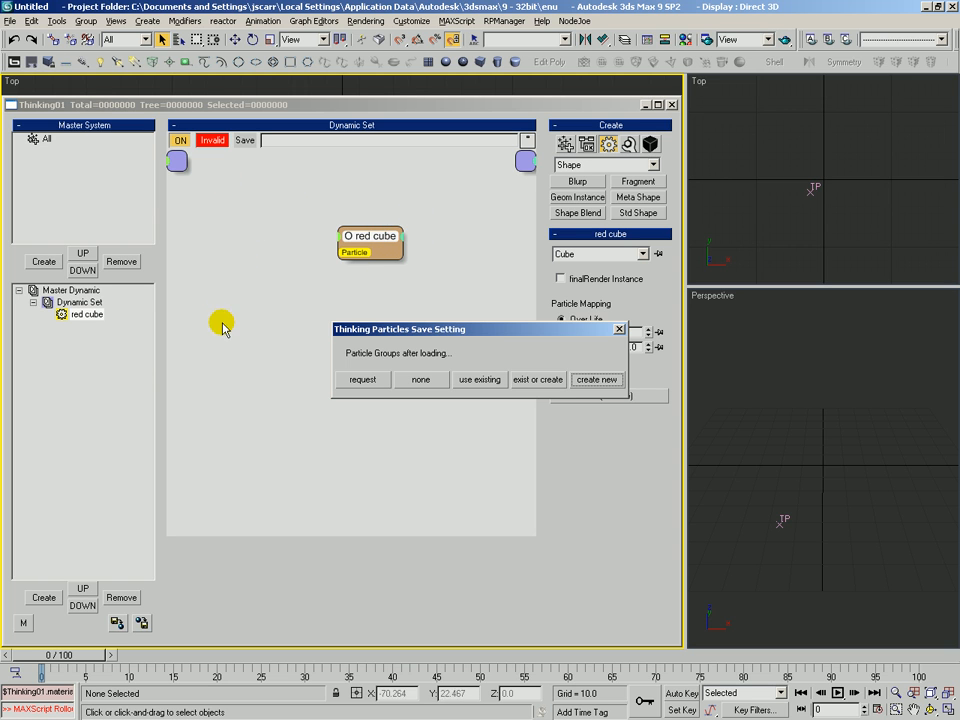
mouse_move(259, 285)
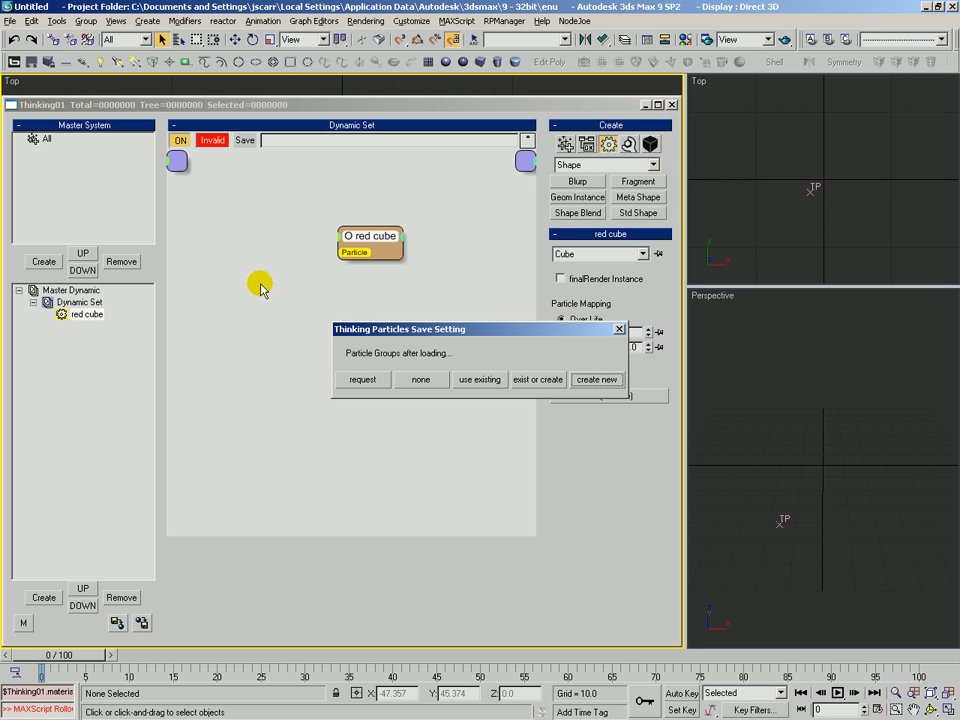
mouse_move(363, 365)
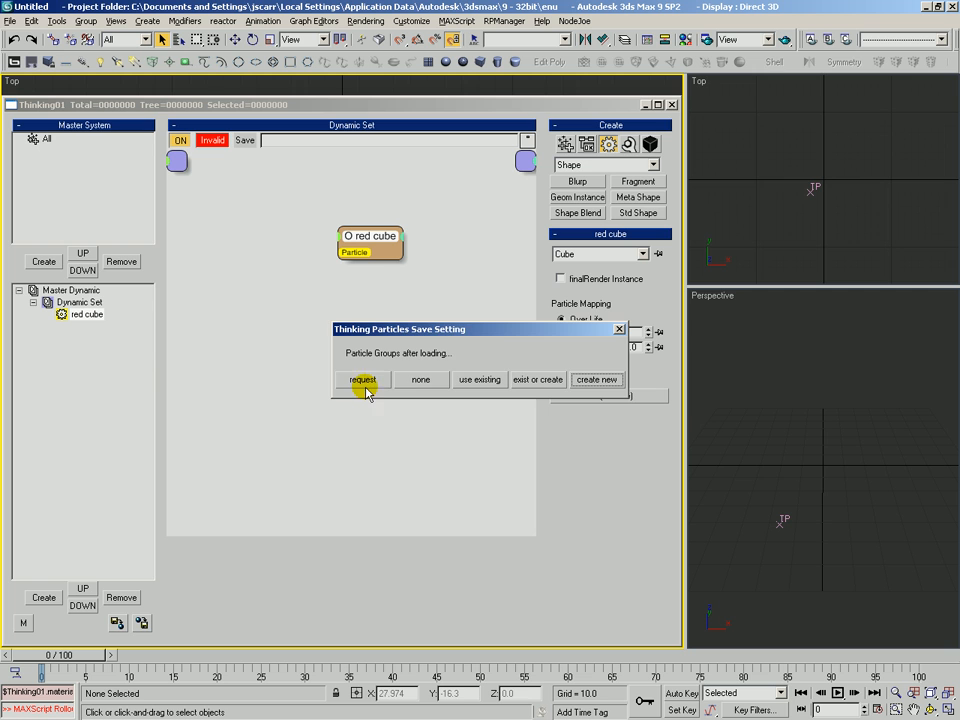
left_click(362, 379)
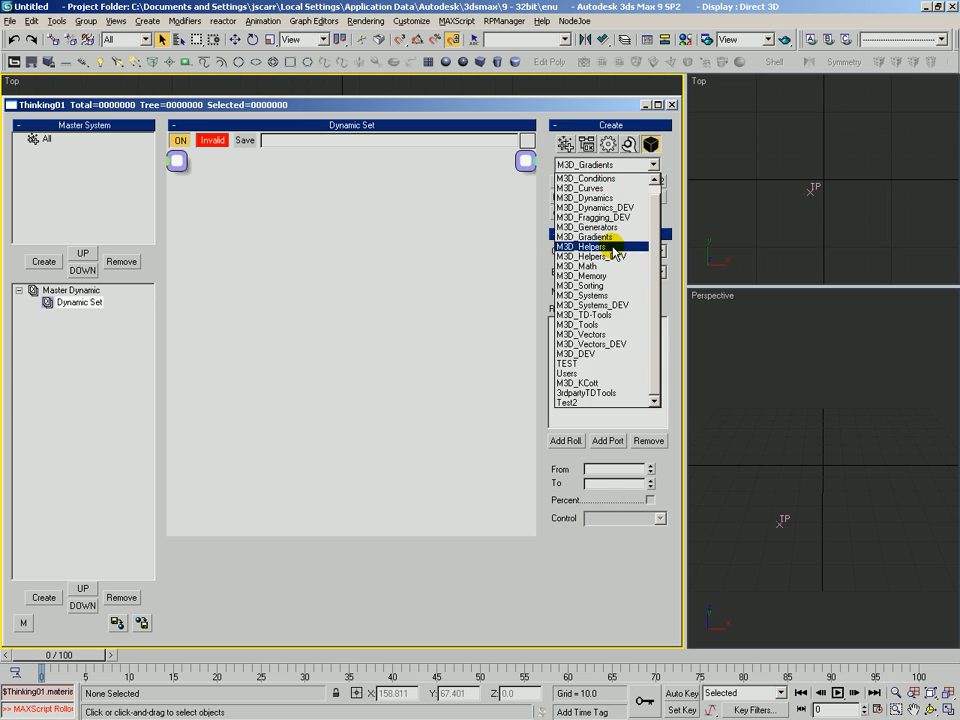
Step: Add the 'red cube' black box from the Test2 category
left_click(570, 402)
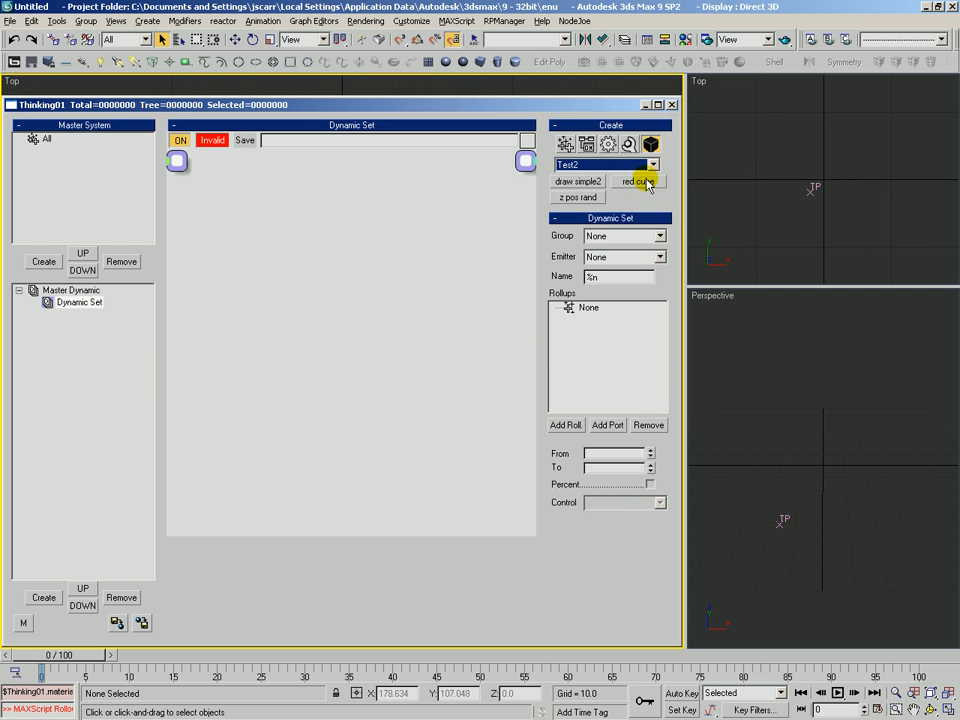
left_click(638, 181)
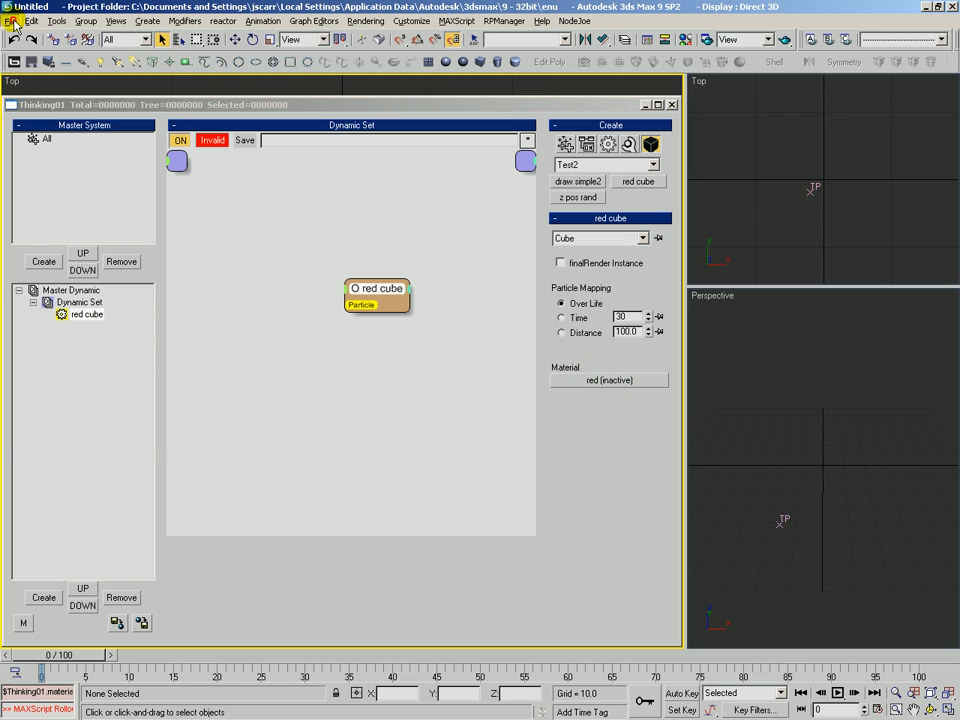
Step: Reset the scene and create a new Thinking Particles object with a Dynamic Set
left_click(10, 20)
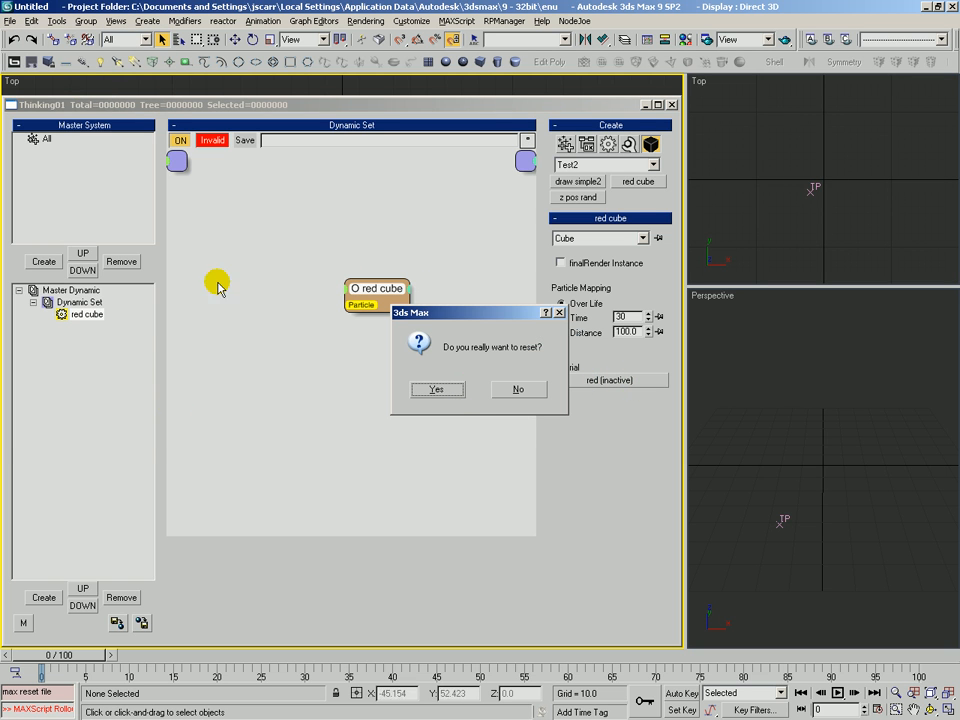
left_click(436, 389)
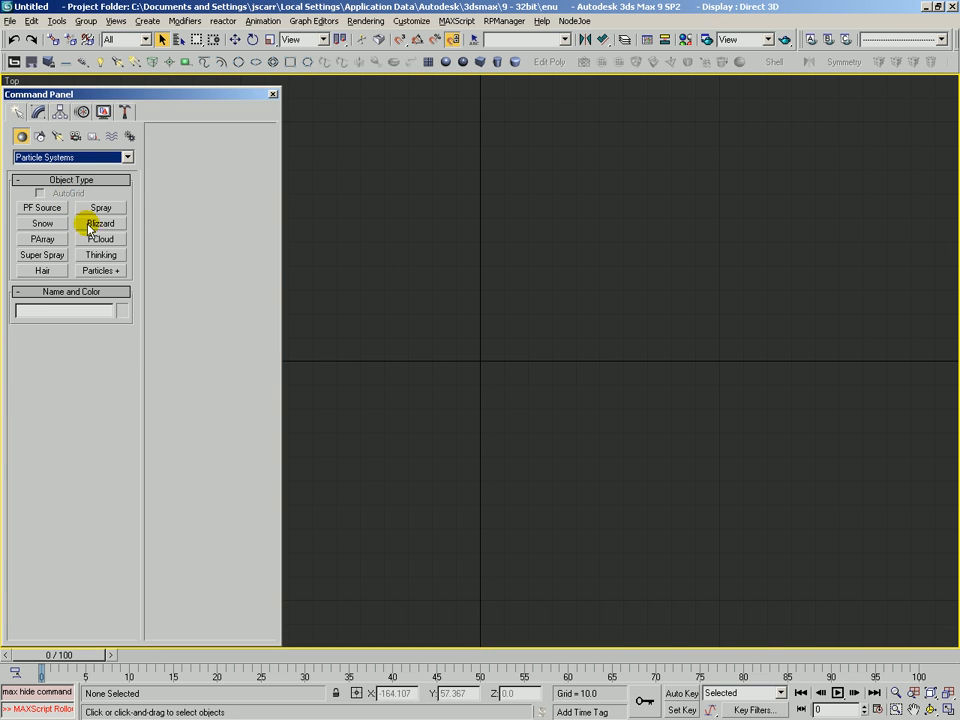
left_click(100, 254)
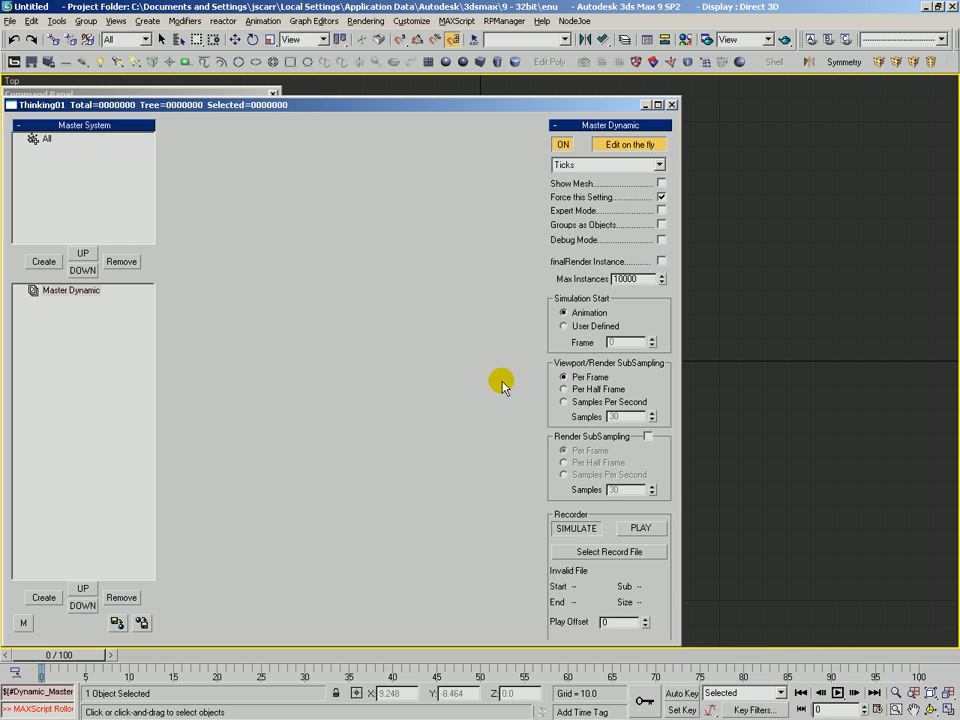
left_click(43, 261)
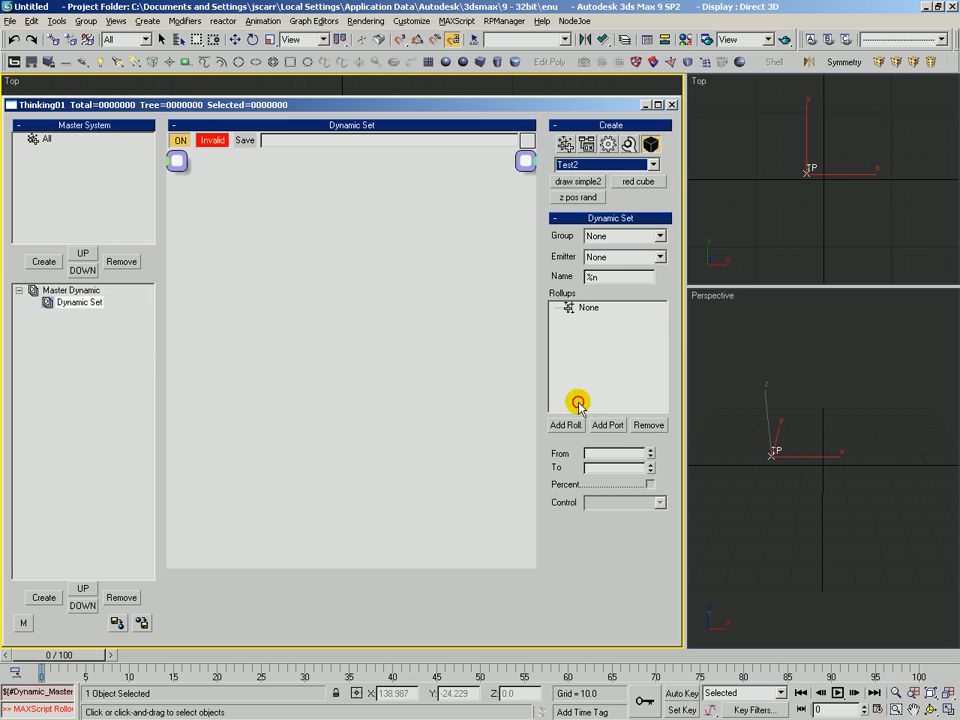
Step: Add the red cube black box and instance its red material into a slot
left_click(638, 181)
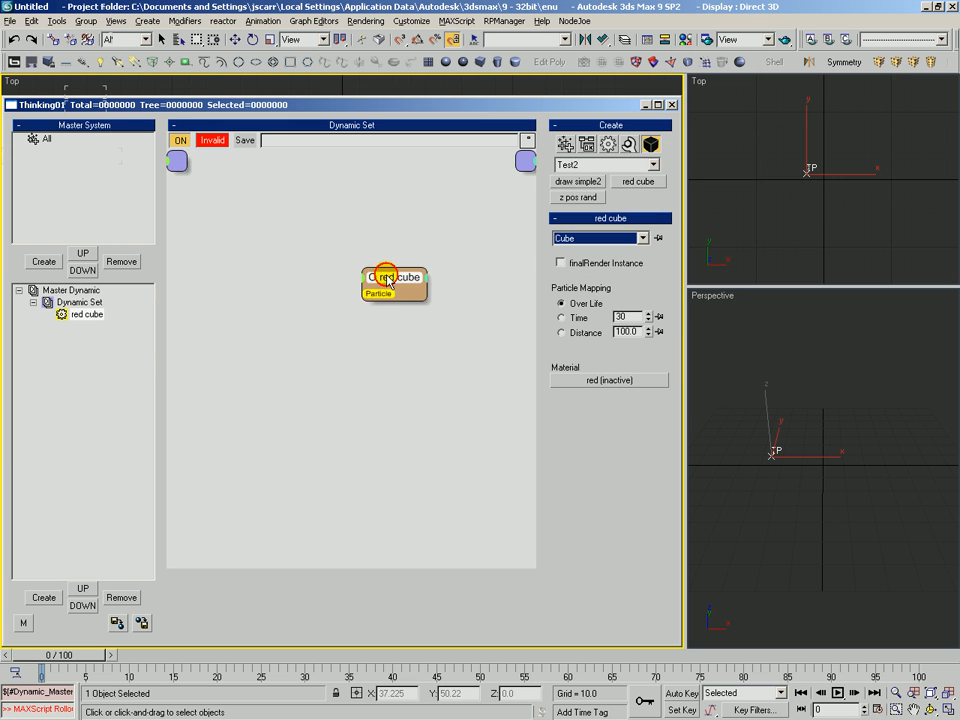
left_click_drag(390, 280, 425, 277)
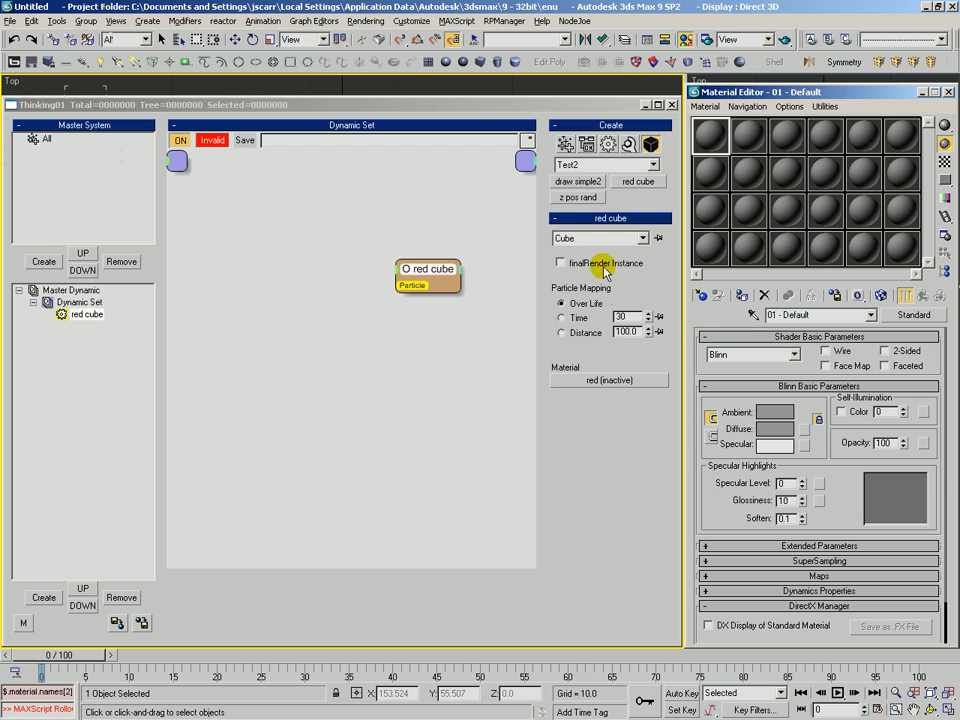
left_click(818, 294)
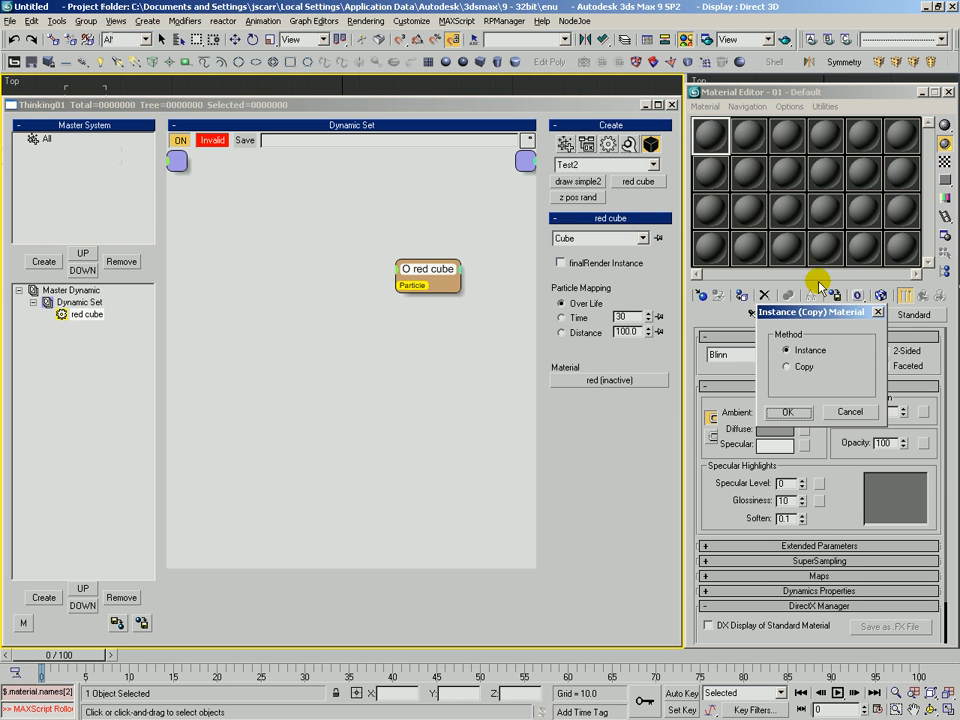
left_click(788, 412)
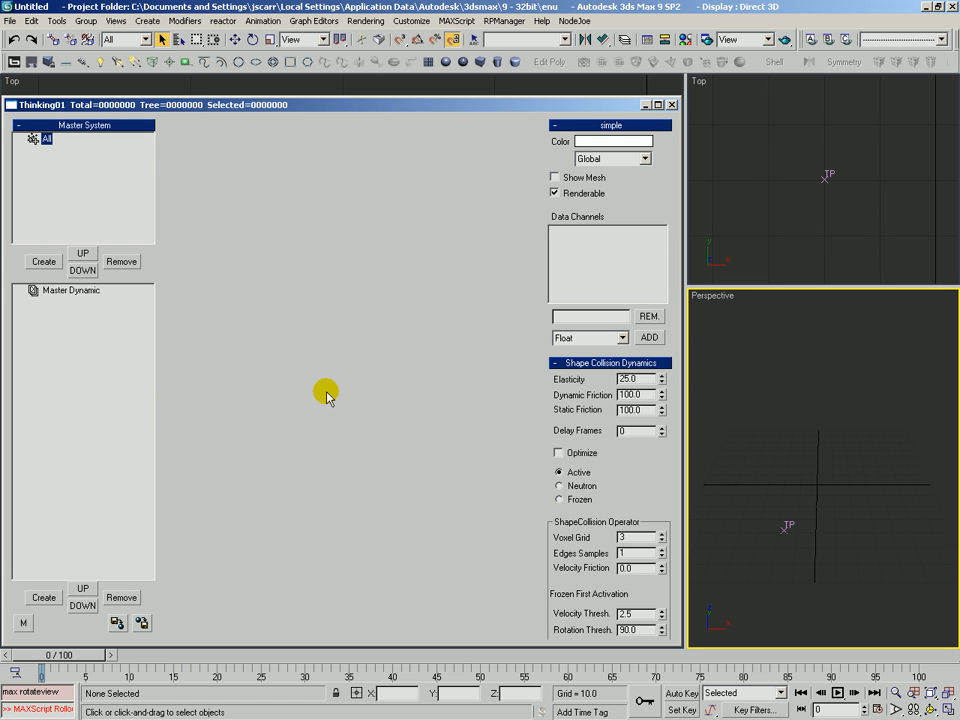
mouse_move(172, 165)
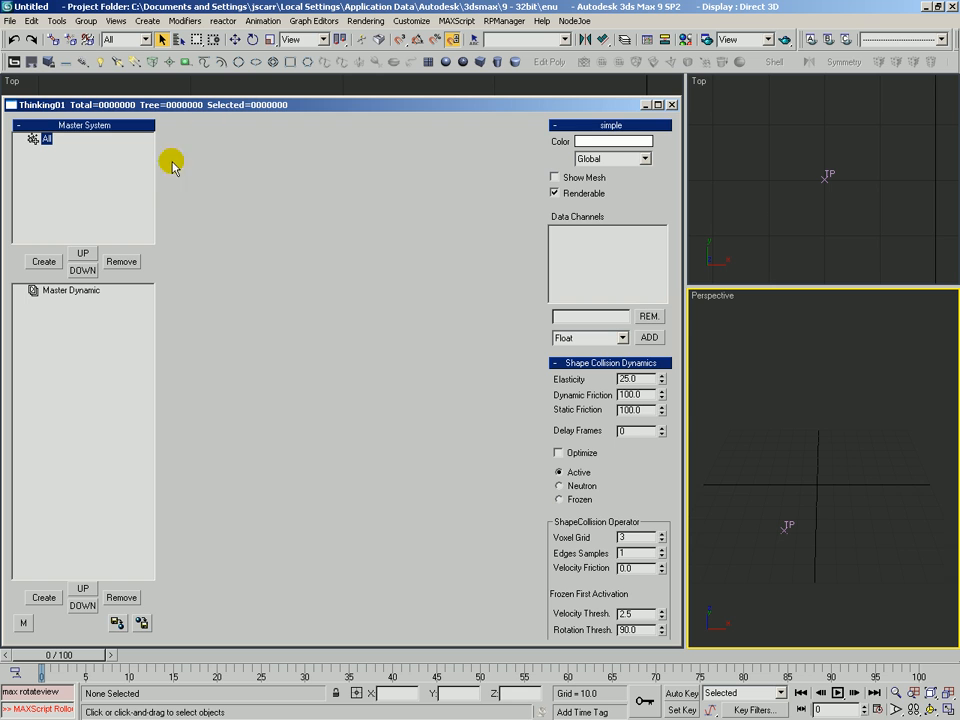
Step: Create particle groups, rename the first to 'red' and give it a red colour
left_click(43, 261)
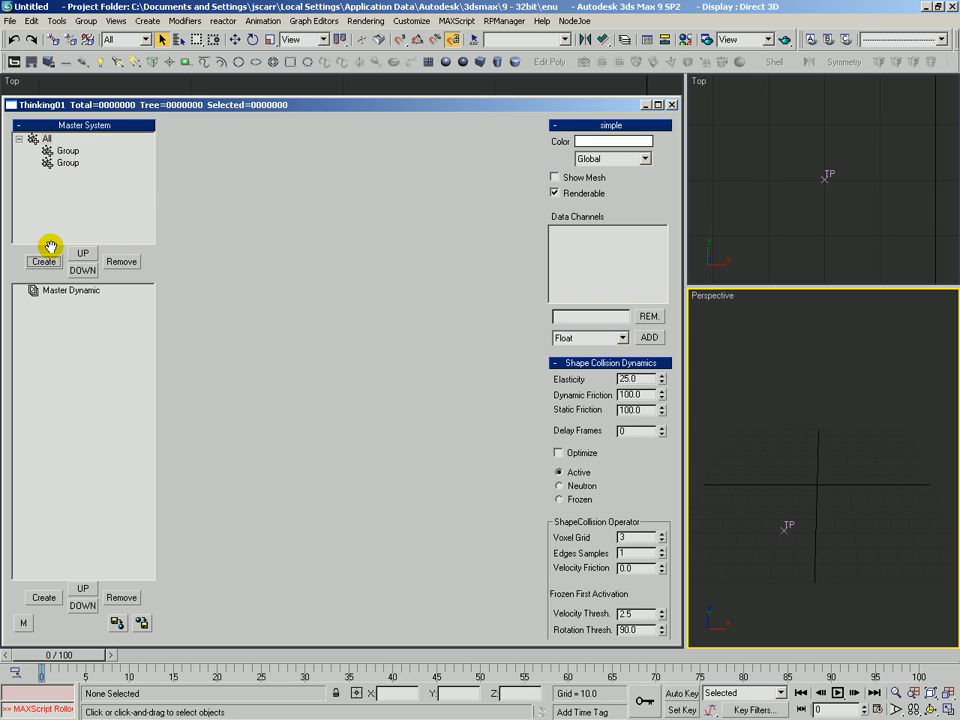
double_click(67, 150)
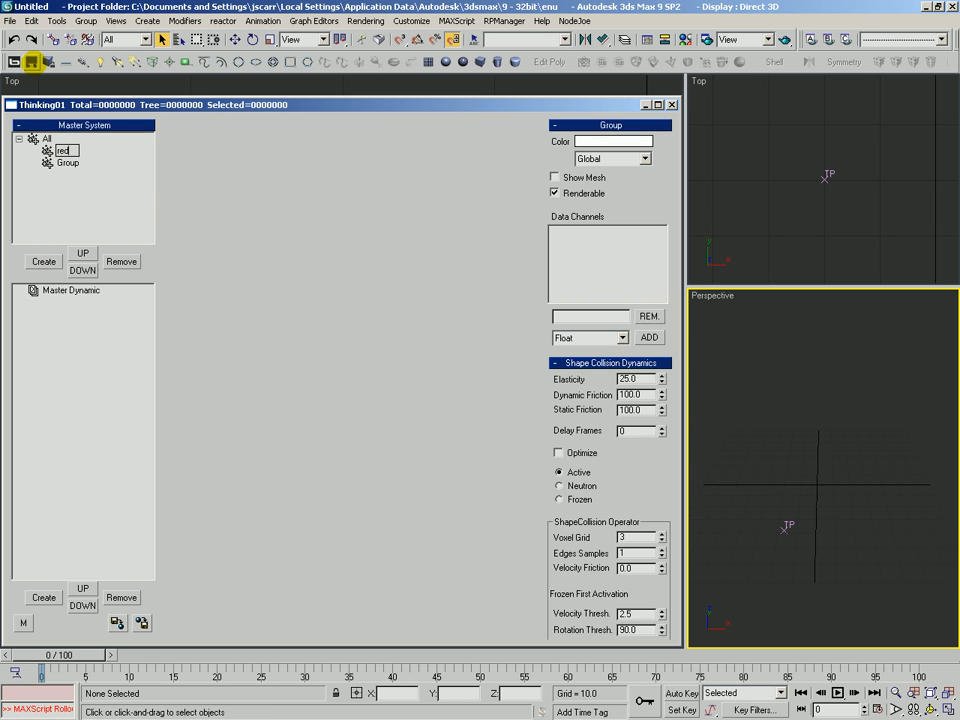
left_click(614, 141)
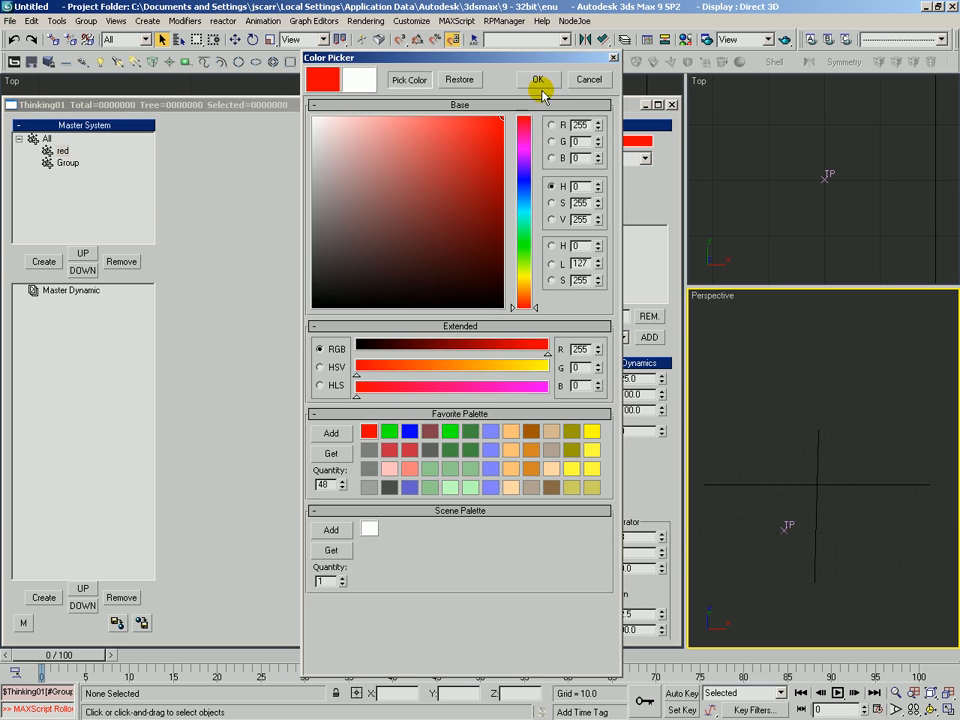
left_click(537, 79)
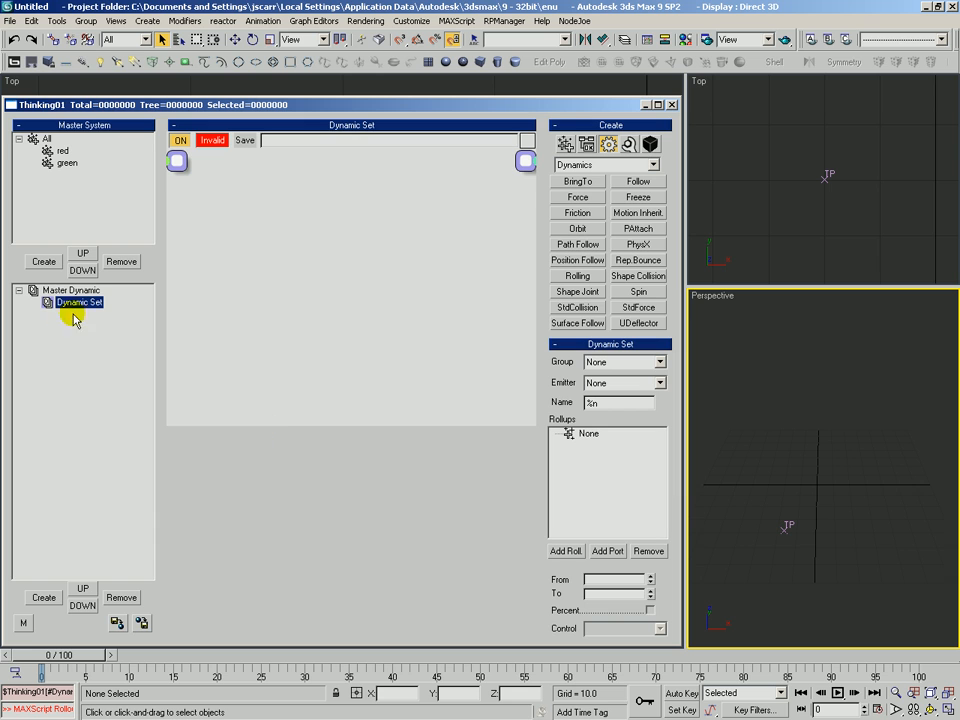
mouse_move(83, 481)
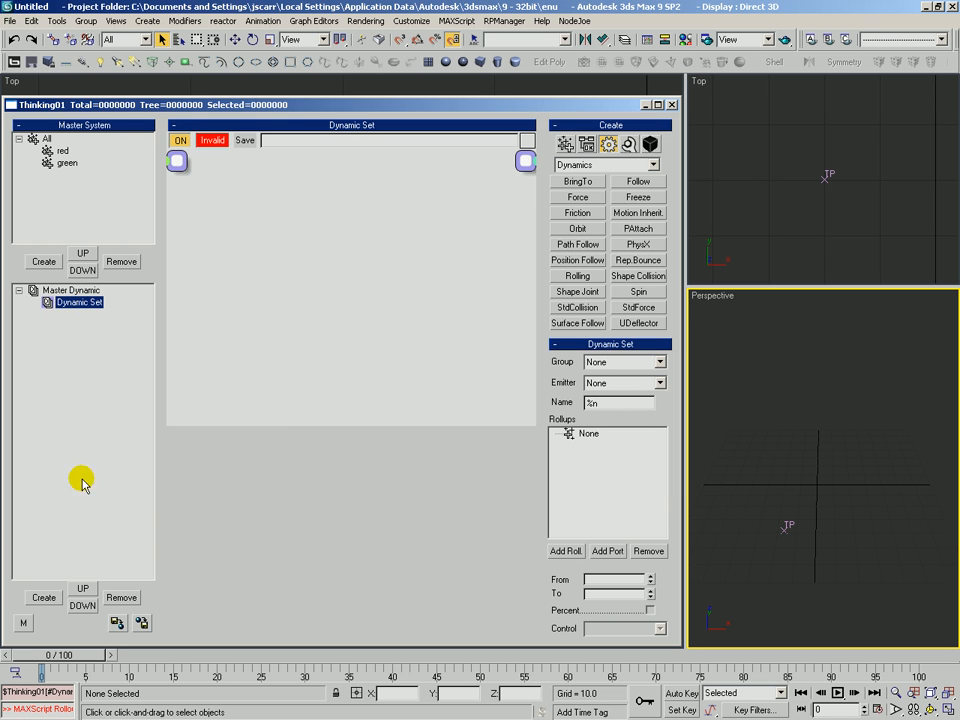
Step: Create a child dynamic set under Dynamic Set and rename it 'born'
left_click(43, 597)
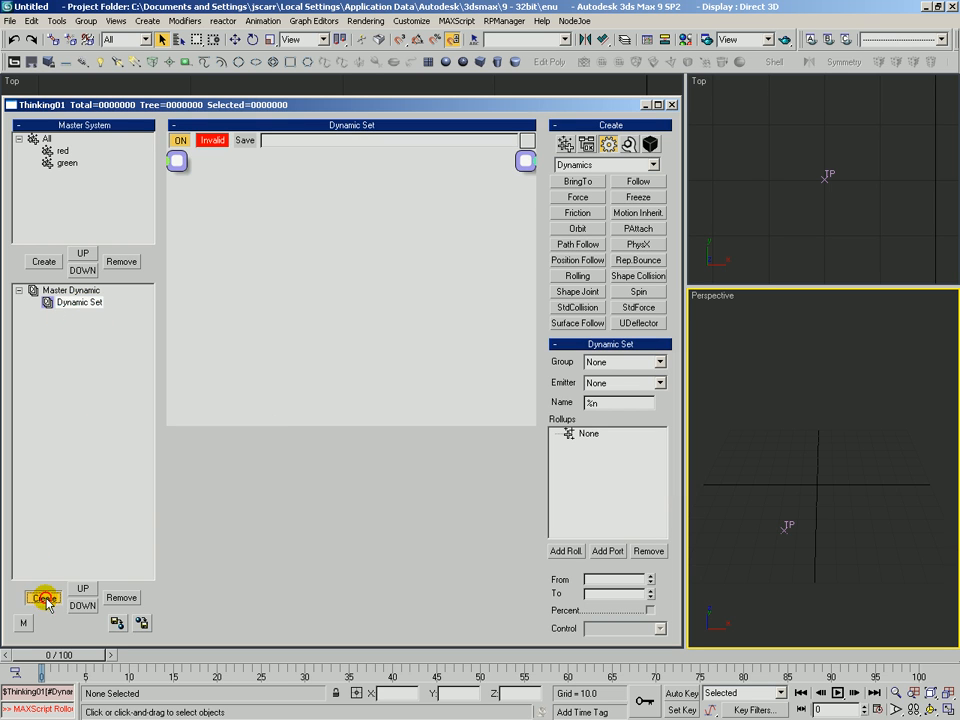
left_click(43, 598)
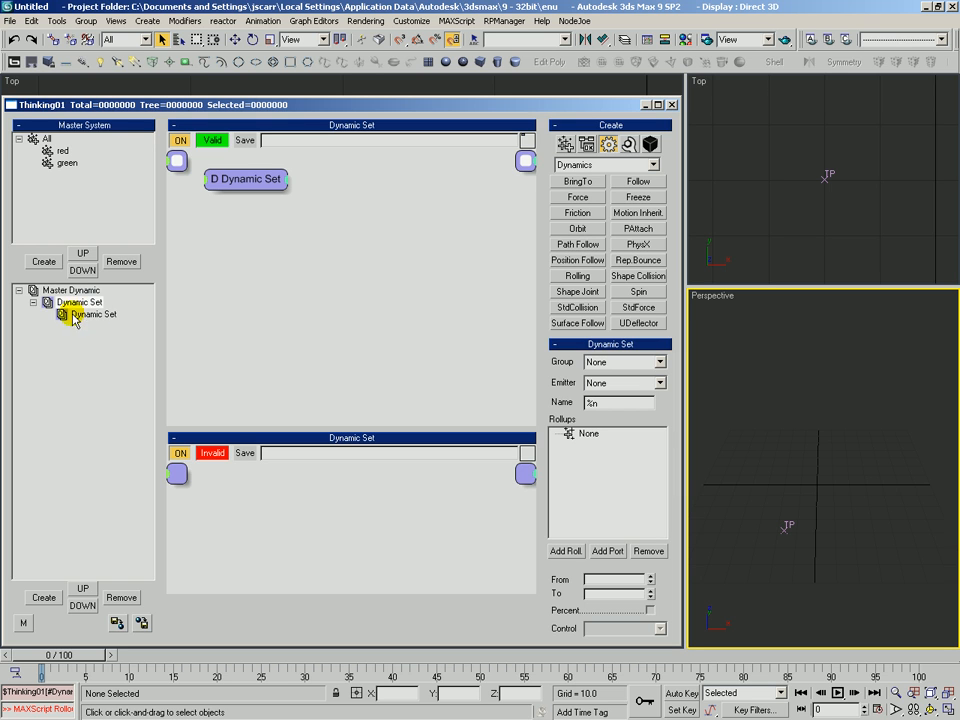
left_click(93, 314)
type("born")
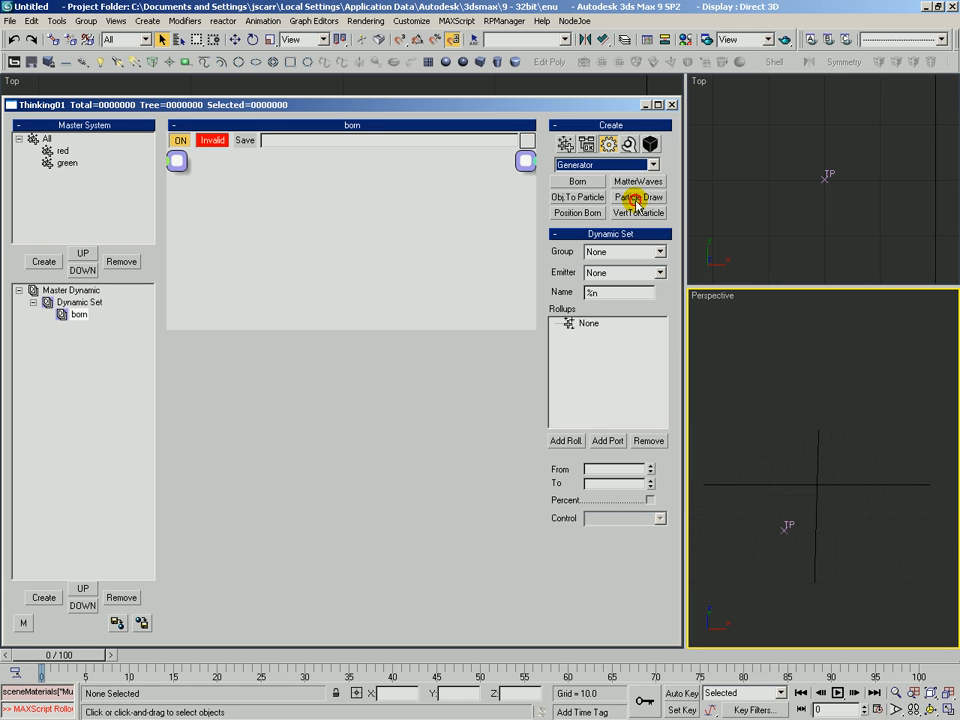
Step: Add a Particle Draw operator, paint particles in Perspective, and assign them to group red
left_click(638, 196)
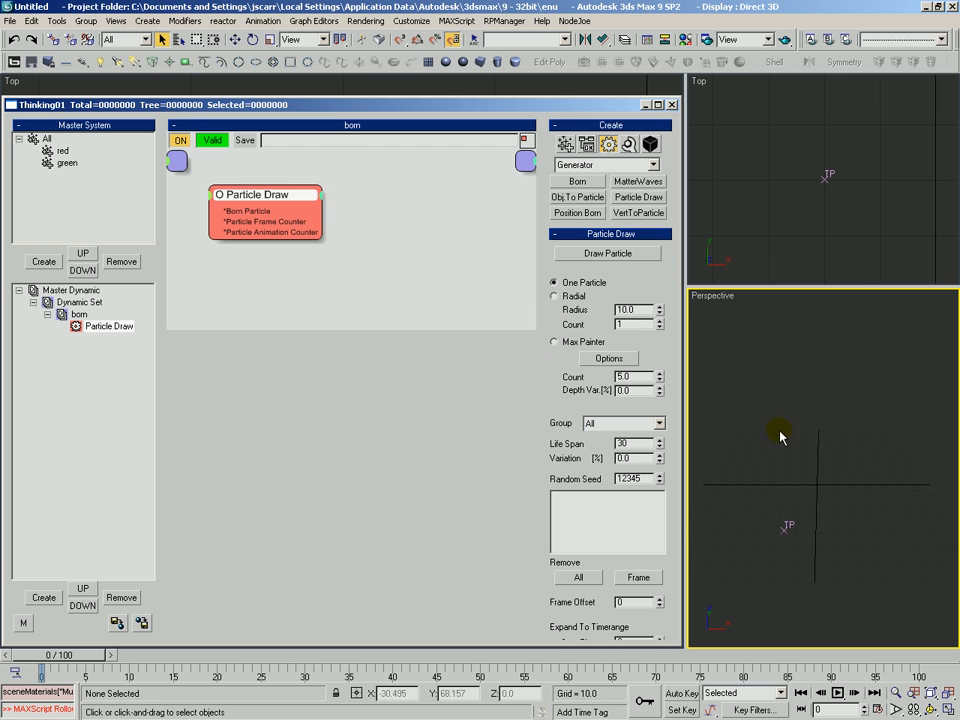
left_click(607, 253)
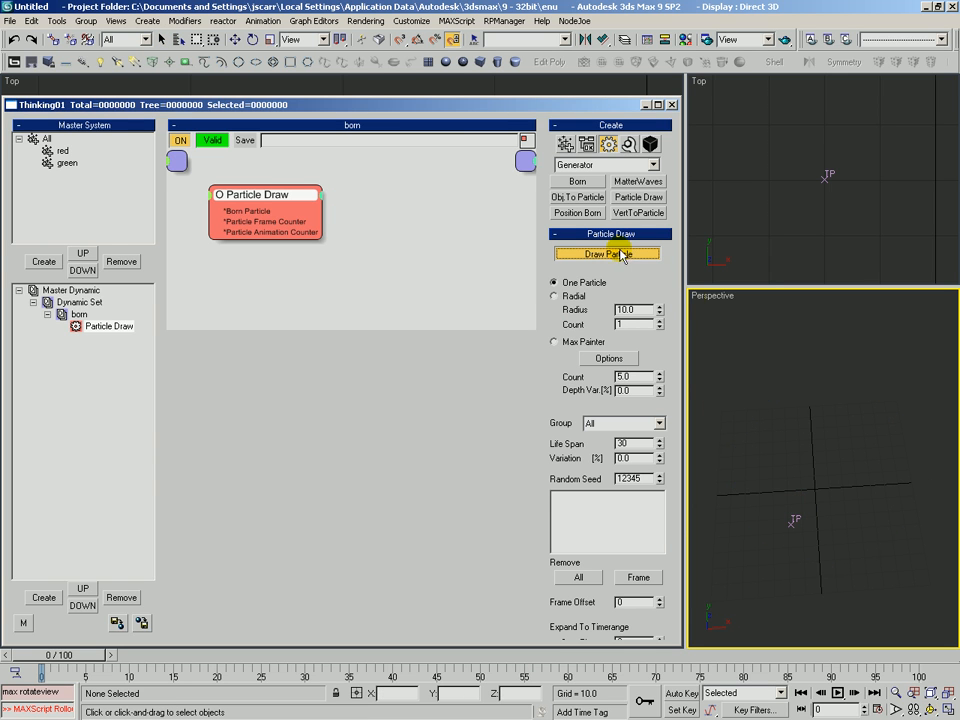
left_click(607, 253)
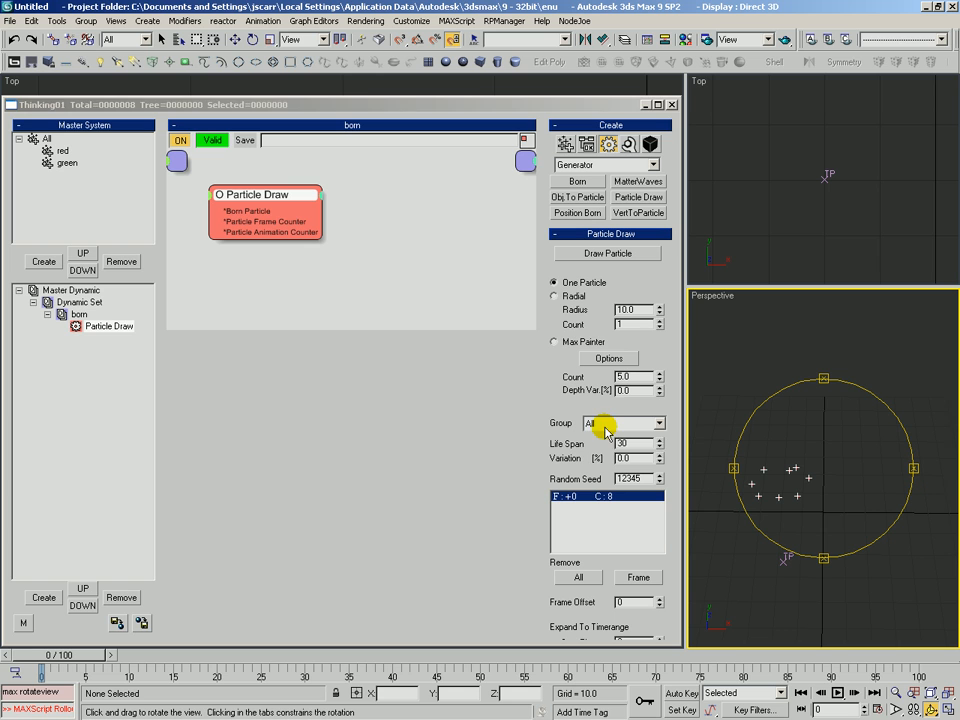
left_click(658, 423)
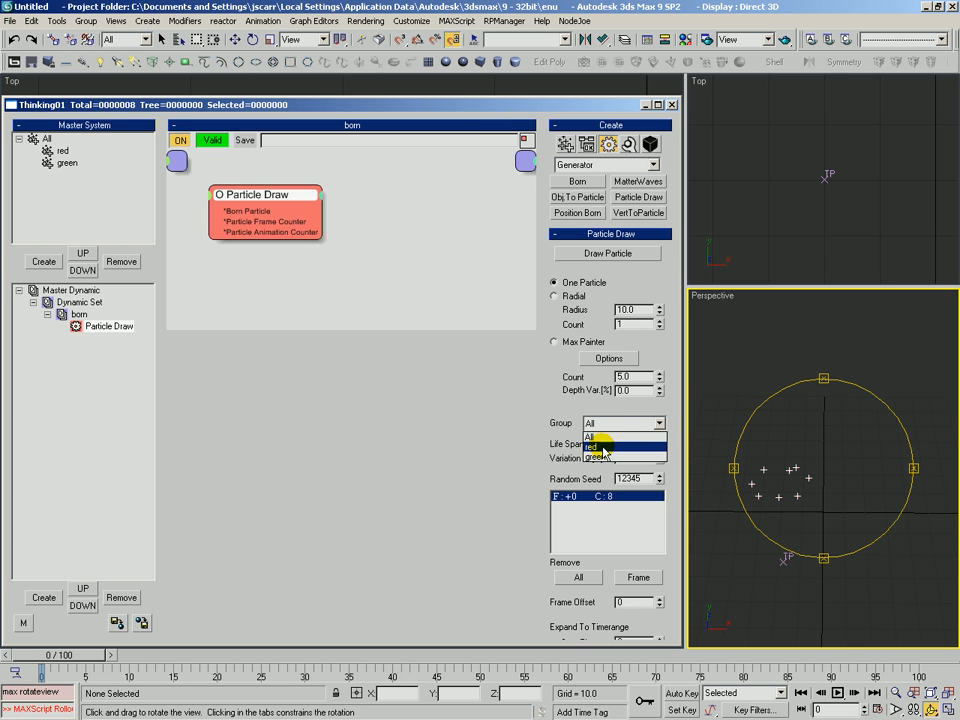
left_click(595, 443)
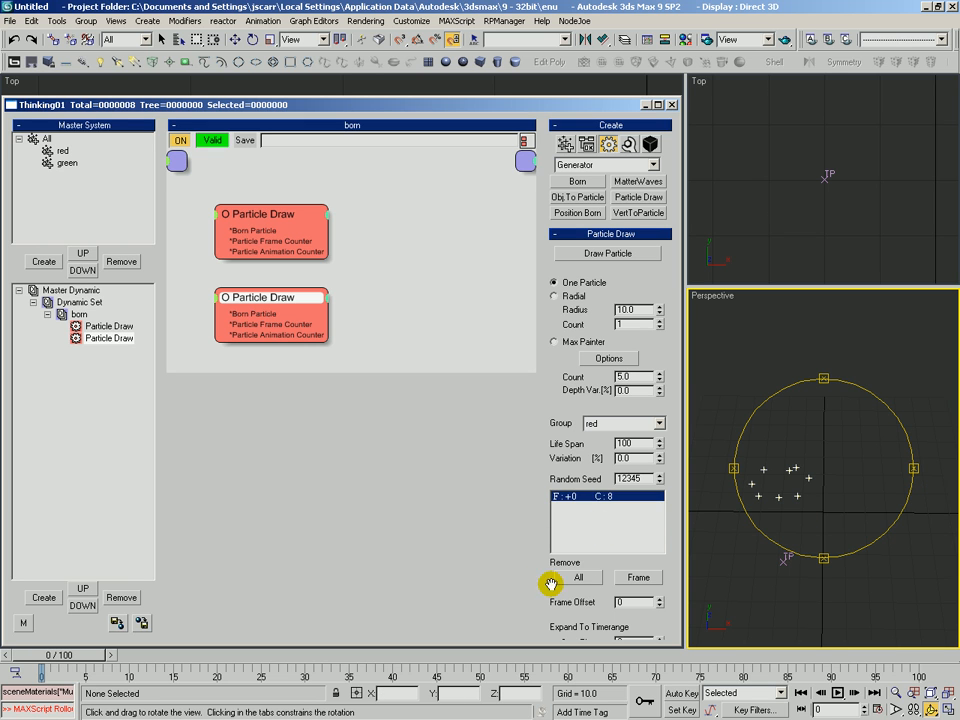
Step: Set the second Particle Draw group to green and paint green particles beside the red ones
left_click(658, 423)
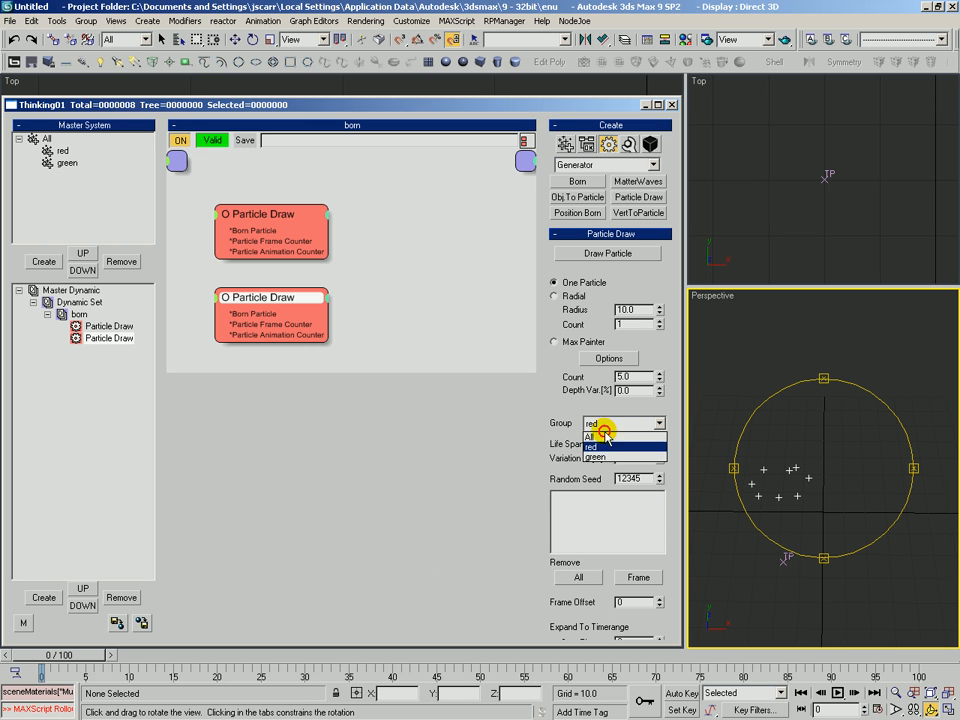
left_click(594, 456)
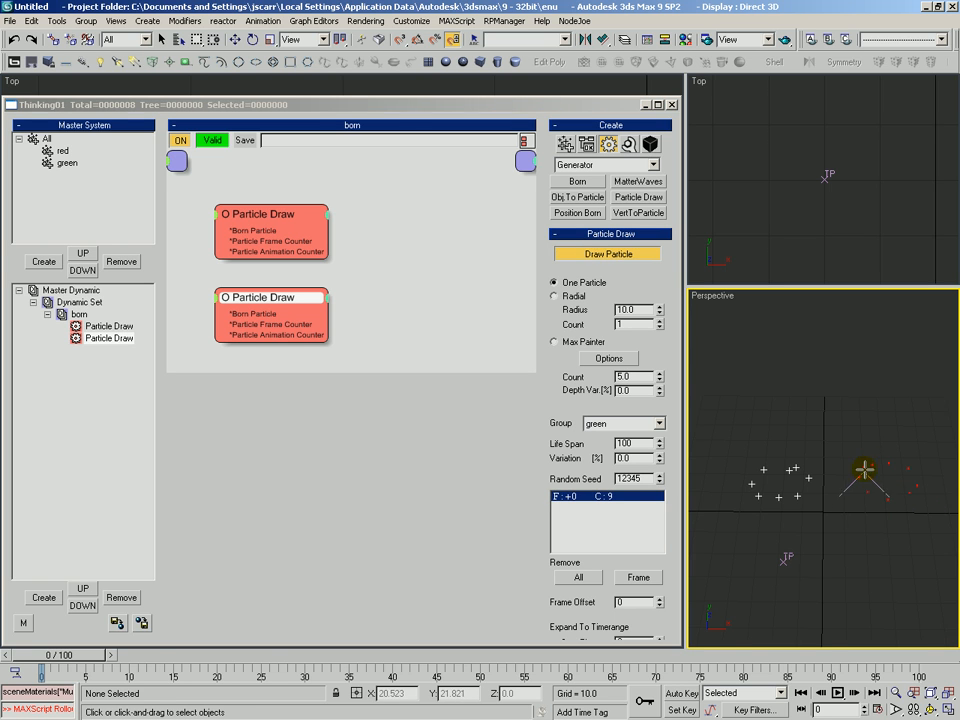
left_click(607, 253)
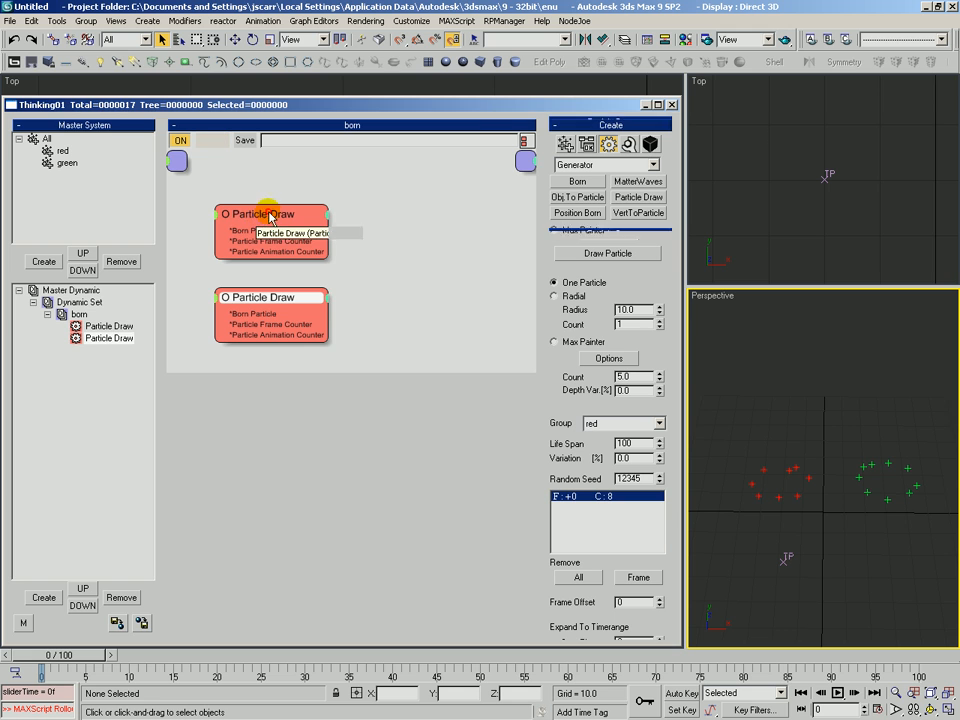
left_click(270, 211)
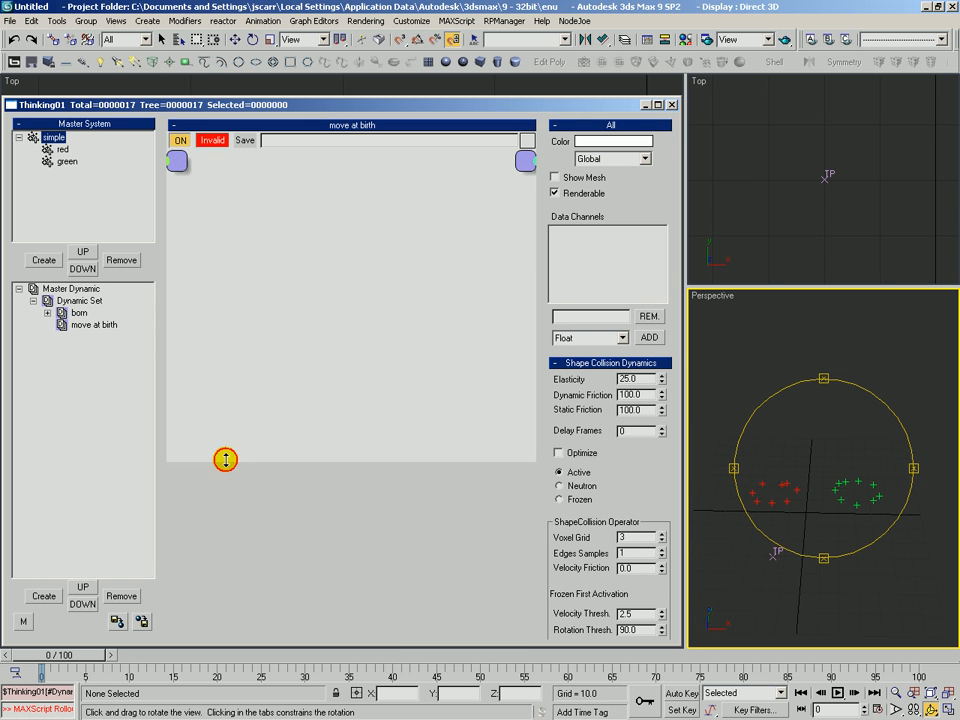
Step: In the move at birth set, add the simple group node and a Particle Age condition
left_click(93, 324)
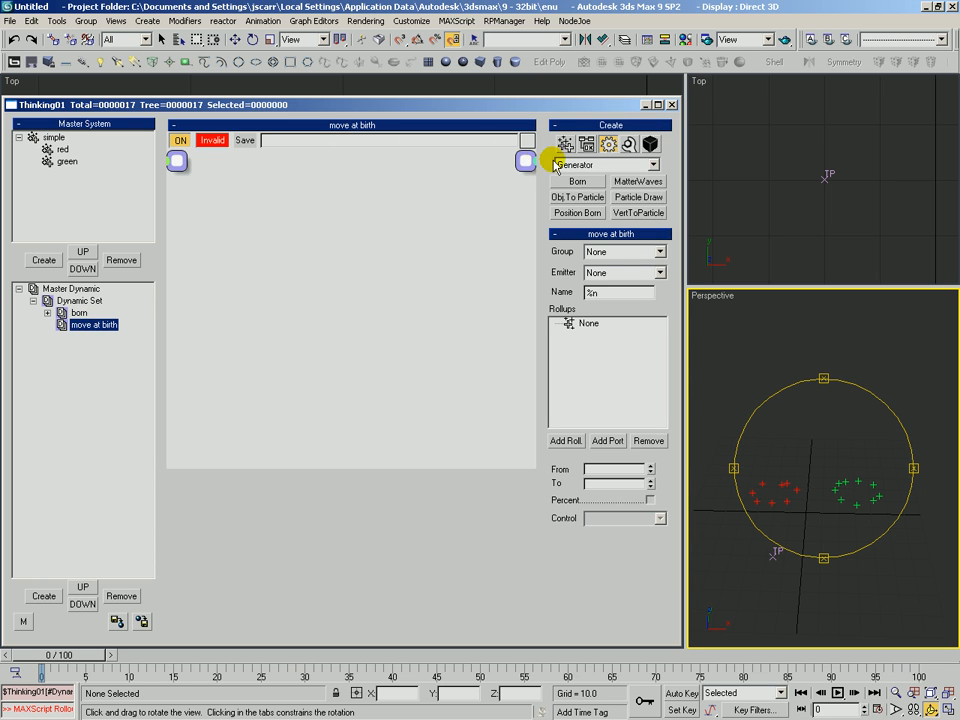
left_click(578, 181)
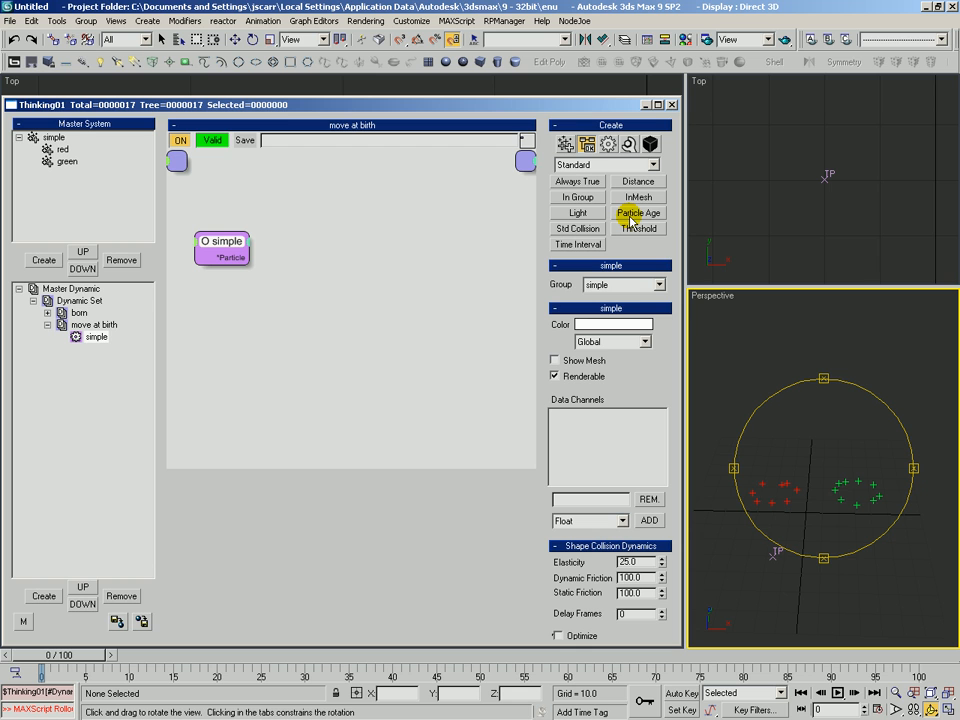
left_click(638, 213)
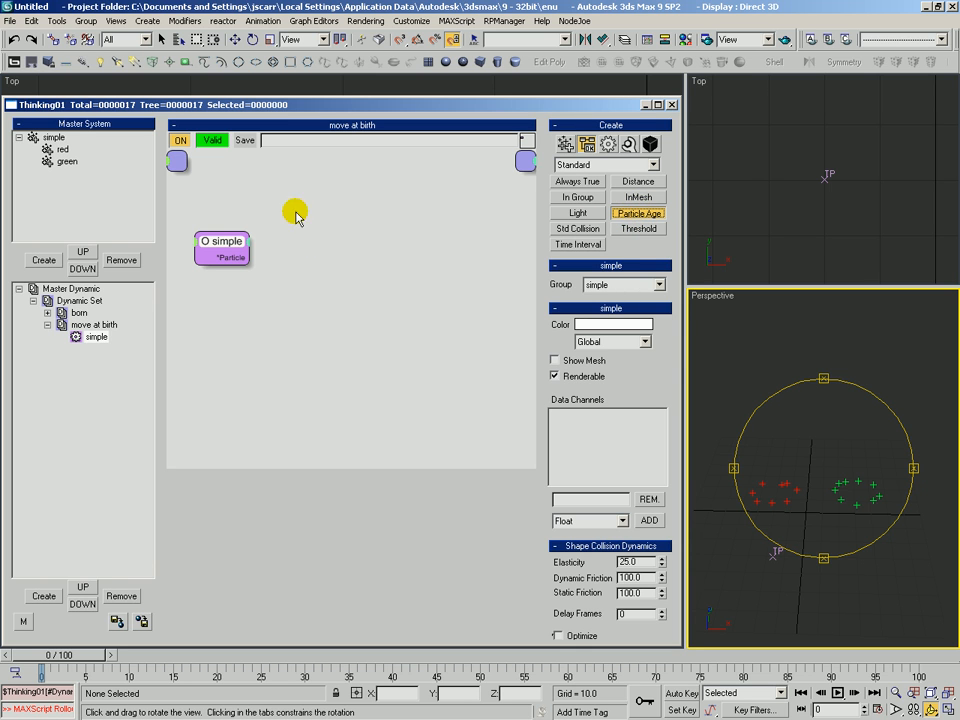
left_click(637, 212)
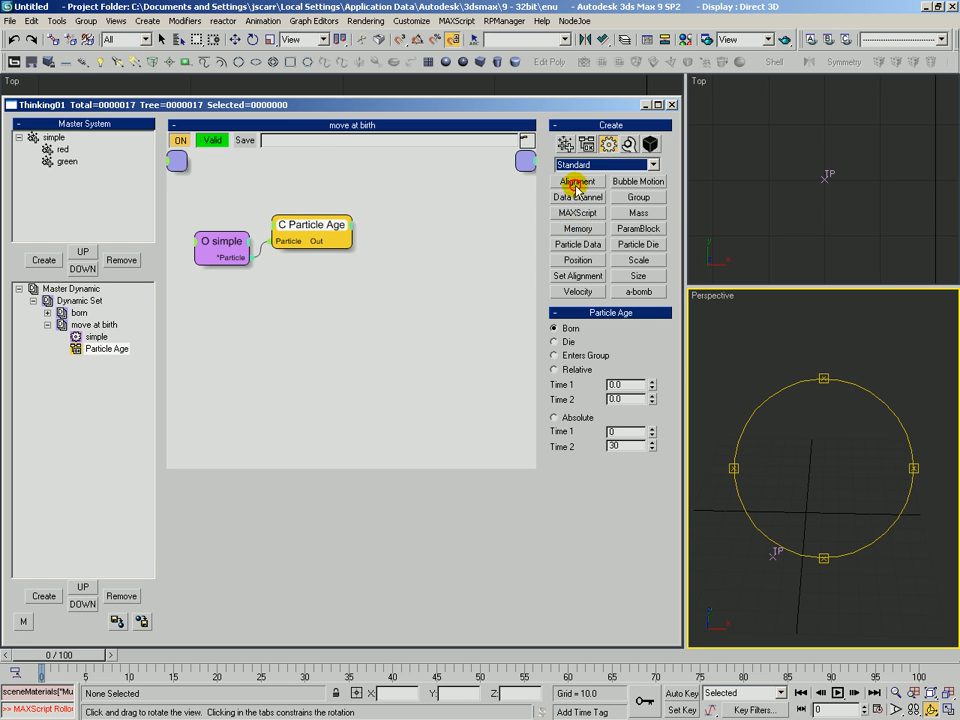
Step: Add a Velocity operator fed by simple's particles and switched on by Particle Age
left_click(577, 291)
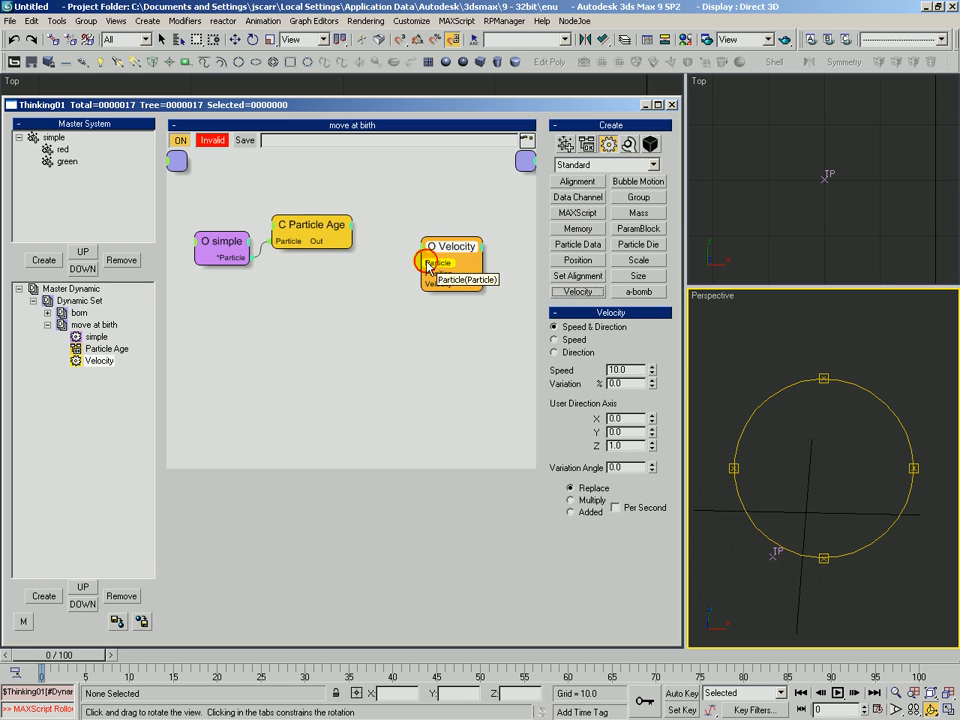
right_click(428, 265)
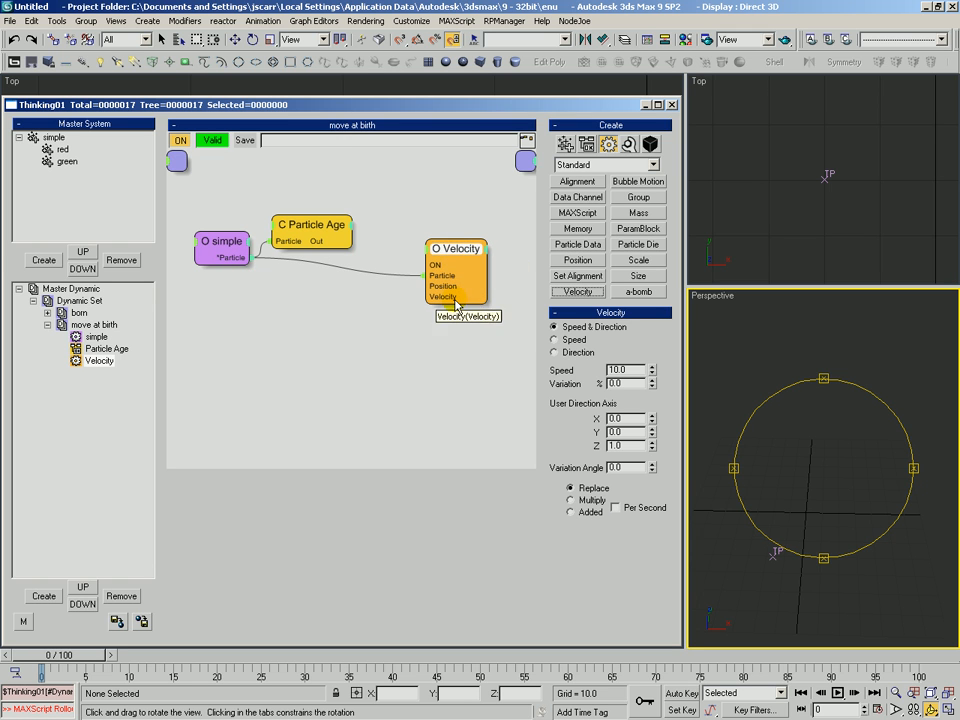
left_click(311, 224)
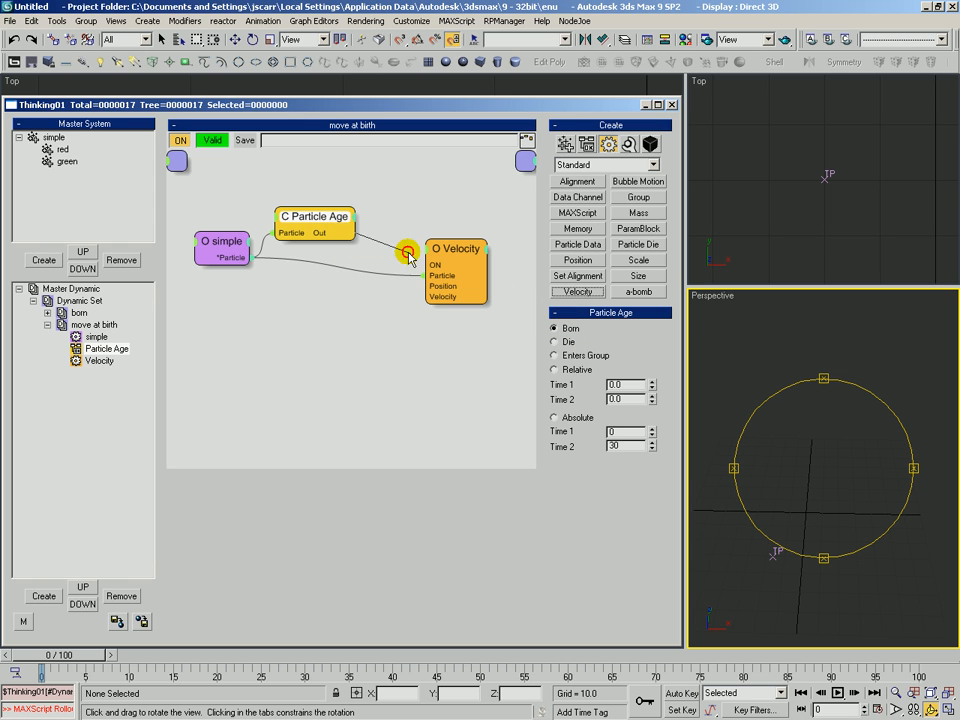
left_click(440, 244)
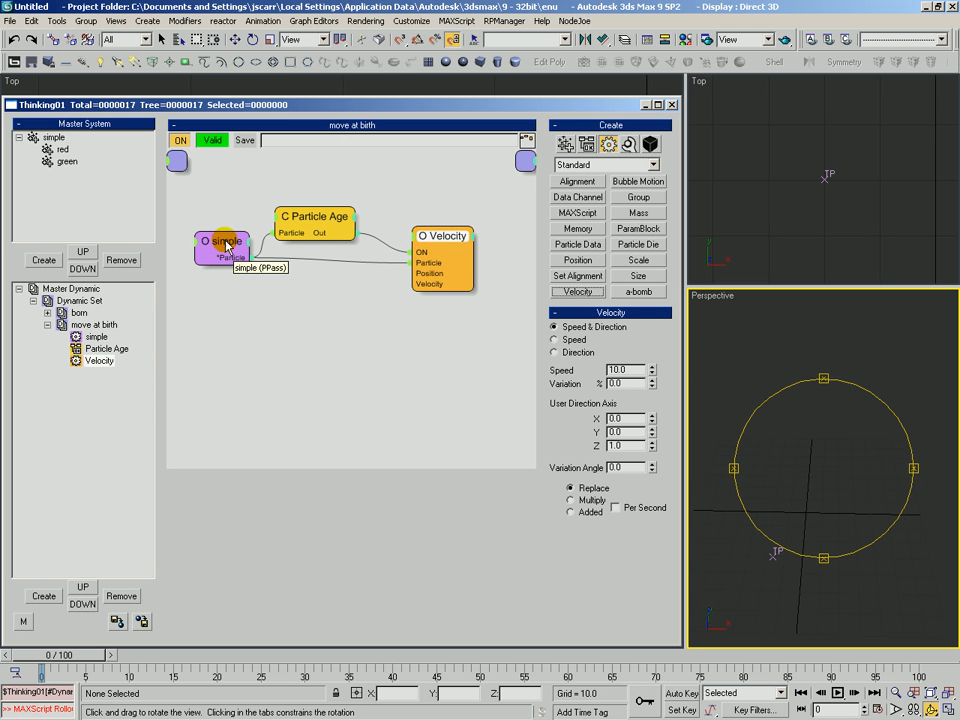
mouse_move(88, 443)
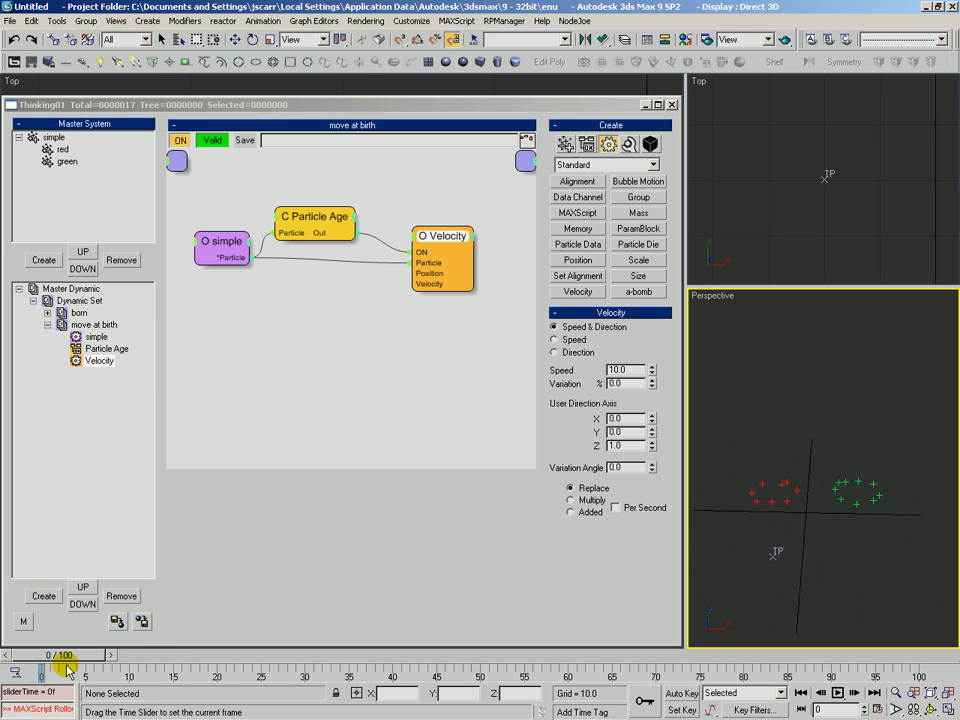
Step: Scrub the timeline to preview the particles' birth velocity
left_click_drag(45, 673, 320, 673)
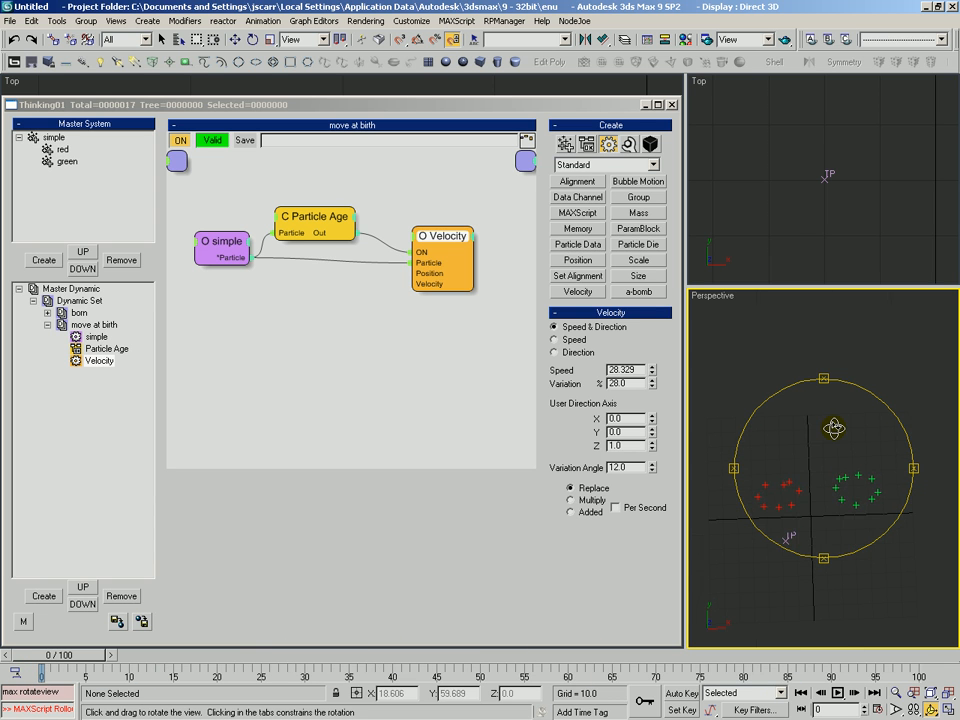
Step: Create a Gravity space warp force in the viewport below the particles
left_click(18, 112)
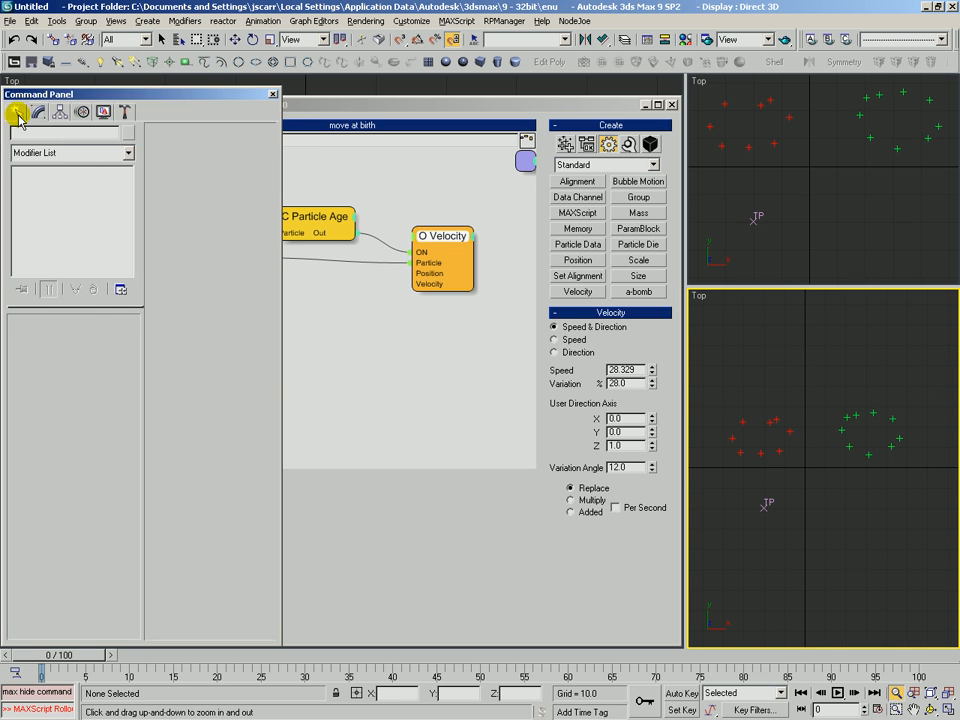
left_click(19, 115)
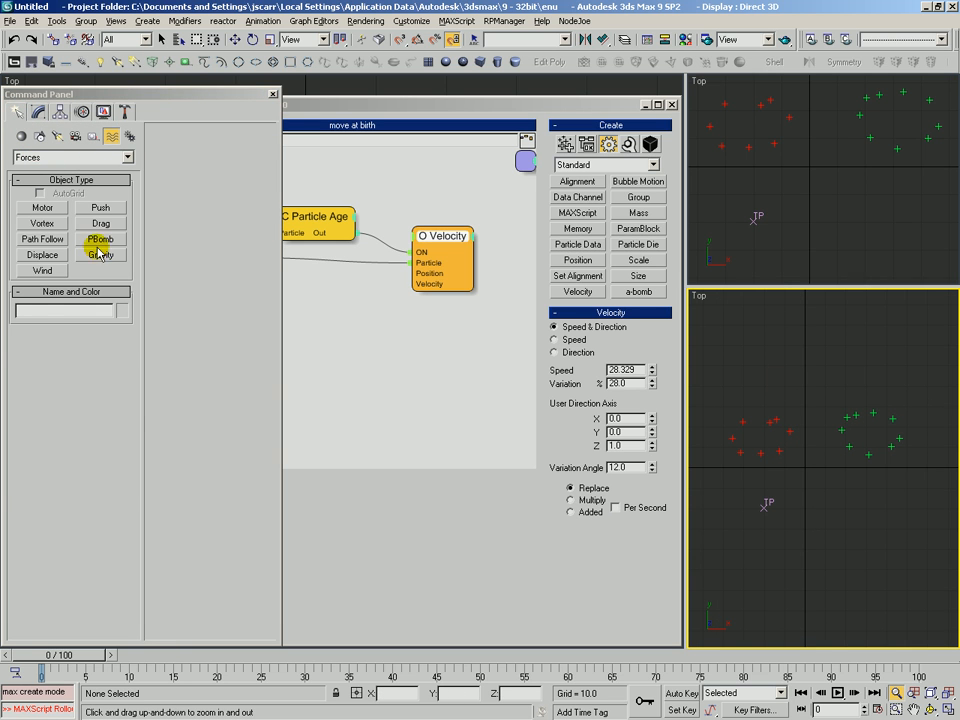
left_click(101, 255)
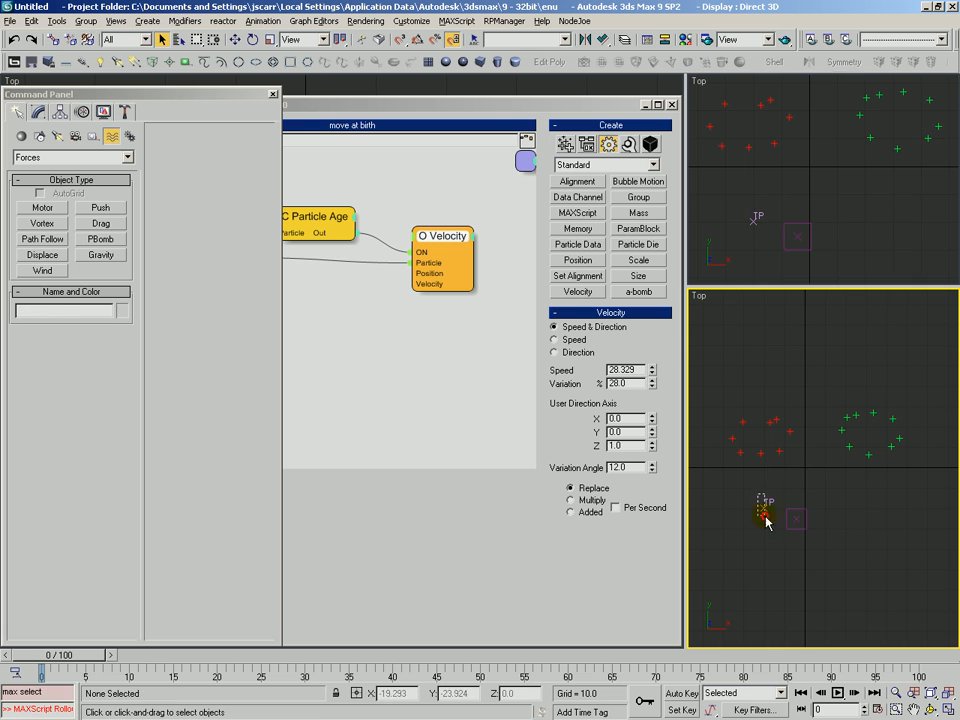
left_click(765, 515)
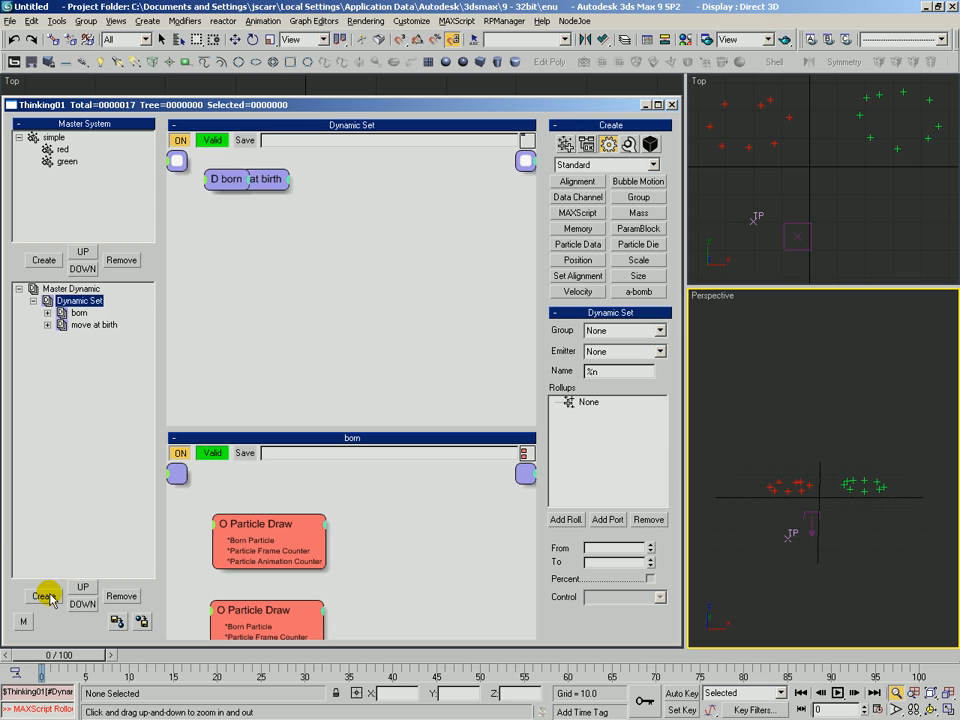
Step: Create a new forces dynamic set holding a red particle group node
left_click(43, 595)
type("forces")
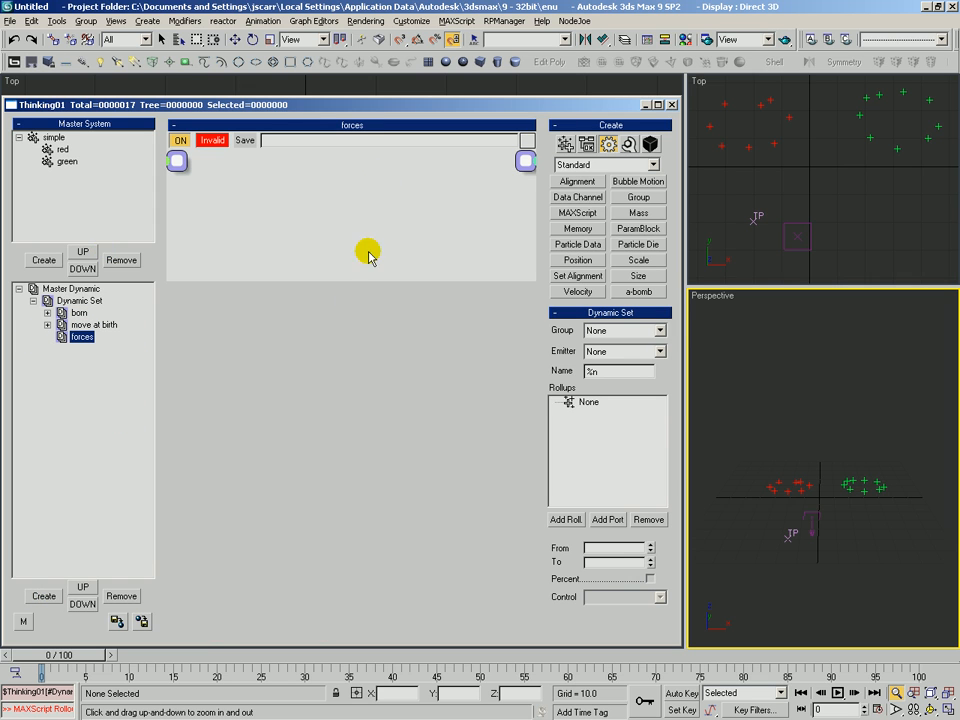
left_click(595, 185)
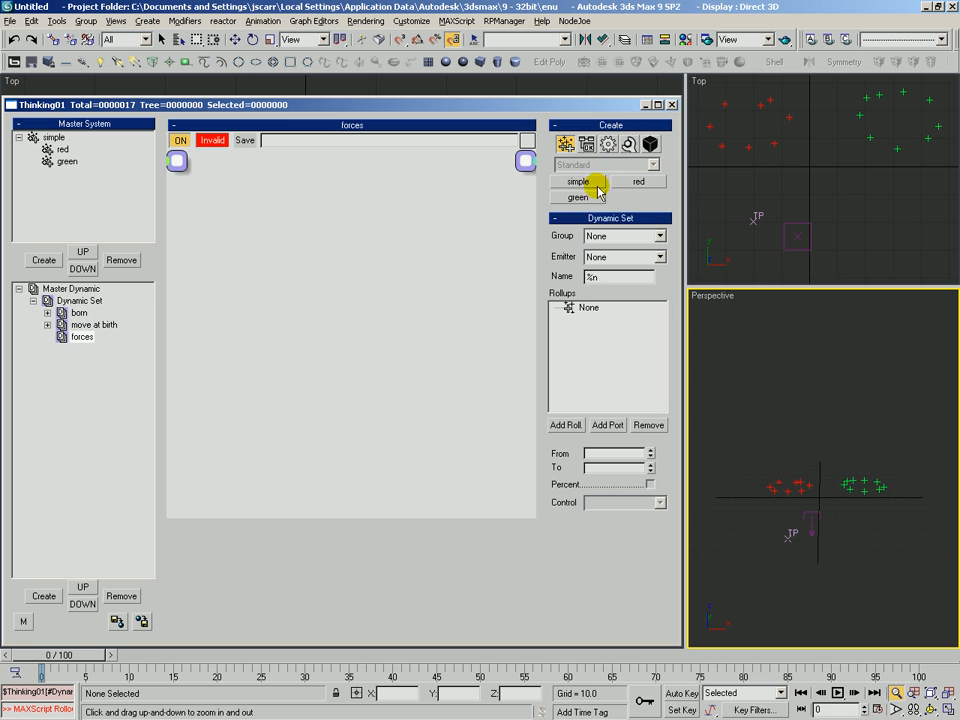
left_click(638, 181)
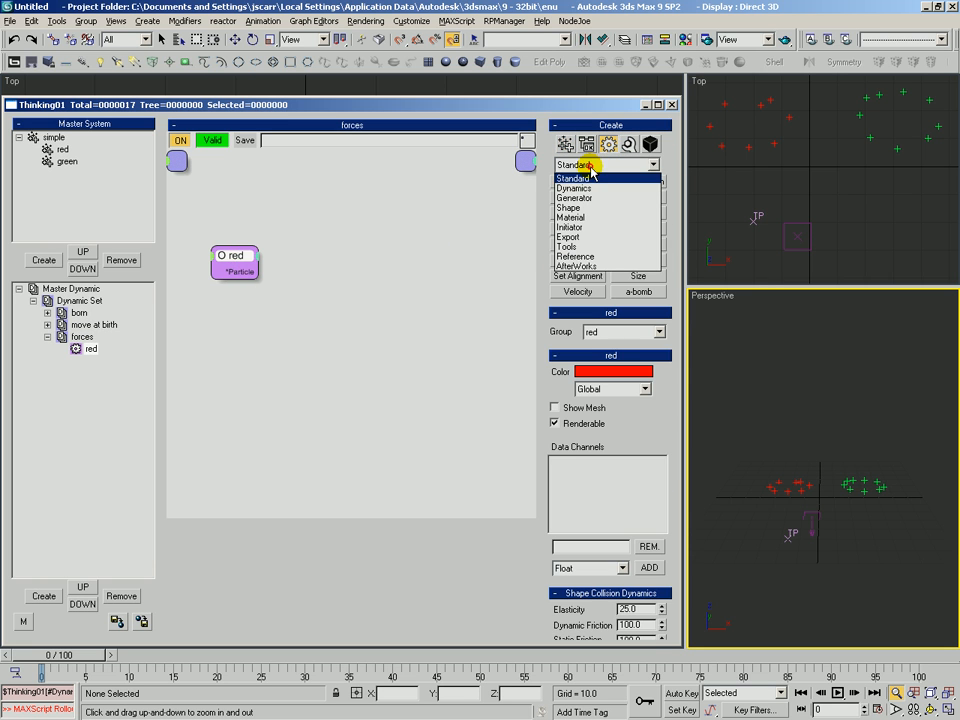
mouse_move(574, 197)
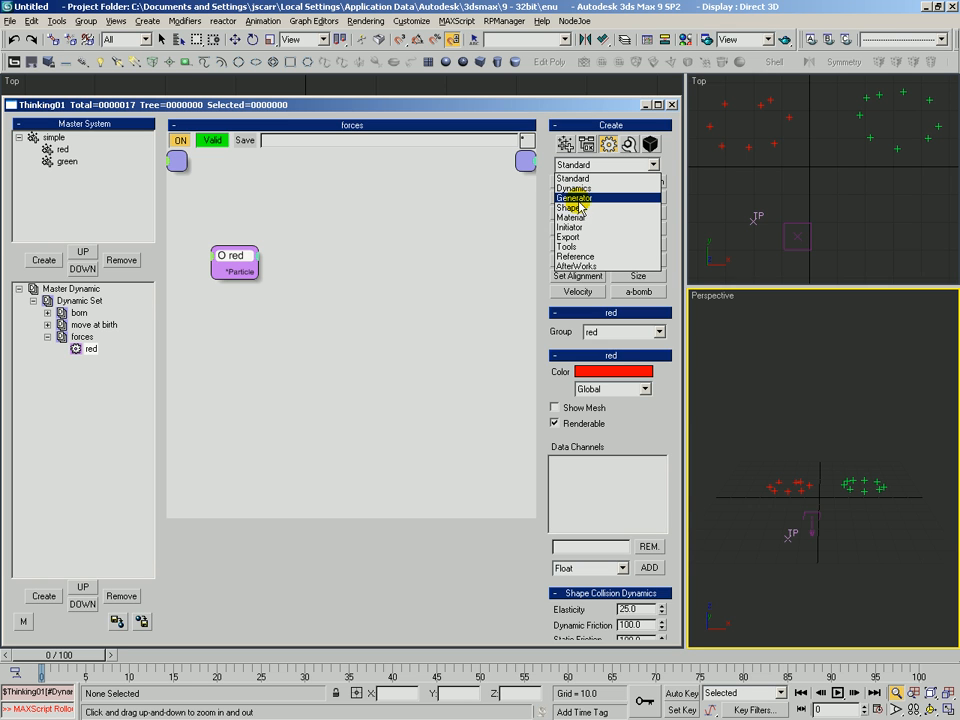
Step: Add a StdForce operator applying Gravity01 to red particles, then scrub to watch them fall
left_click(574, 188)
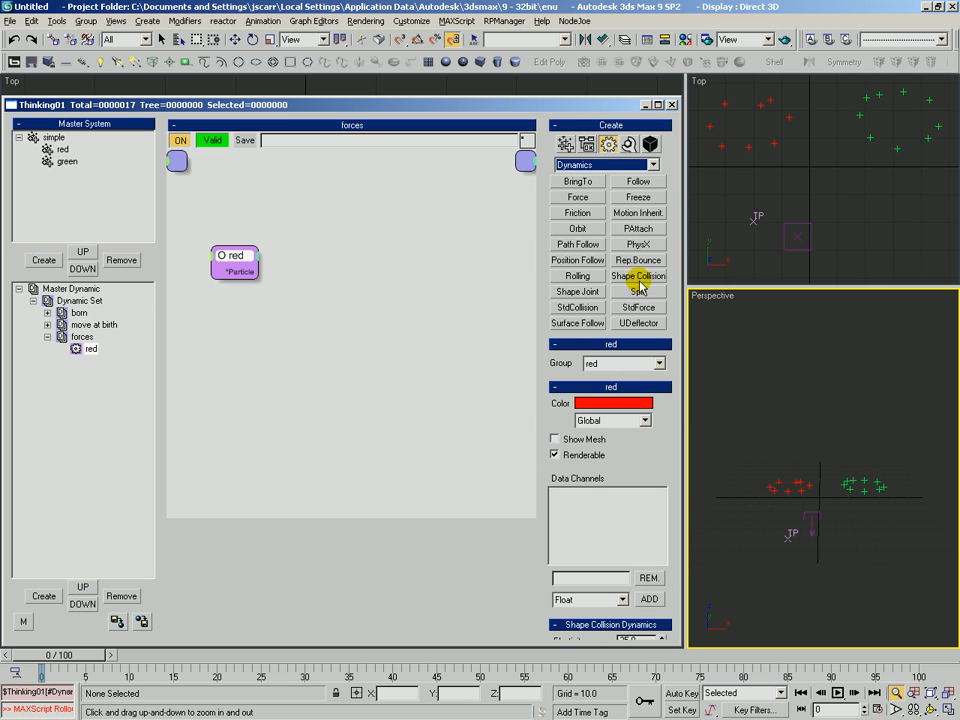
left_click(638, 307)
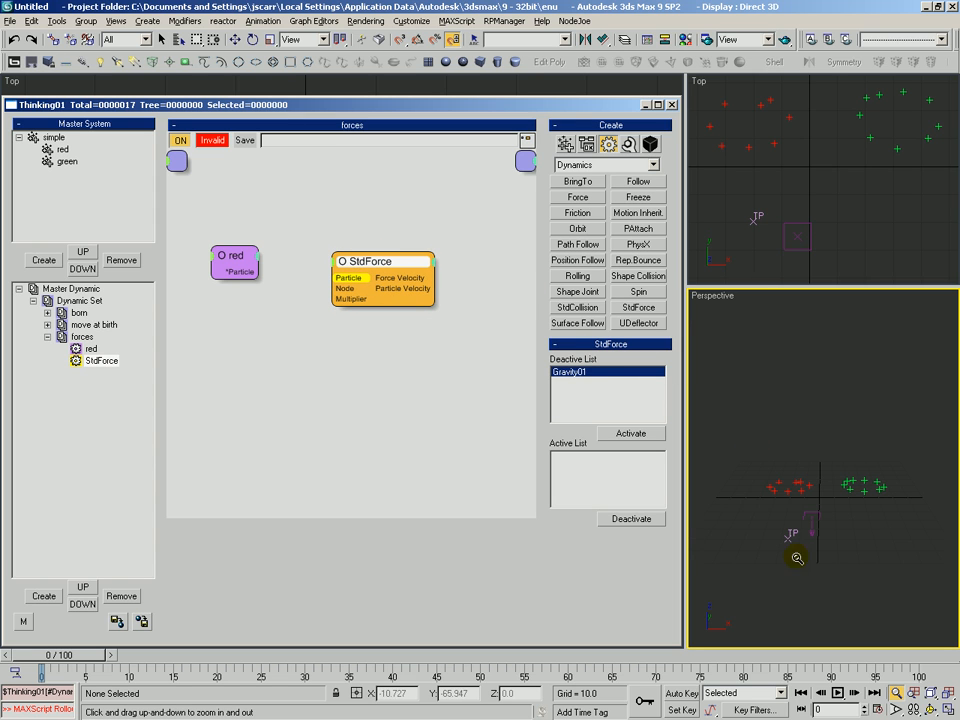
left_click(570, 372)
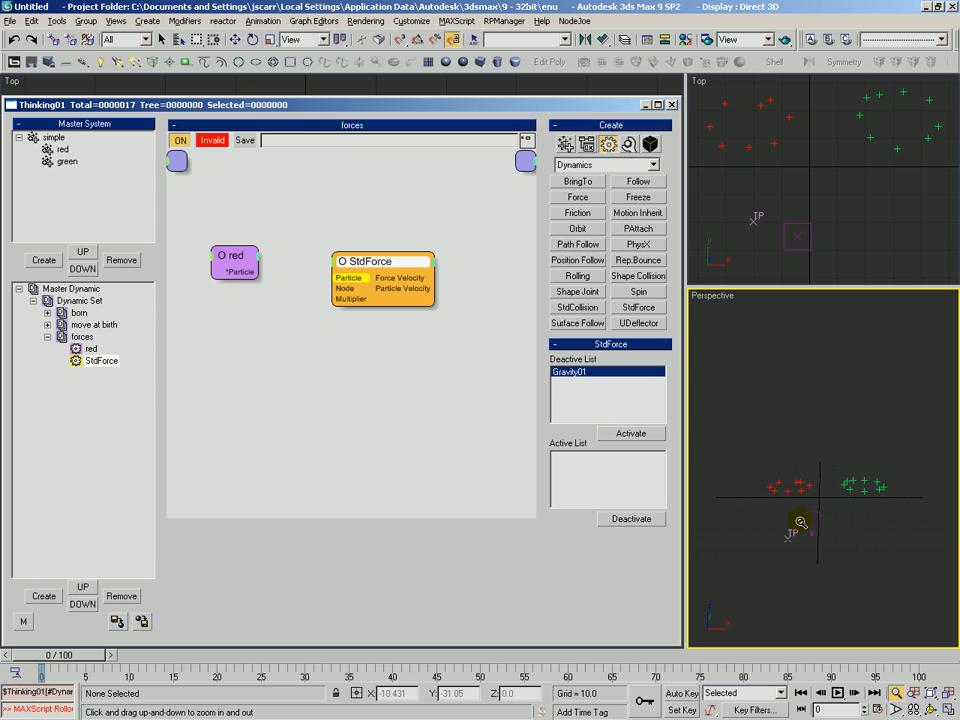
left_click(631, 433)
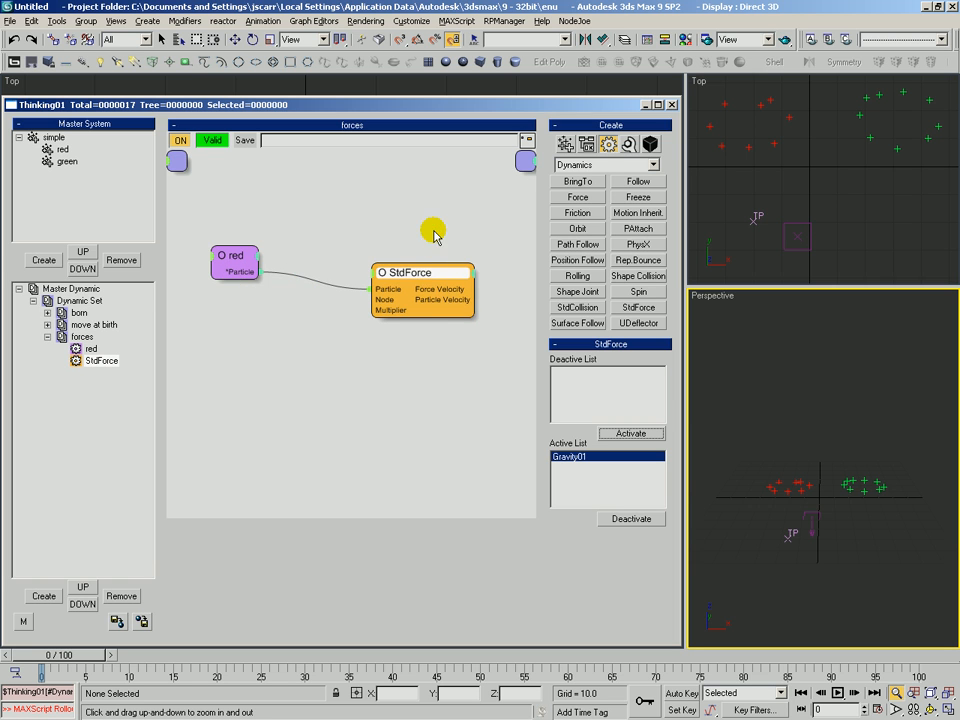
left_click(82, 336)
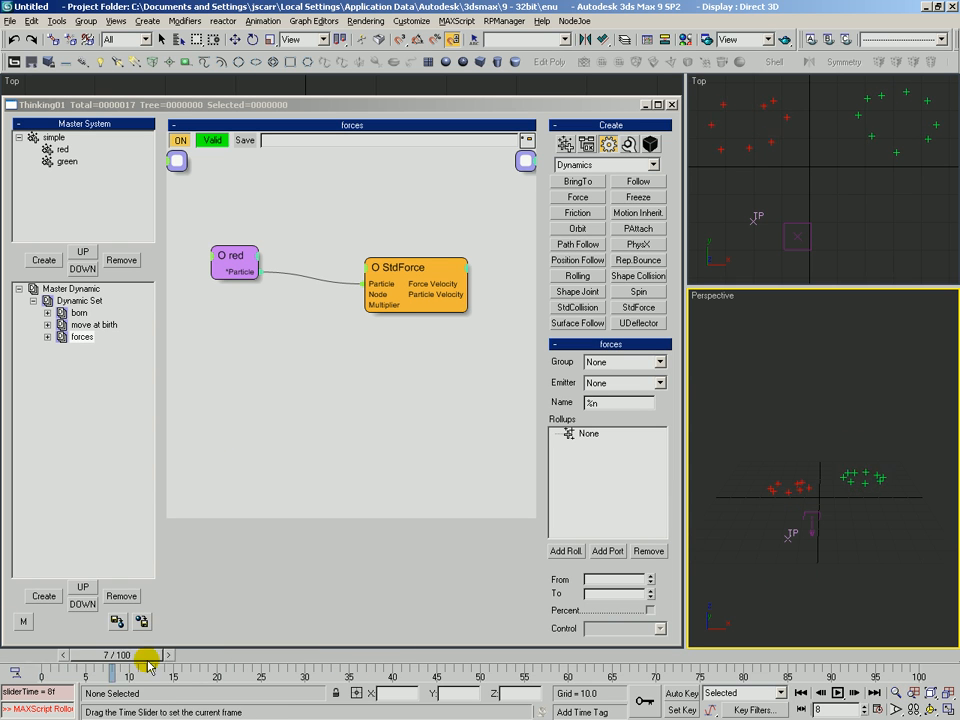
left_click_drag(128, 669, 123, 669)
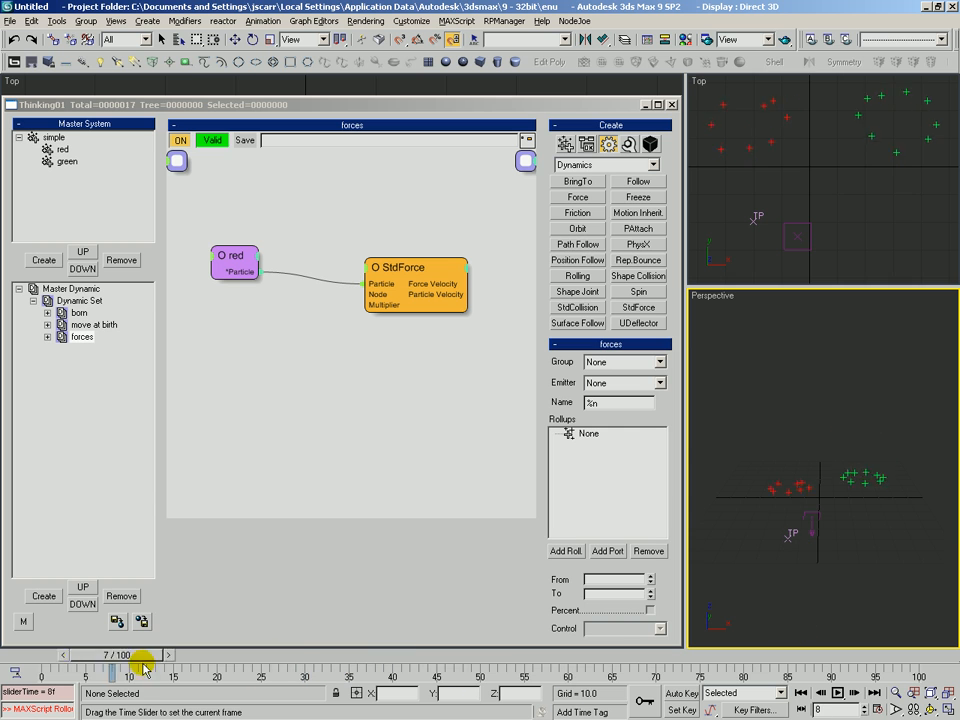
Step: Feed a 0.1 Float into the StdForce multiplier and scrub to check the weaker fall
left_click(410, 273)
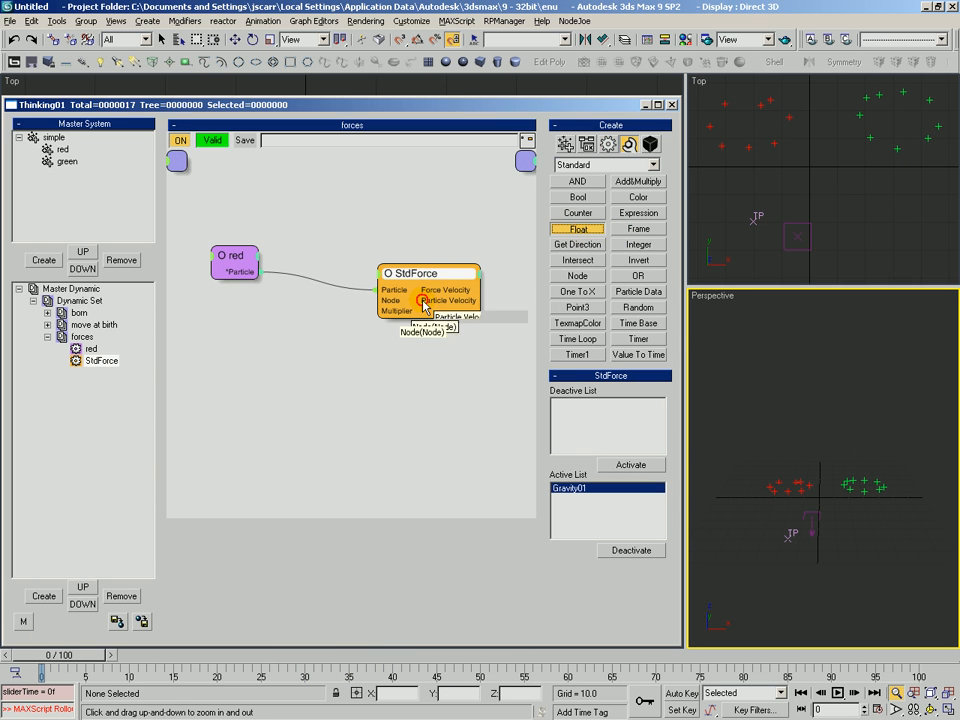
left_click(577, 228)
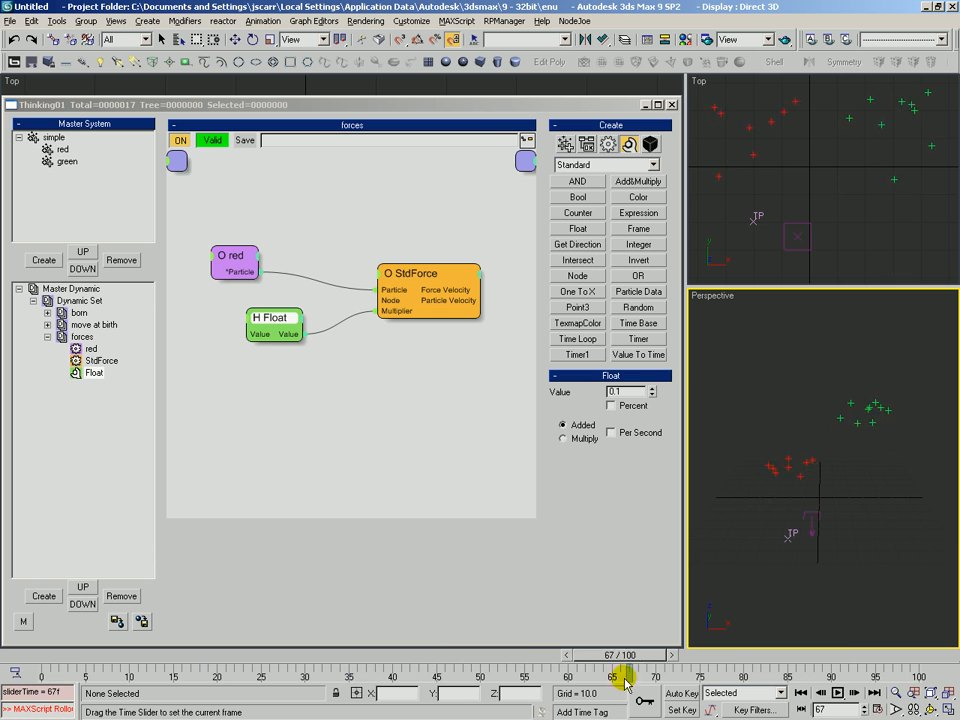
left_click_drag(625, 677, 290, 677)
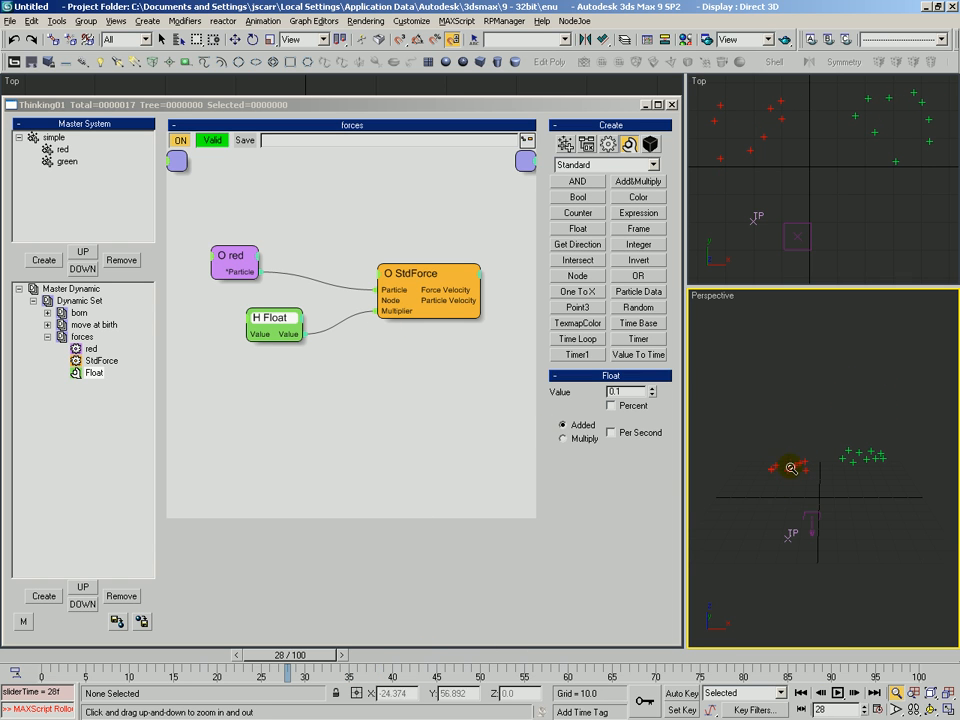
mouse_move(243, 262)
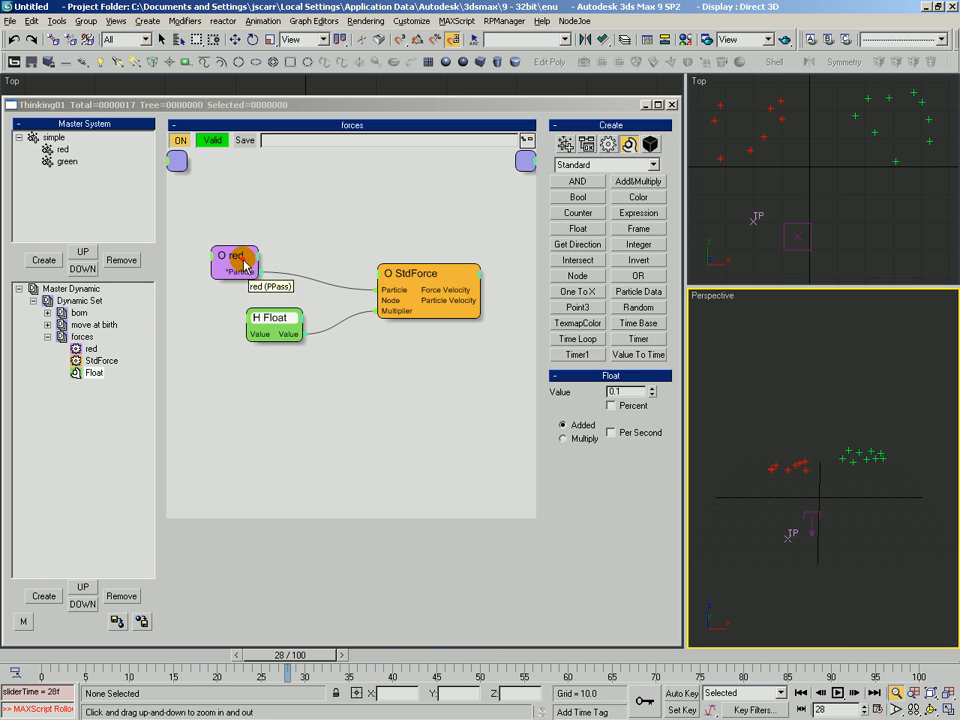
left_click_drag(289, 668, 44, 655)
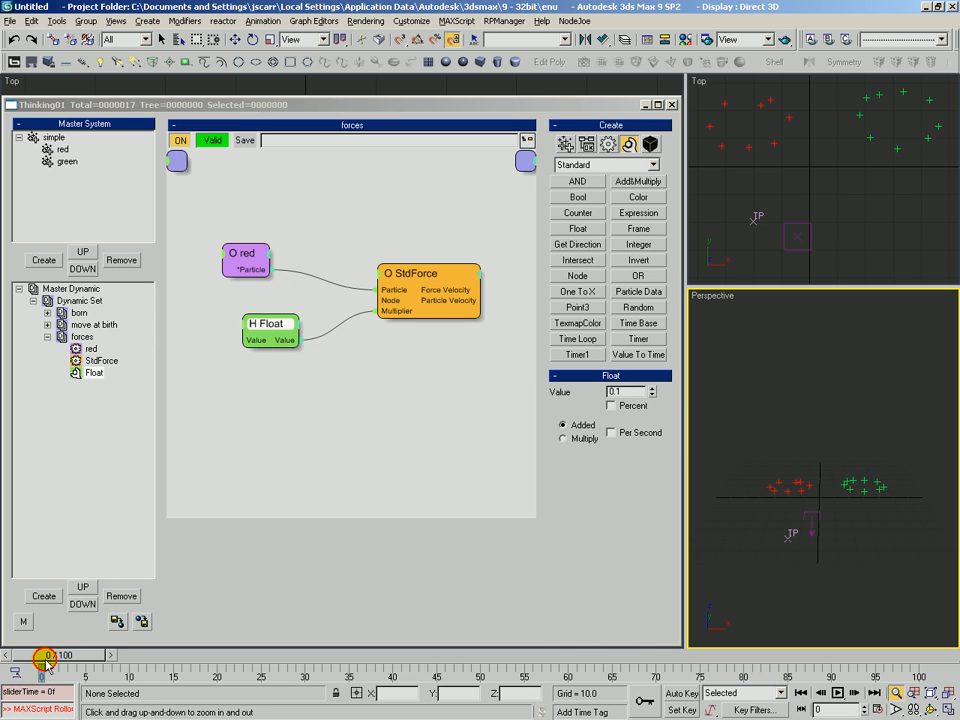
left_click_drag(47, 655, 75, 655)
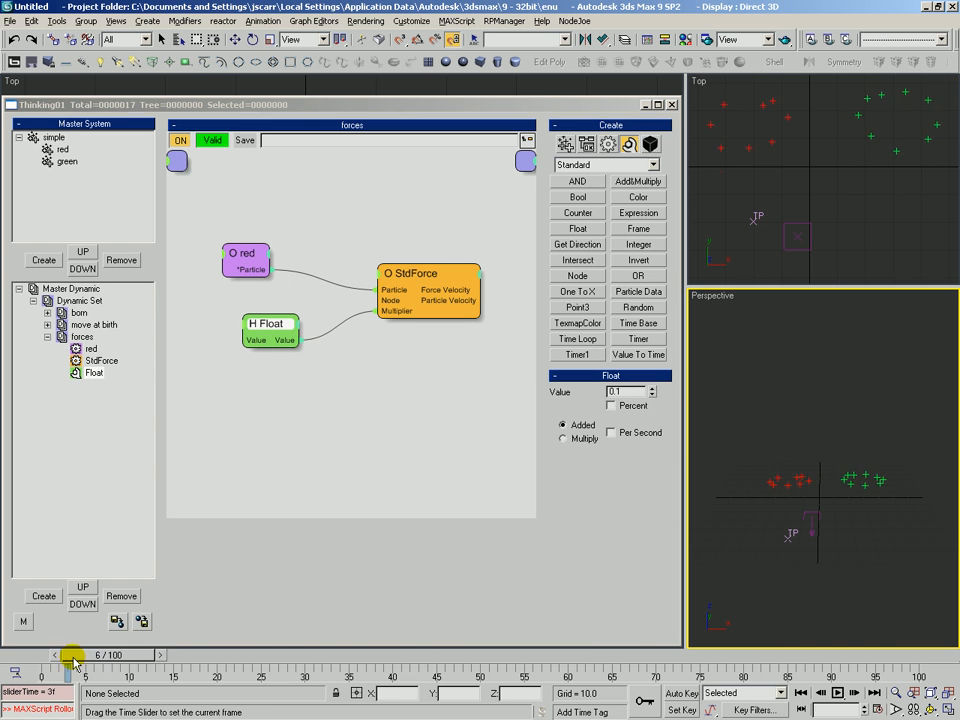
Step: Rename the top dynamic set to 'basic system' and review its move at birth and forces sets
left_click(82, 336)
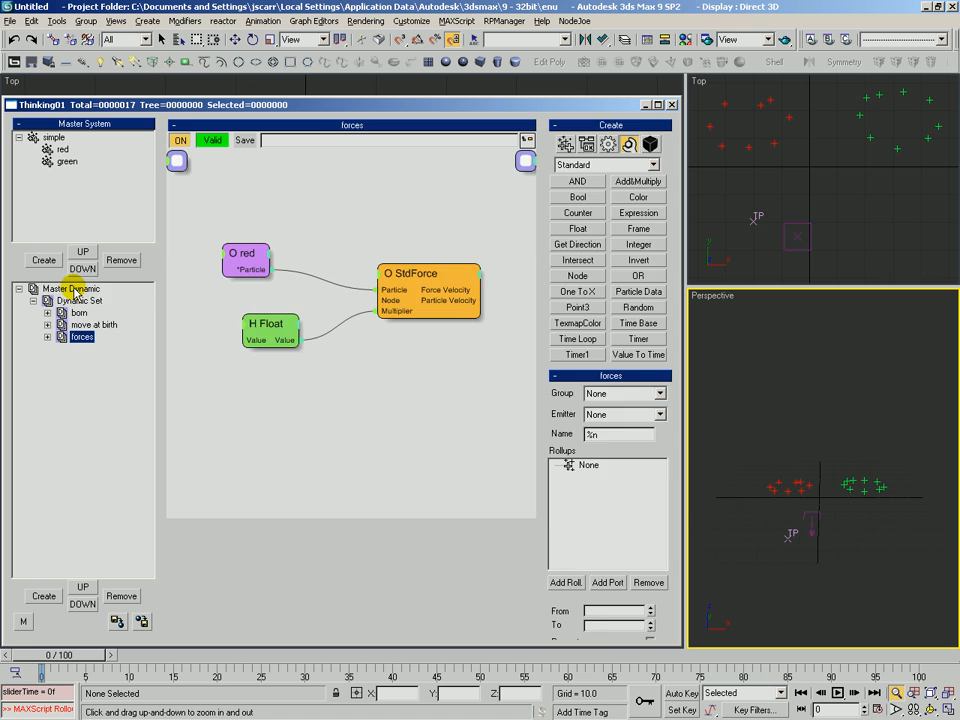
left_click(81, 300)
type("basic system")
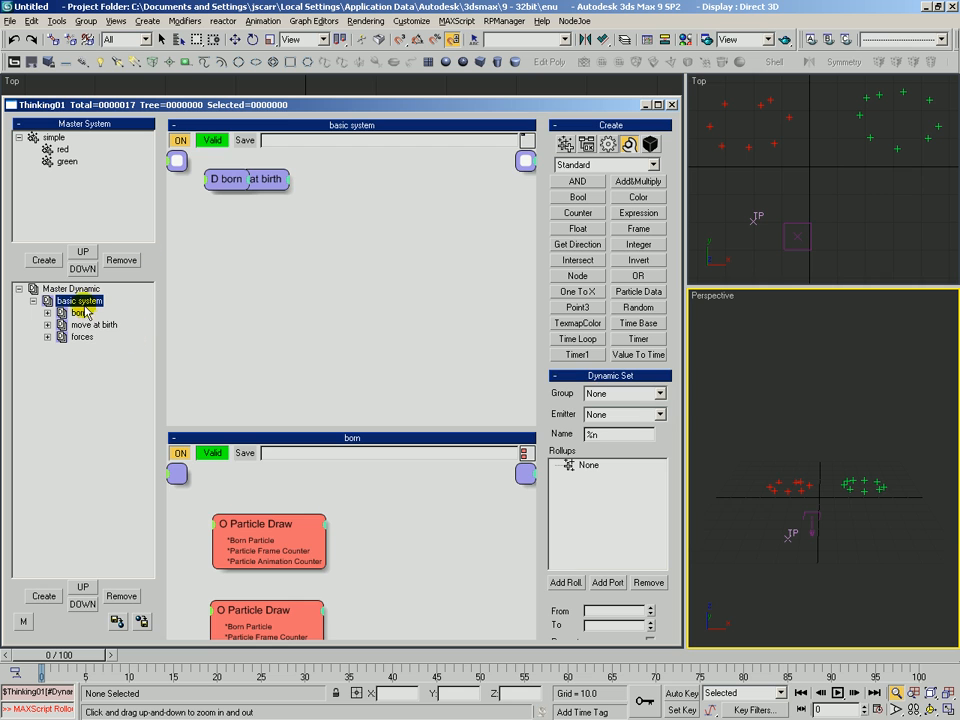
left_click(93, 324)
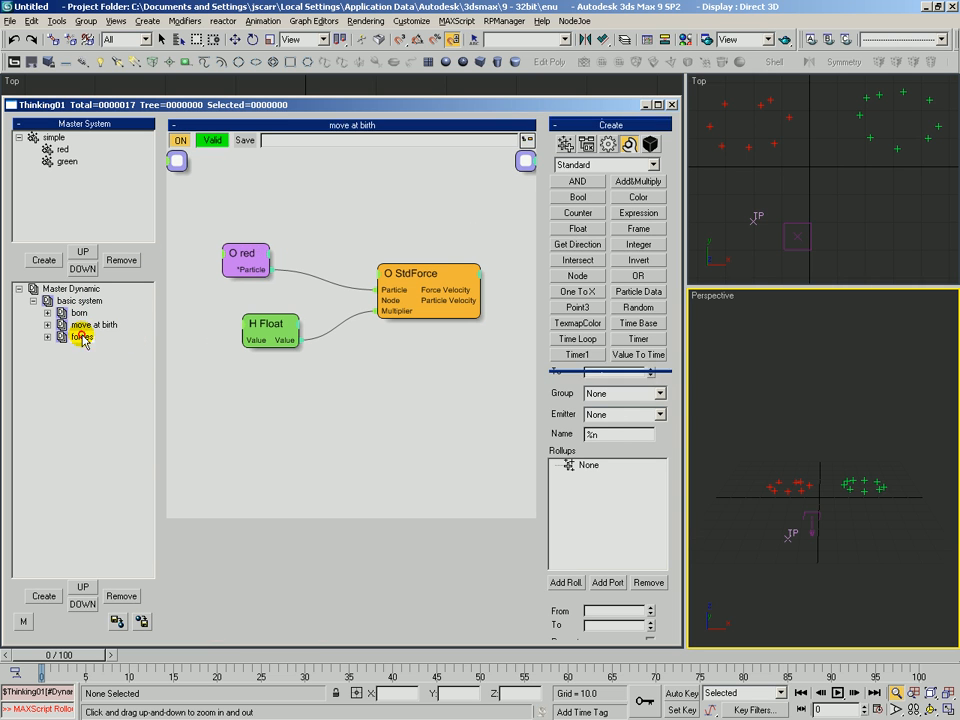
left_click(83, 337)
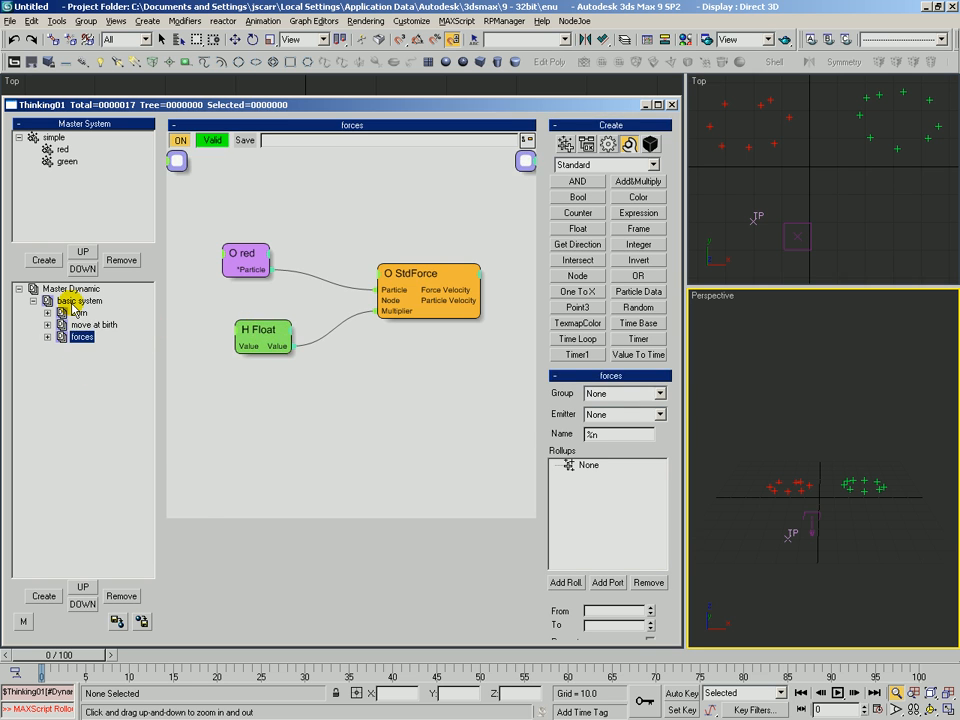
left_click(80, 301)
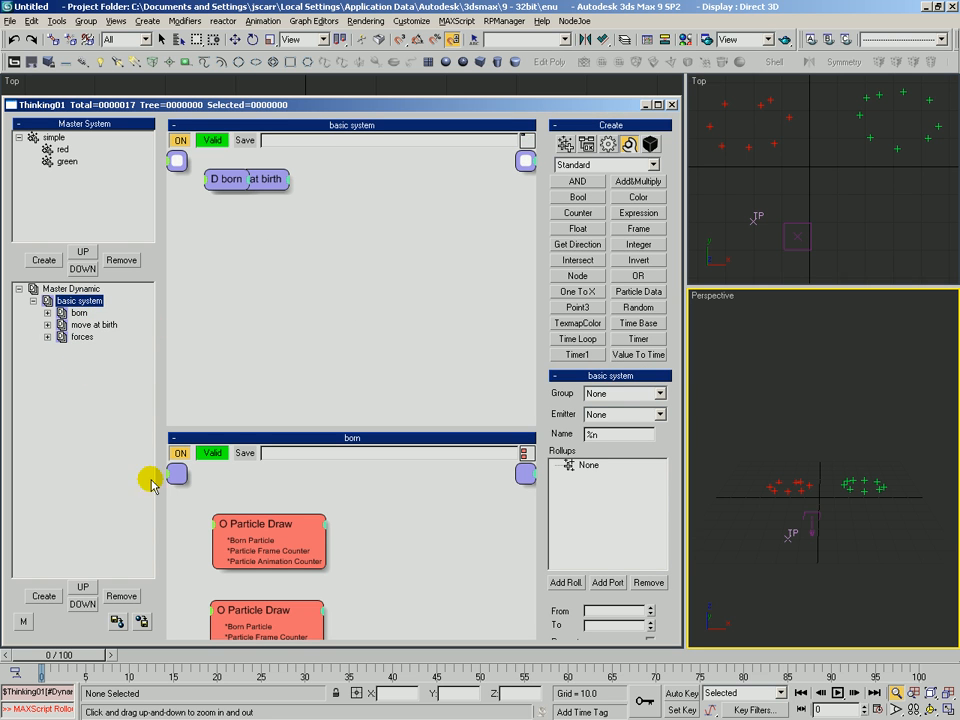
Step: Overwrite basic system.thi in Test2 with the basic system set, groups set to request
left_click(244, 453)
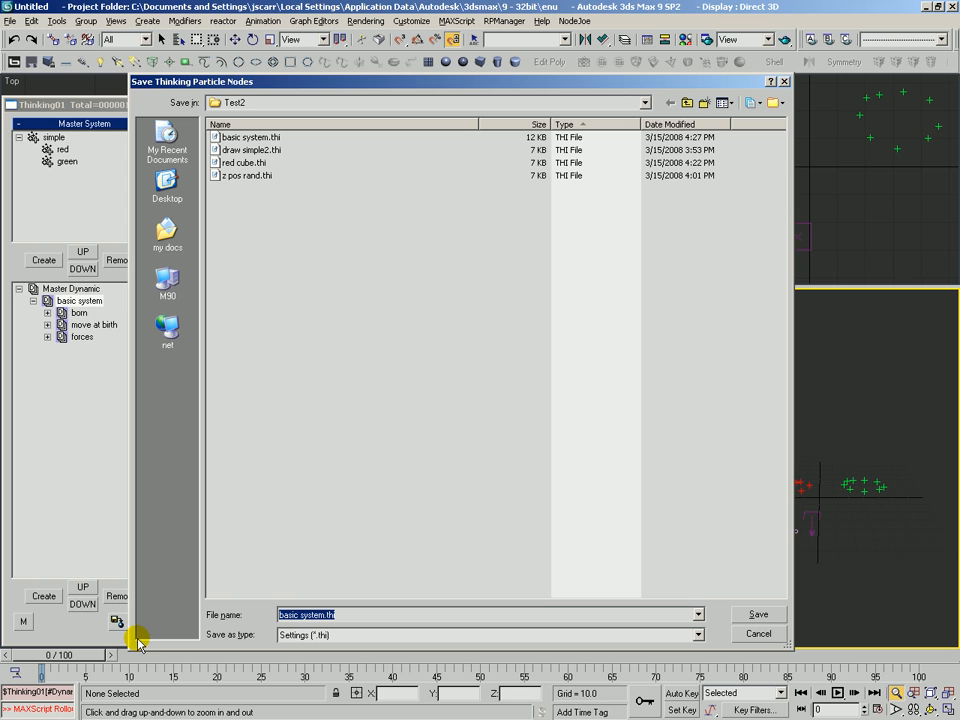
mouse_move(312, 122)
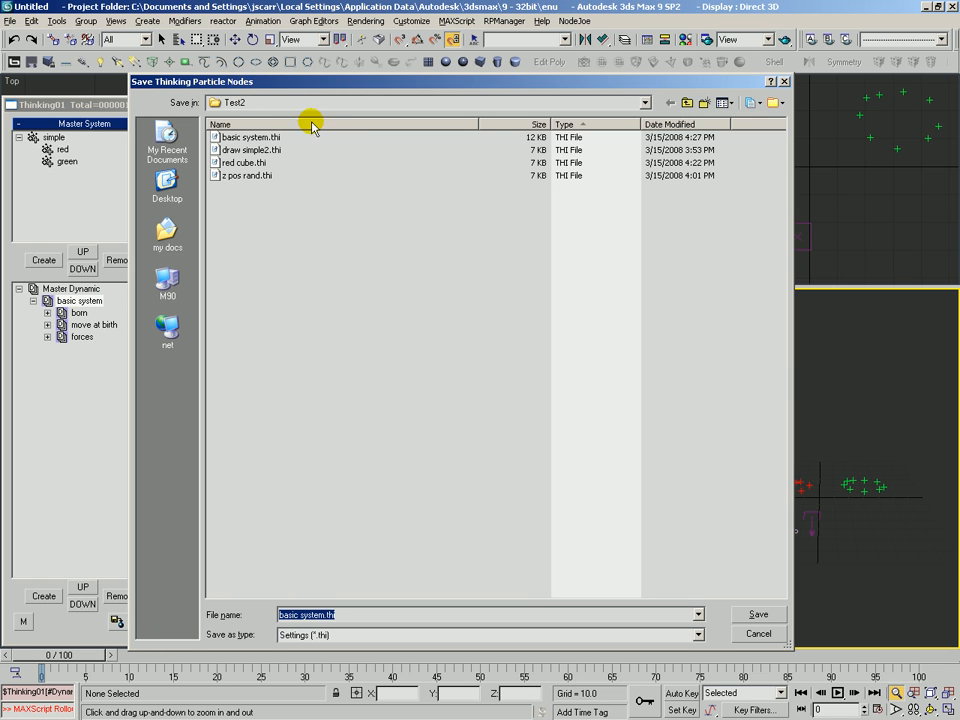
left_click(250, 137)
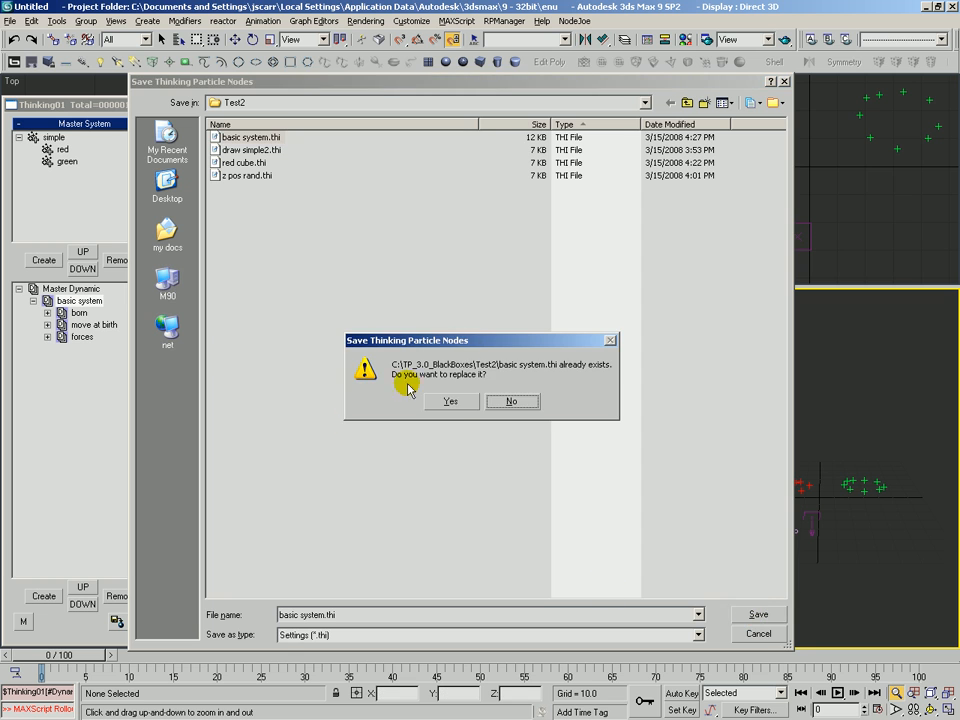
left_click(450, 401)
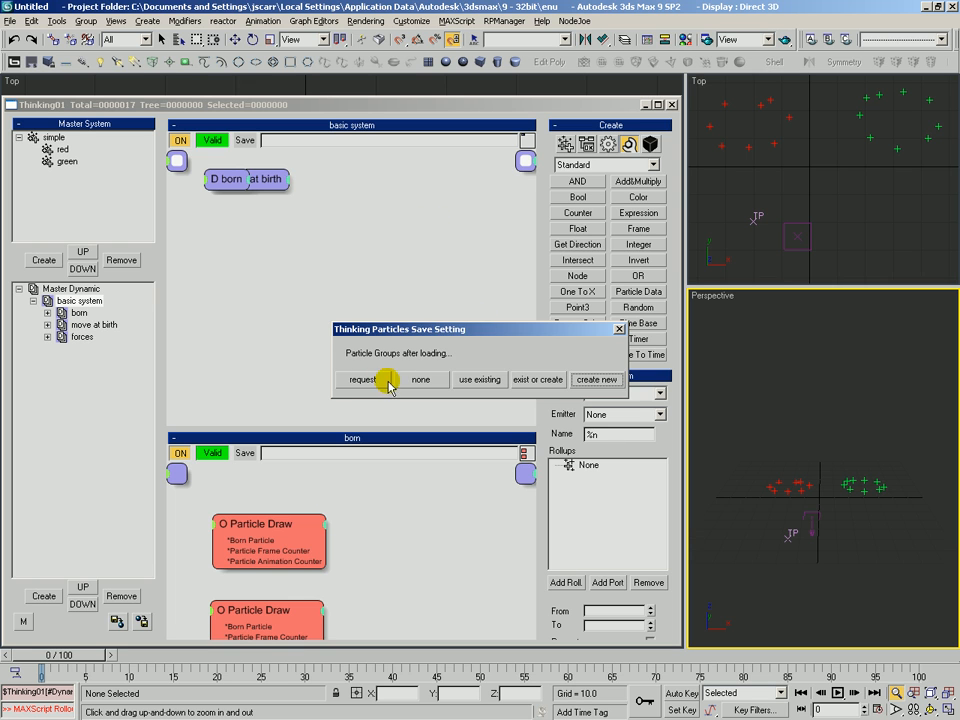
left_click(420, 379)
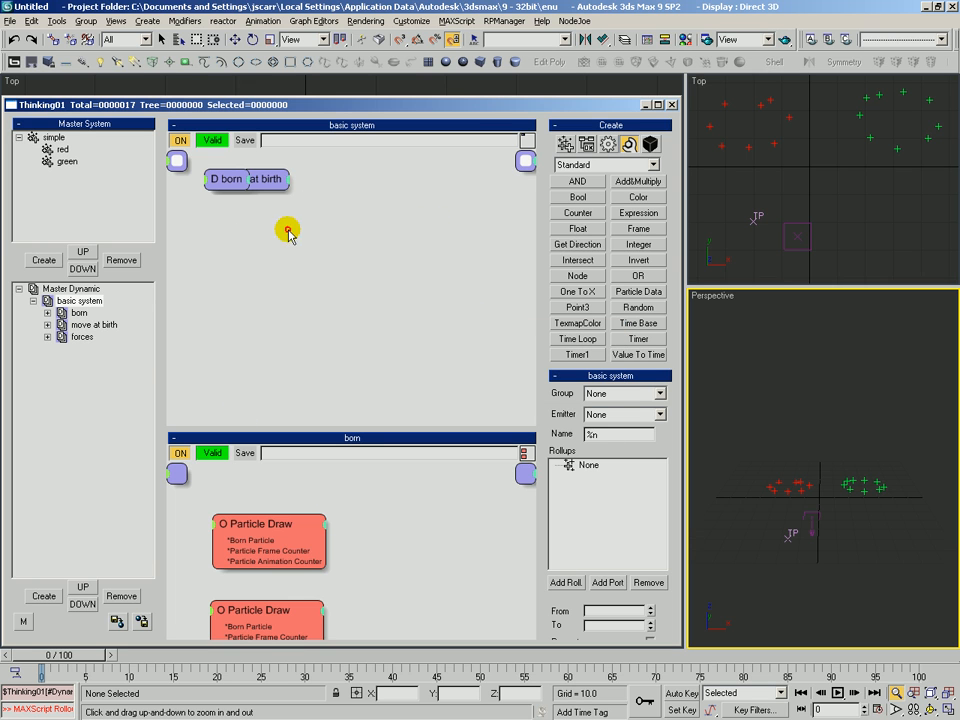
left_click_drag(245, 179, 265, 309)
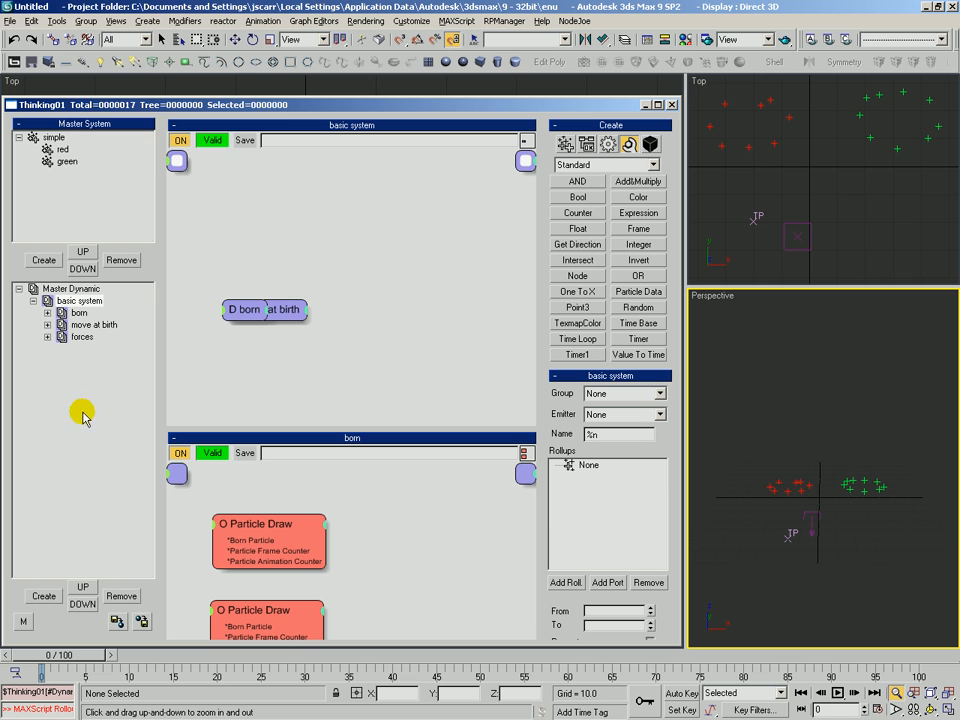
left_click(11, 20)
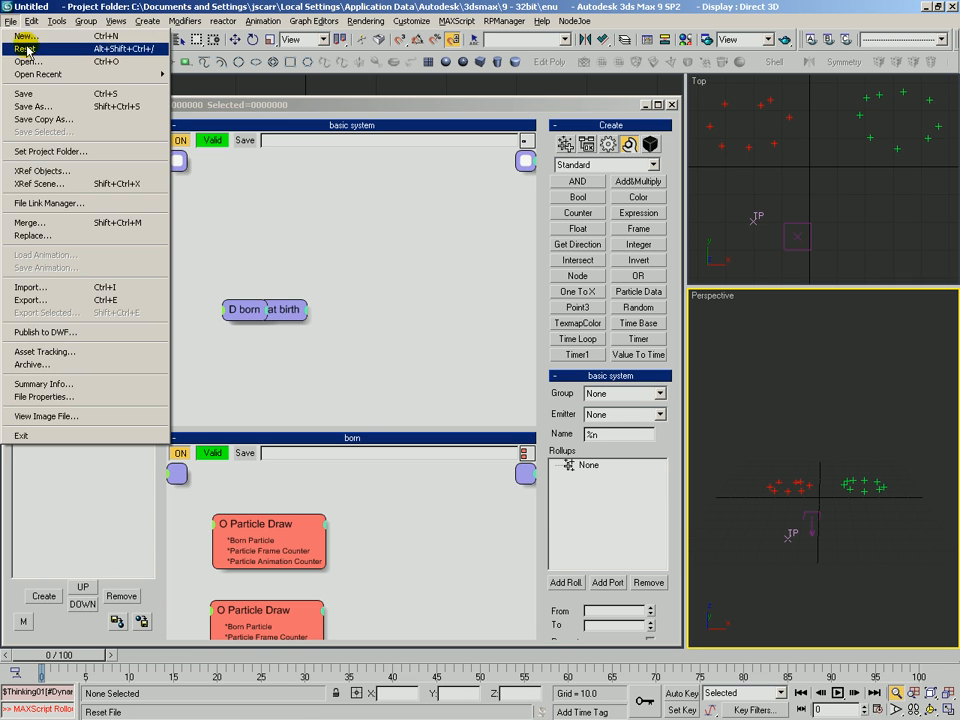
Step: Reset 3ds Max, then add a Gravity space warp and a fresh Thinking Particles object
left_click(25, 48)
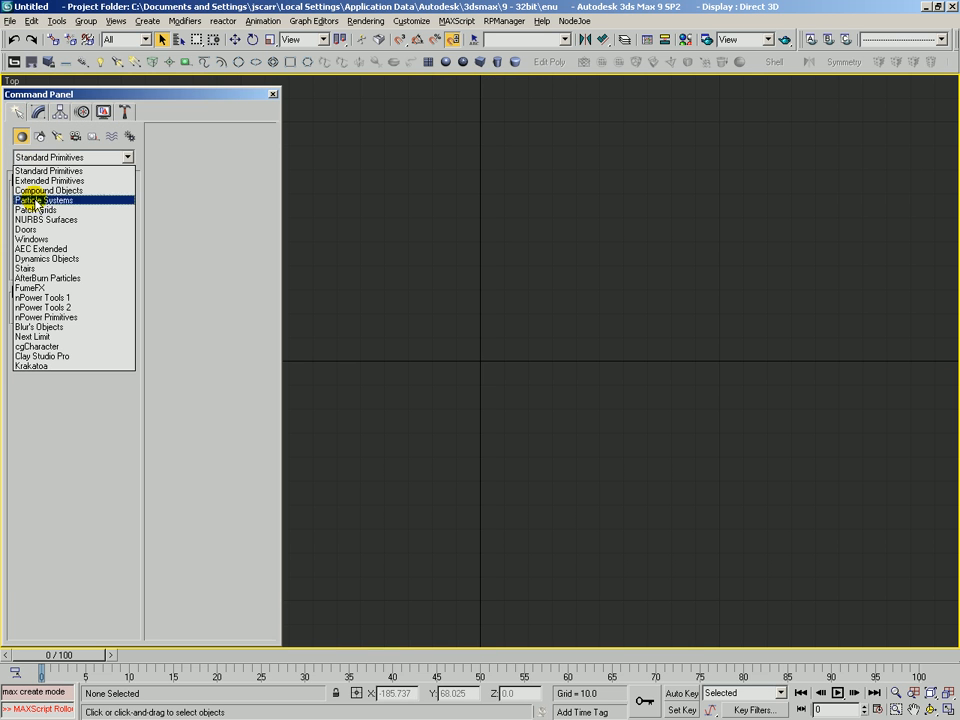
left_click(44, 199)
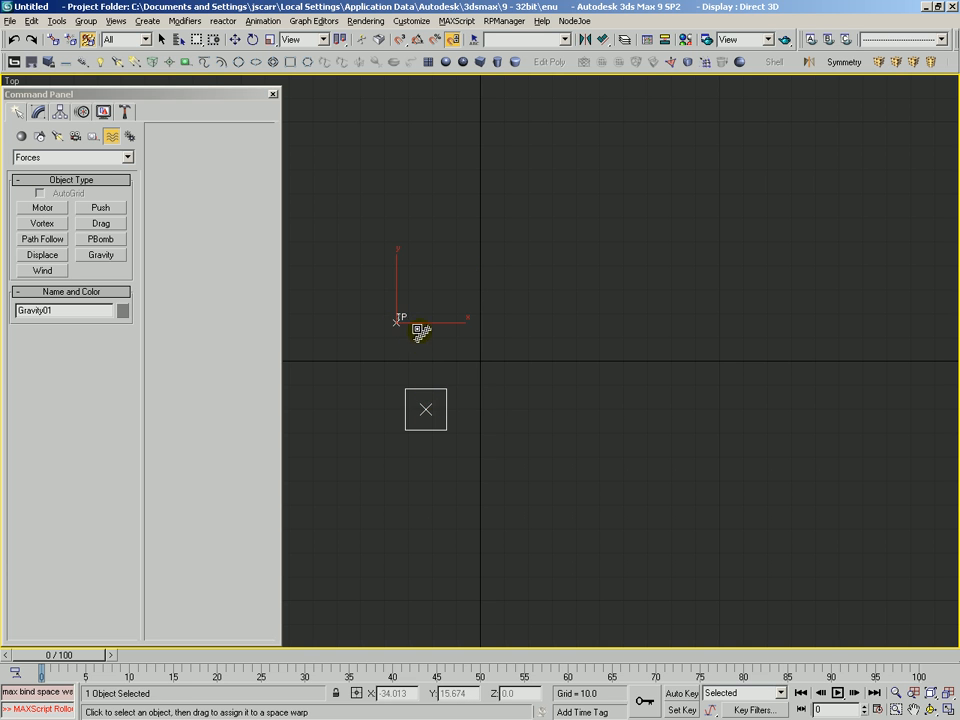
left_click(122, 310)
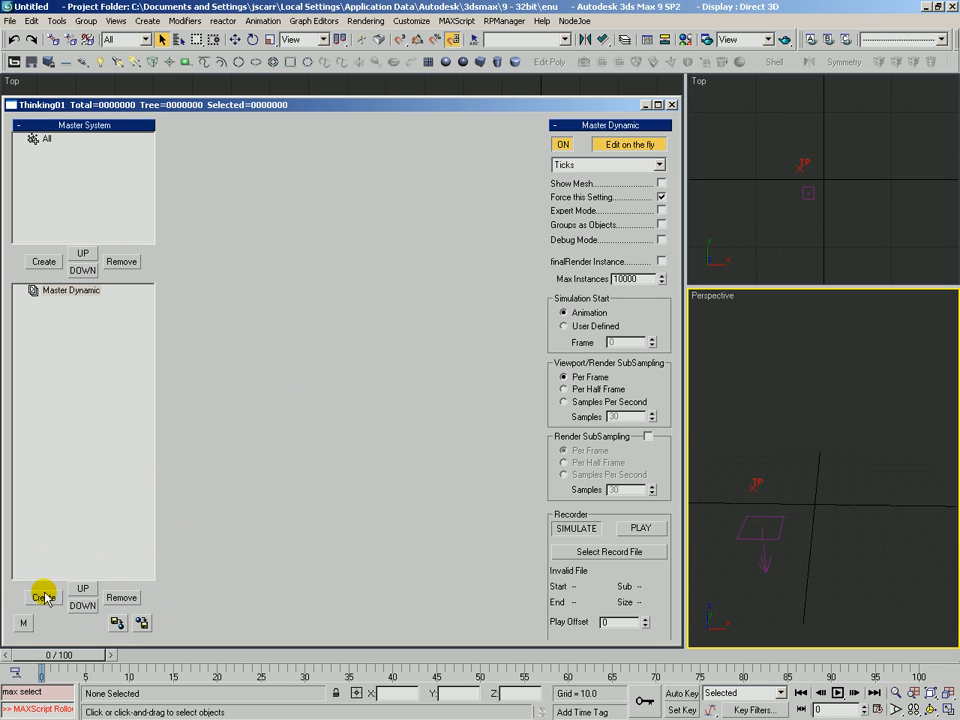
Step: Add a new Dynamic Set and load the saved basic system black box from Test2
left_click(43, 597)
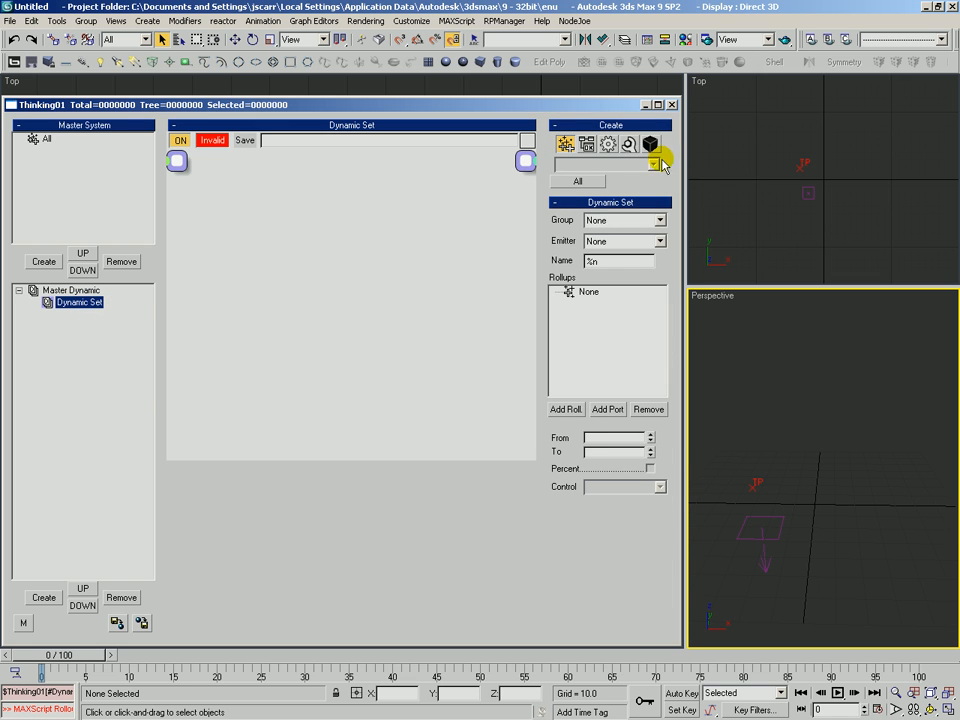
left_click(651, 164)
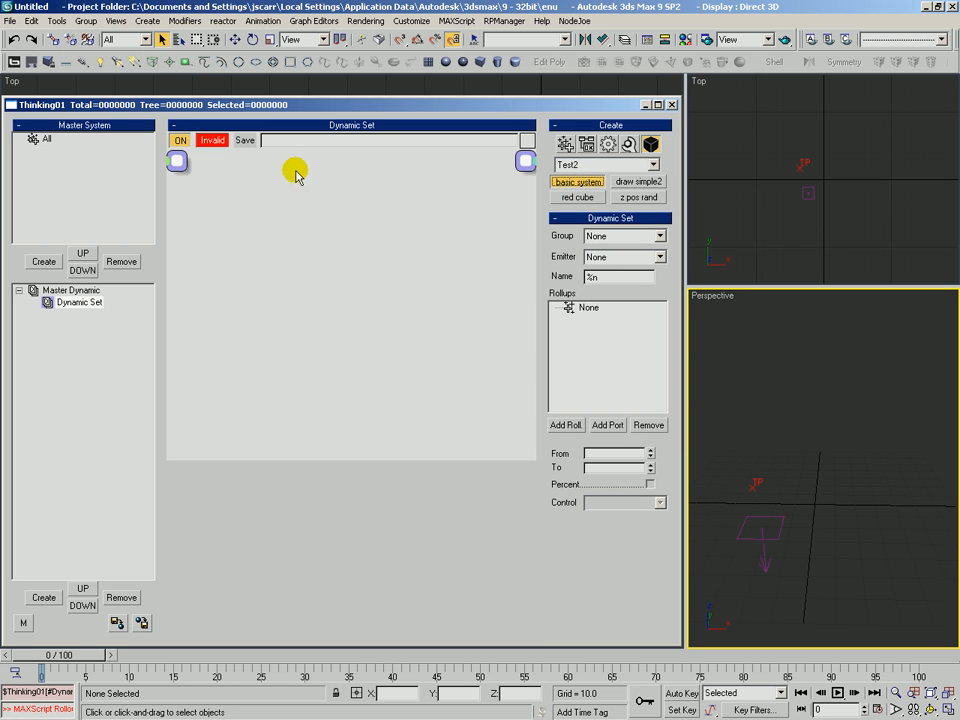
left_click(577, 181)
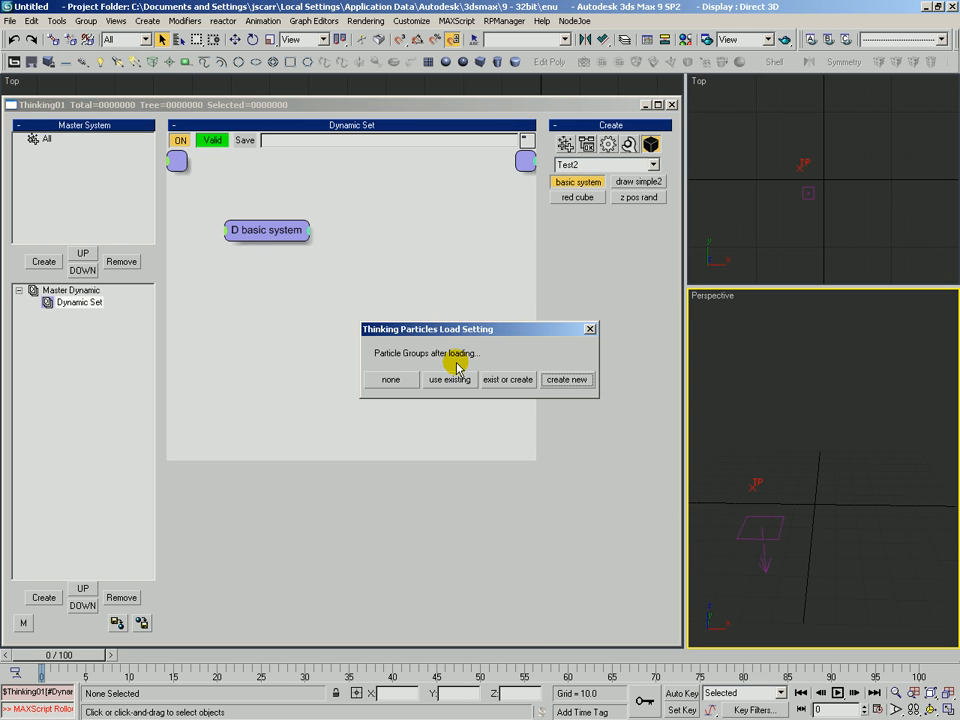
mouse_move(483, 372)
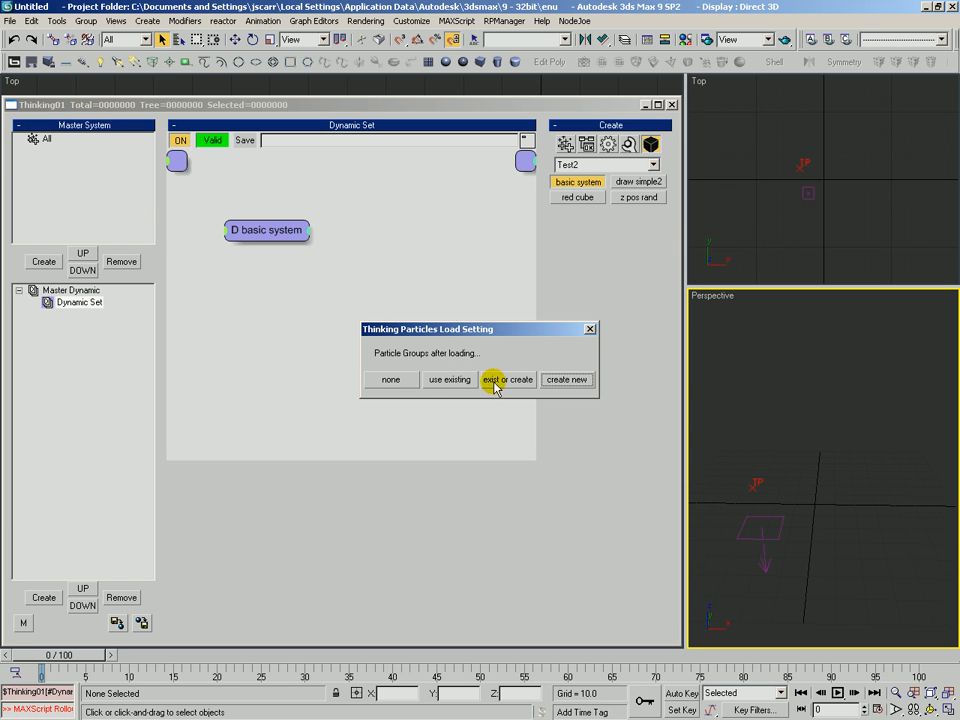
mouse_move(508, 385)
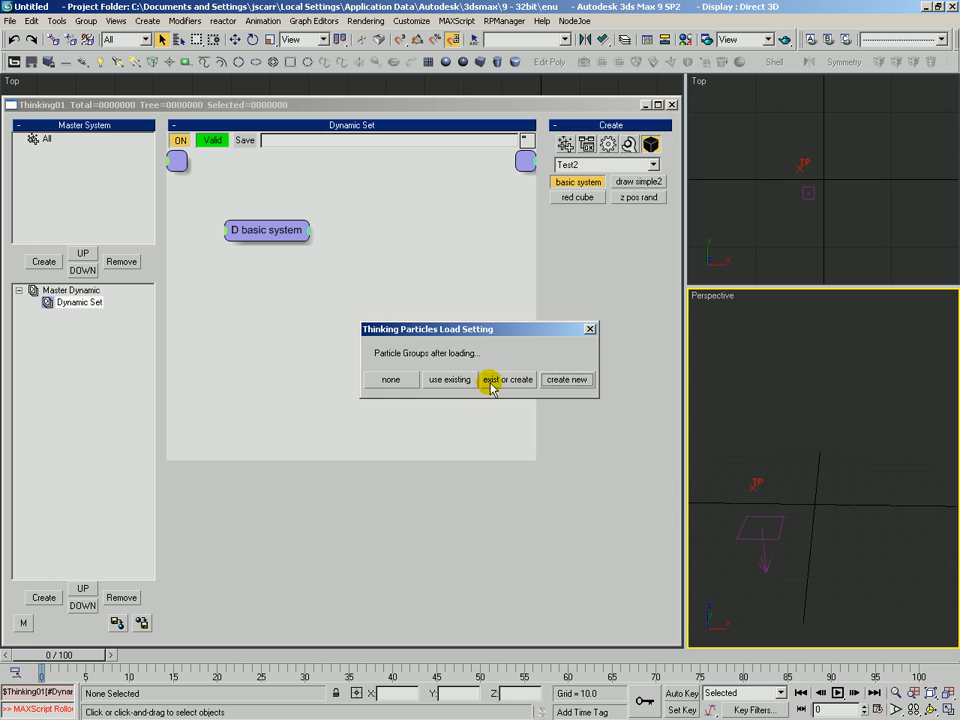
mouse_move(525, 418)
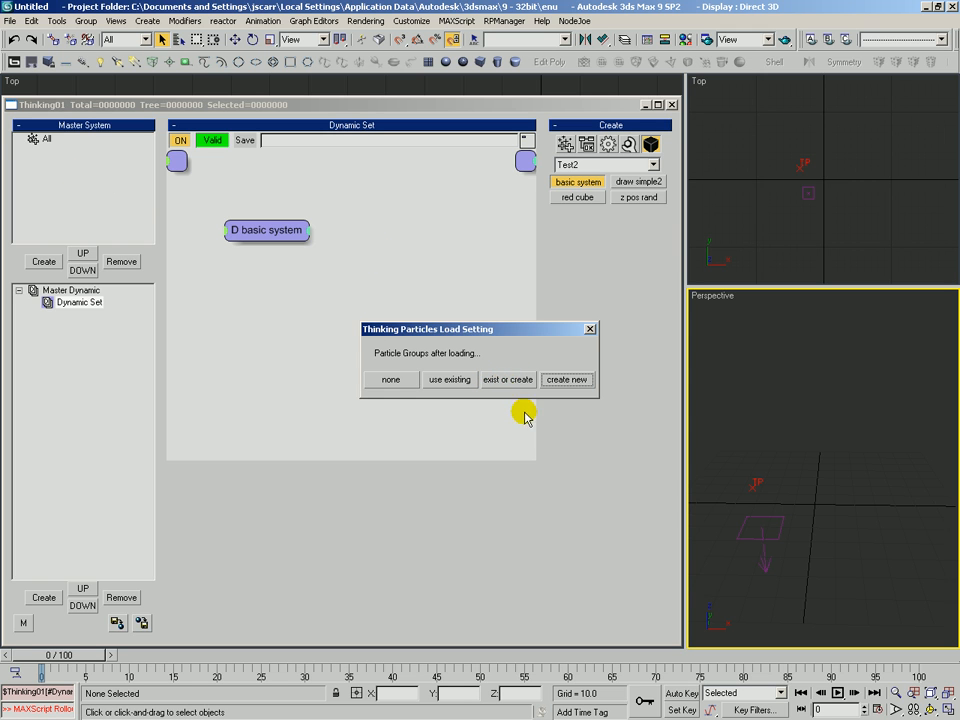
Step: Load particle groups with 'exist or create' and inspect the simple and green groups
left_click(566, 379)
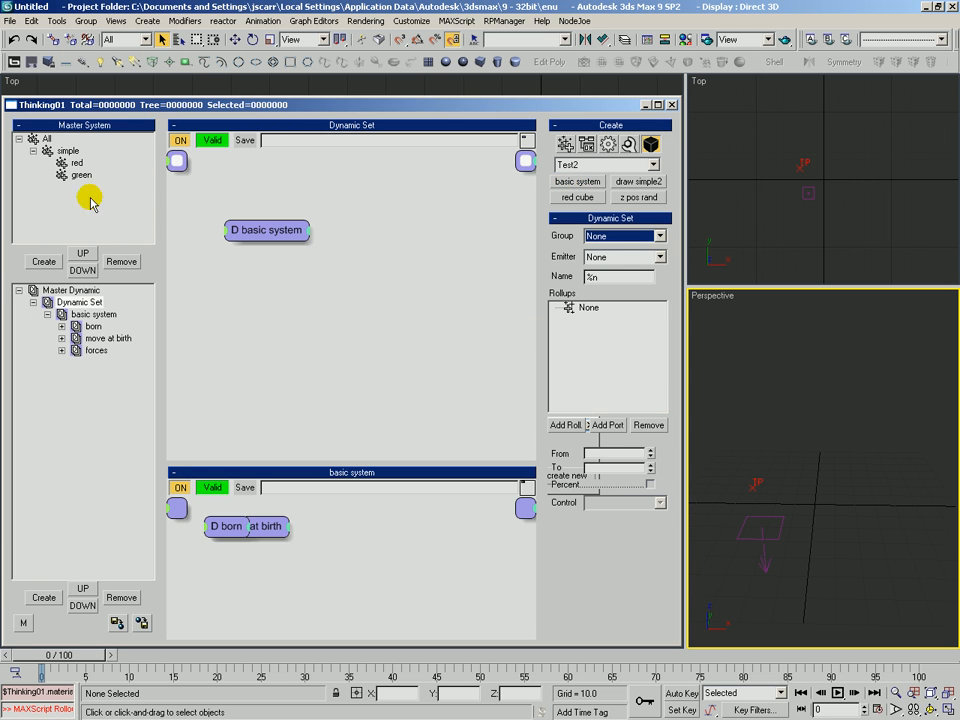
left_click(68, 150)
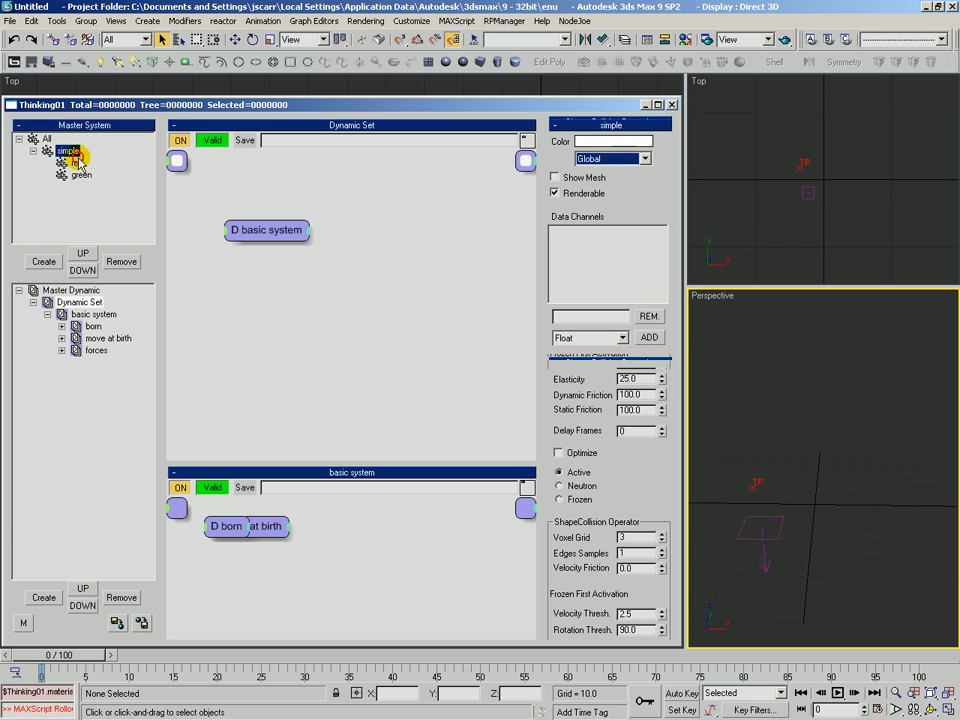
left_click(81, 175)
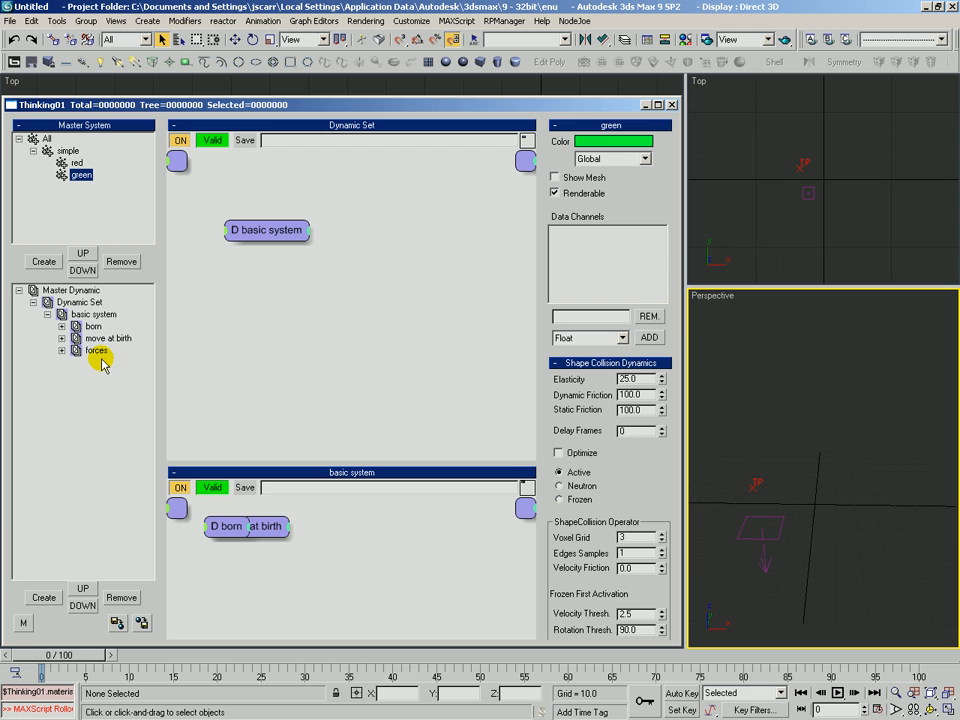
mouse_move(137, 293)
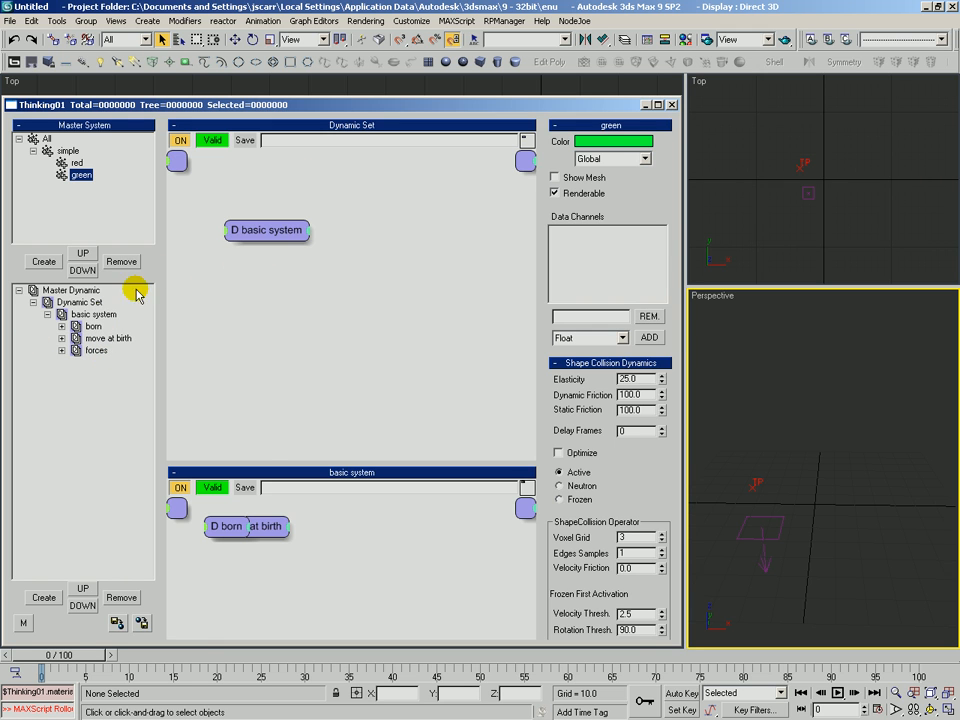
Step: Review the basic system's born, move at birth and forces operators, including StdForce settings
left_click(93, 314)
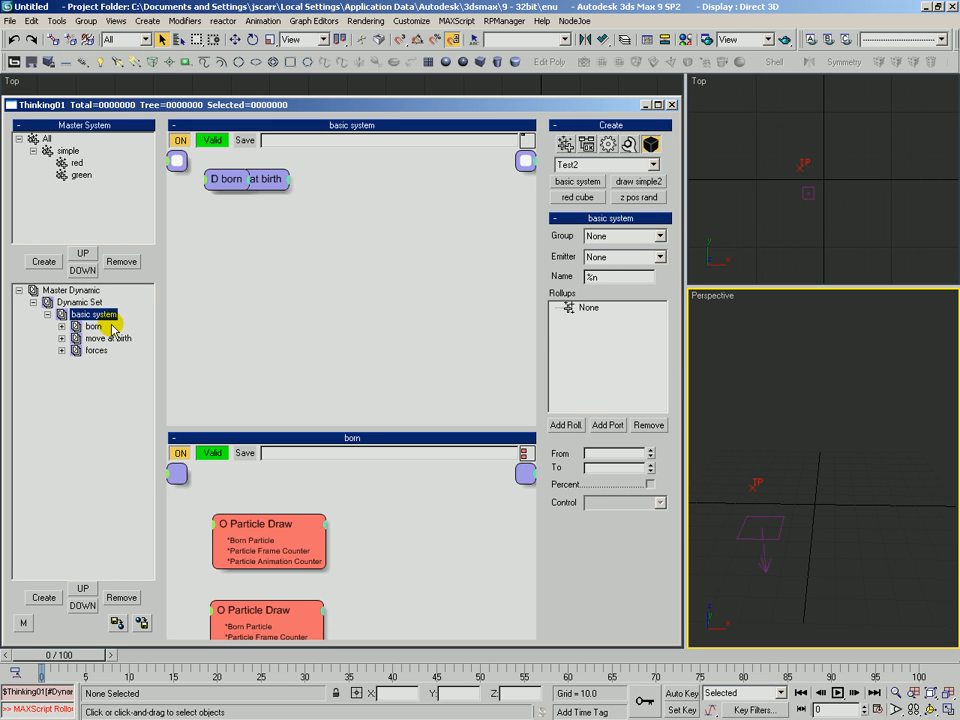
left_click(93, 326)
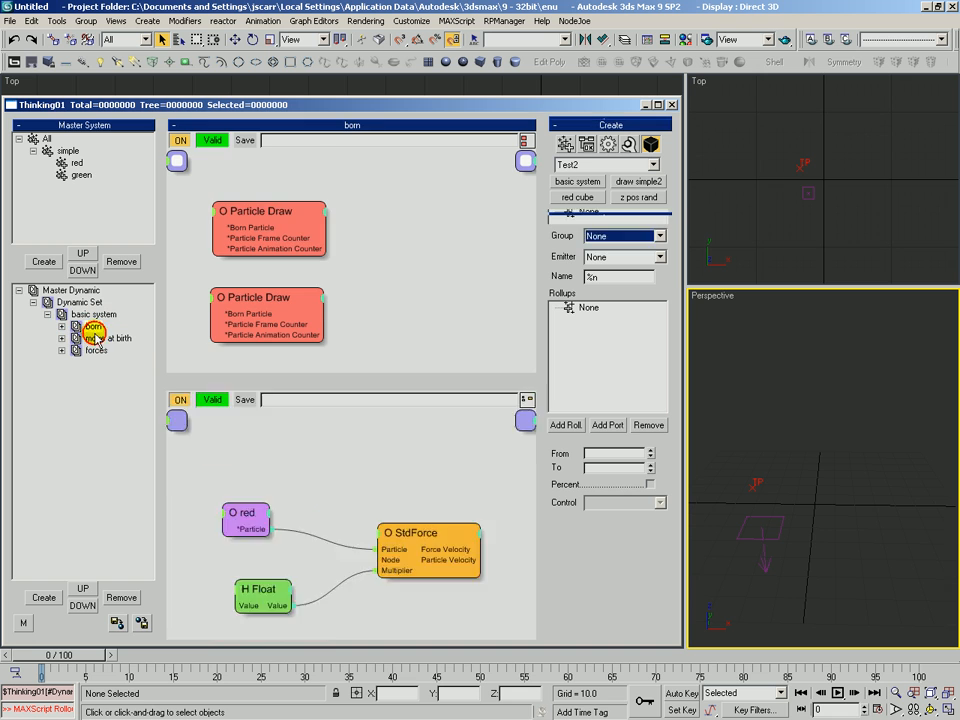
left_click(265, 295)
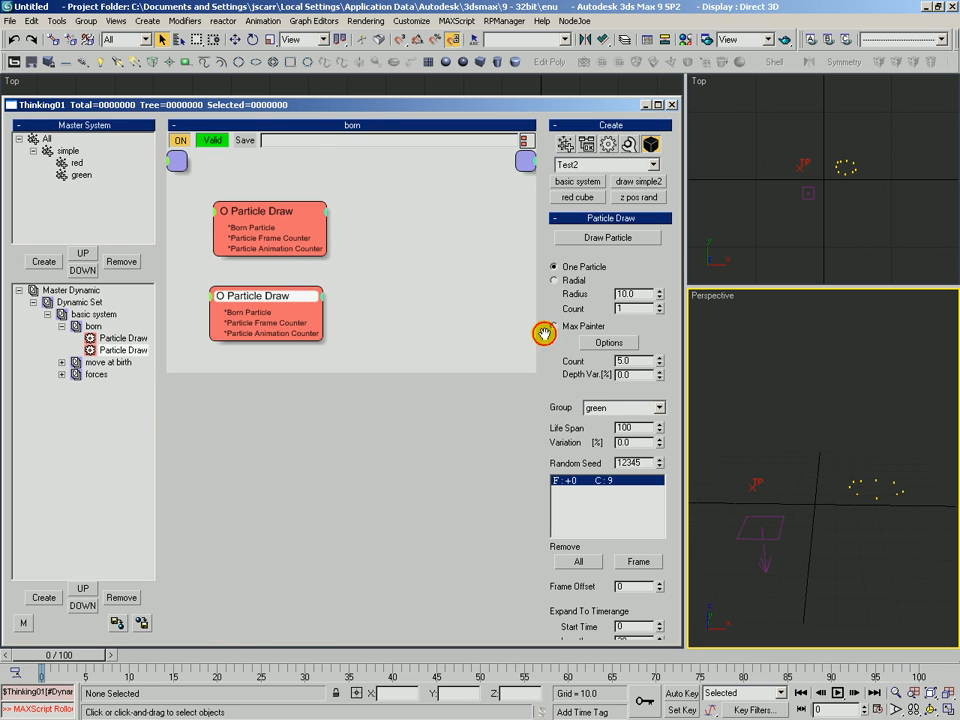
left_click(108, 362)
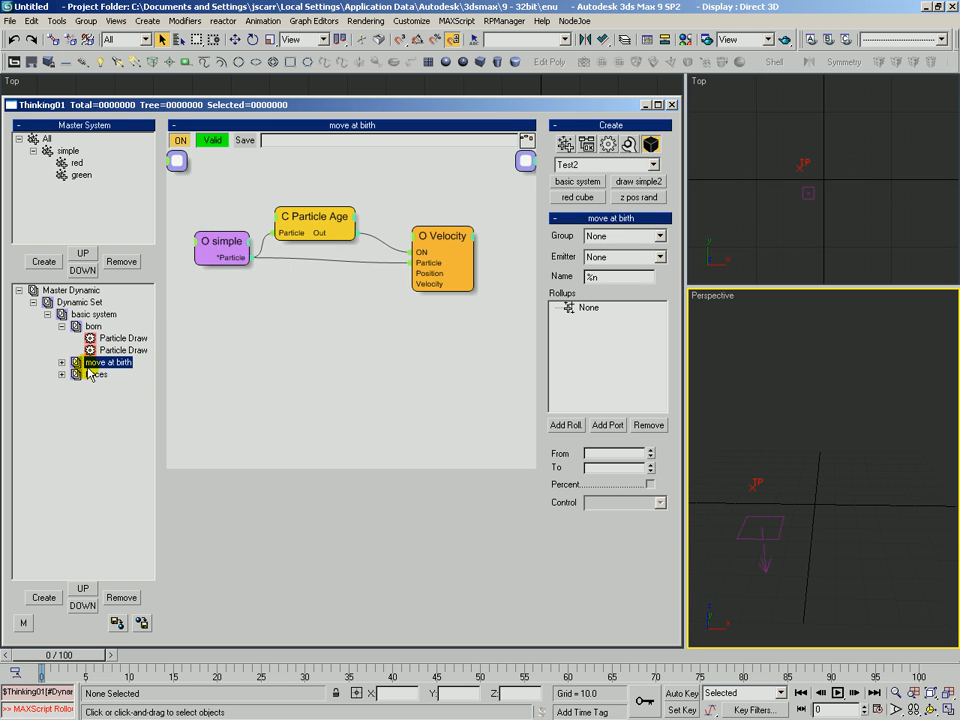
left_click(95, 373)
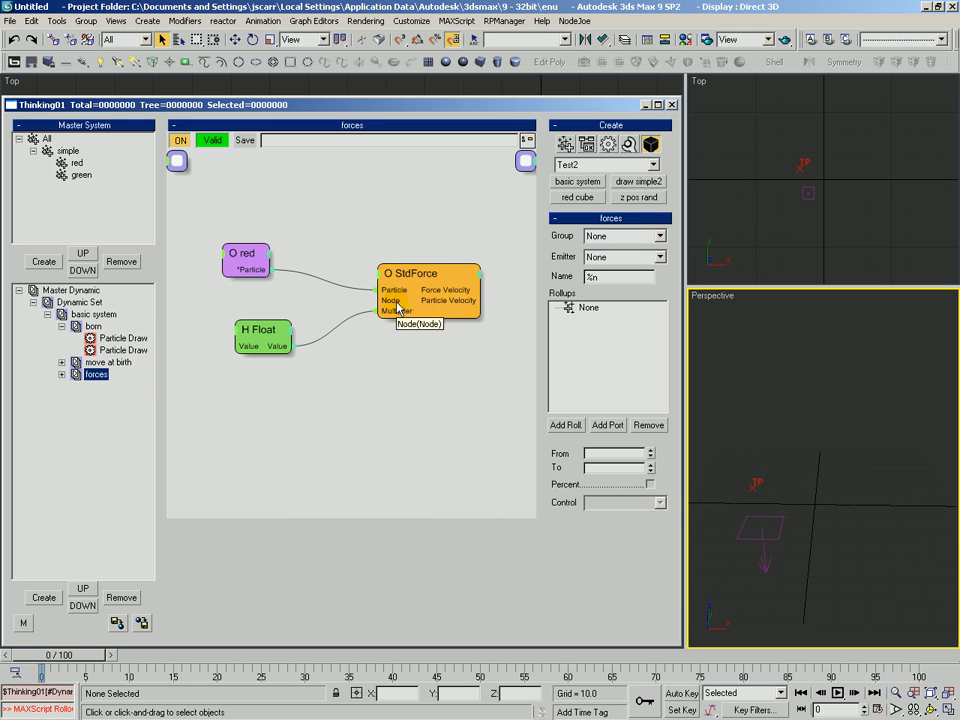
left_click(410, 278)
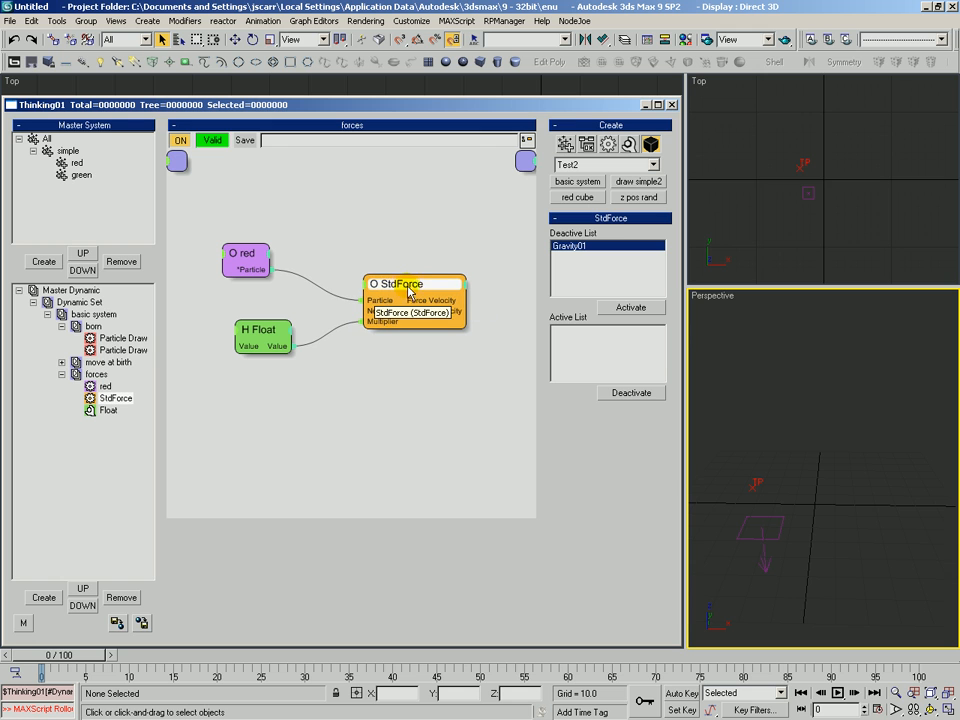
Step: Activate Gravity01 in StdForce, scrub to preview falling particles, and return to frame 0
left_click(630, 307)
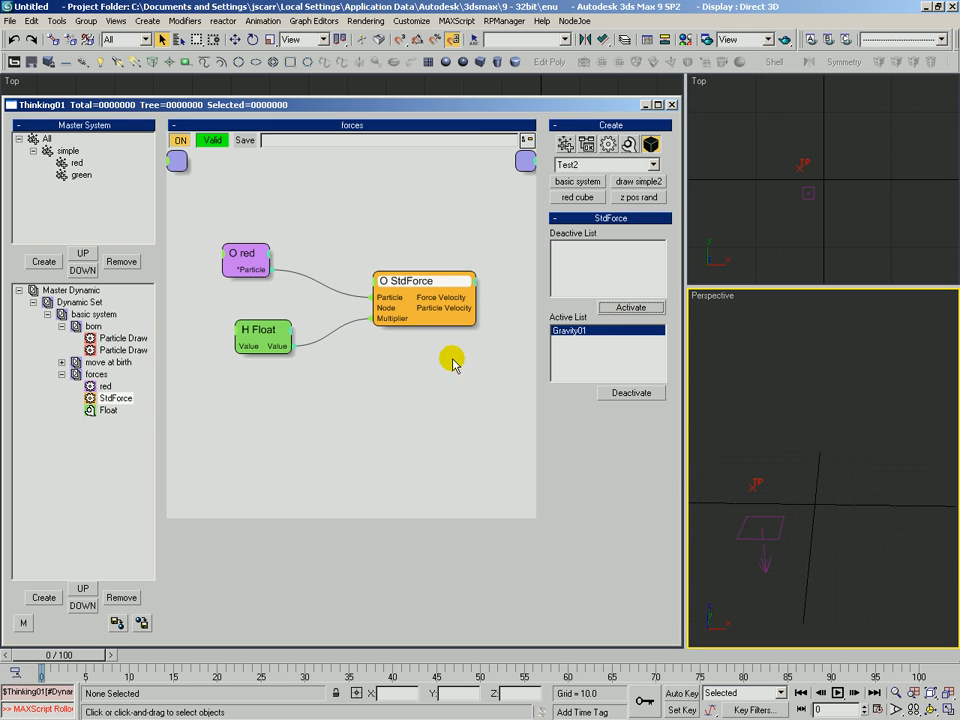
left_click(245, 260)
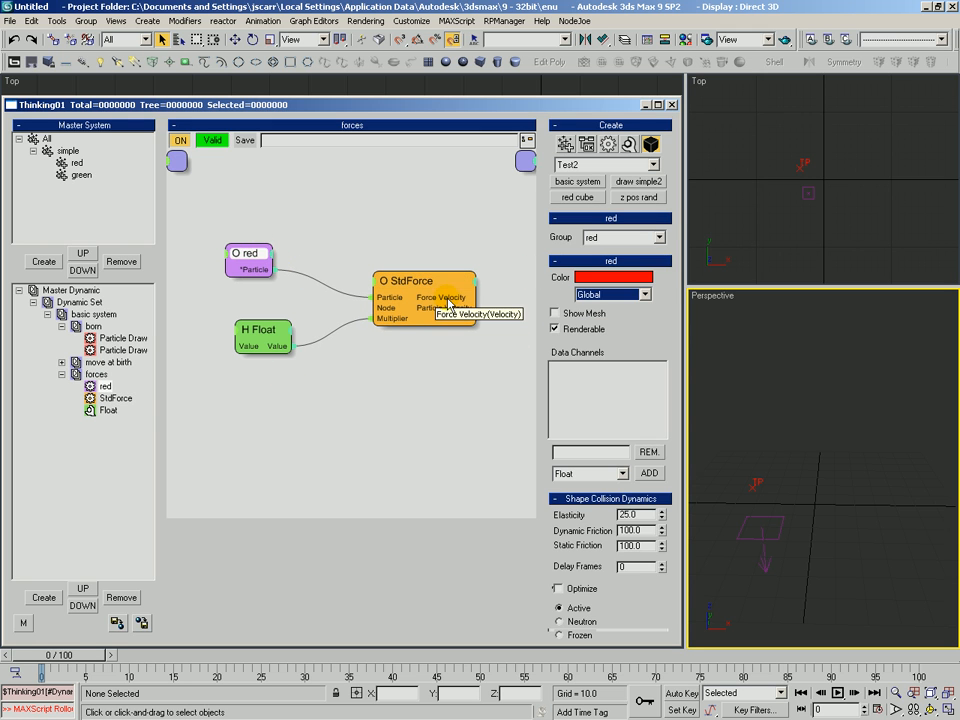
mouse_move(80, 347)
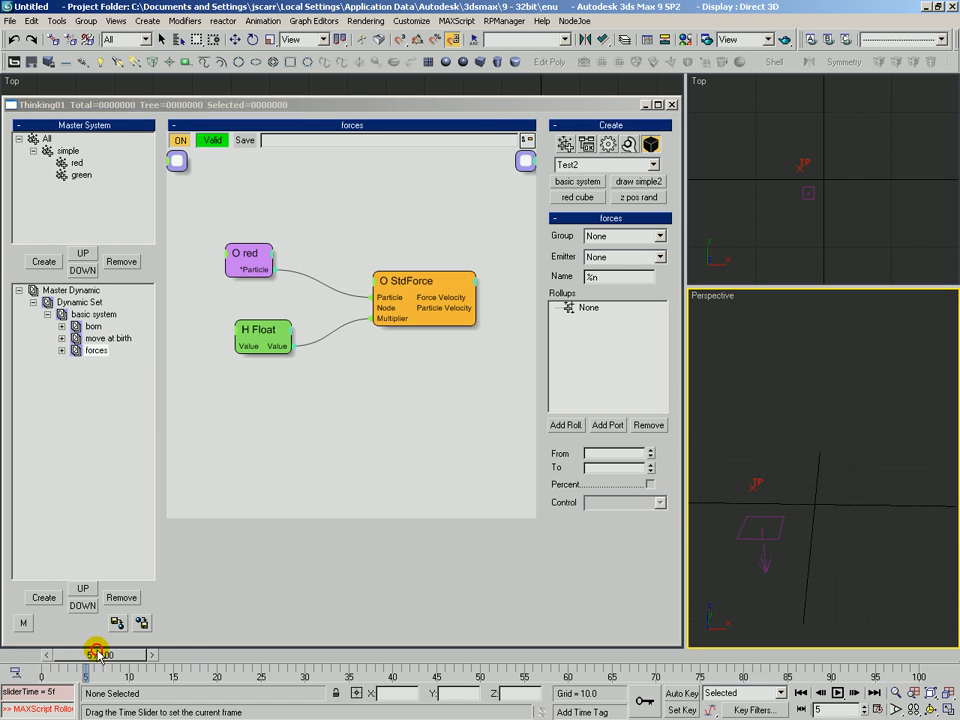
left_click_drag(95, 654, 330, 654)
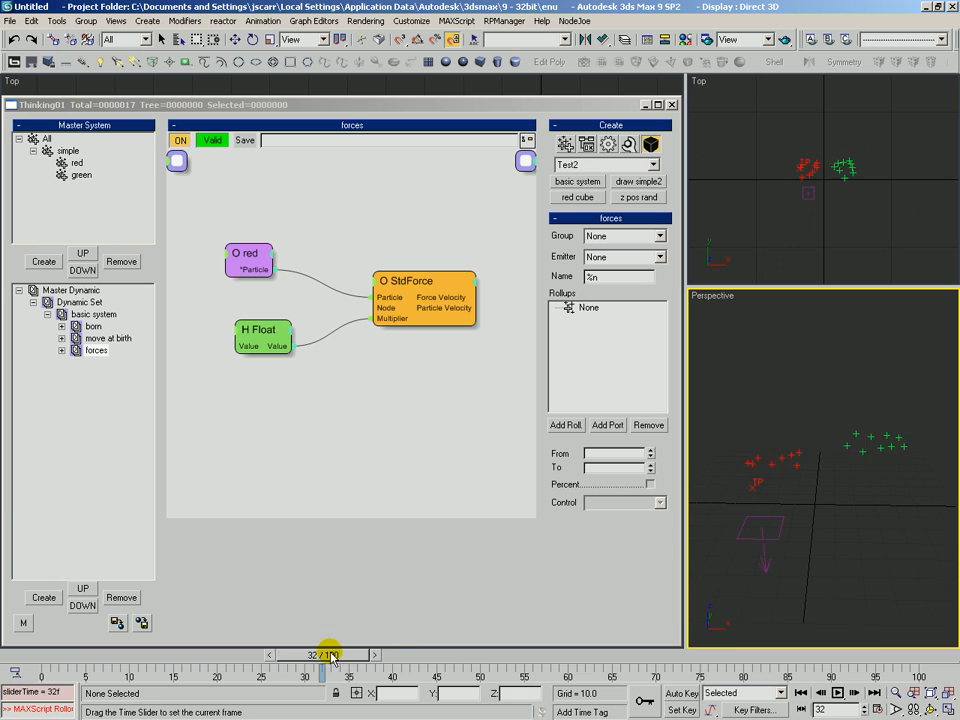
left_click_drag(330, 654, 25, 654)
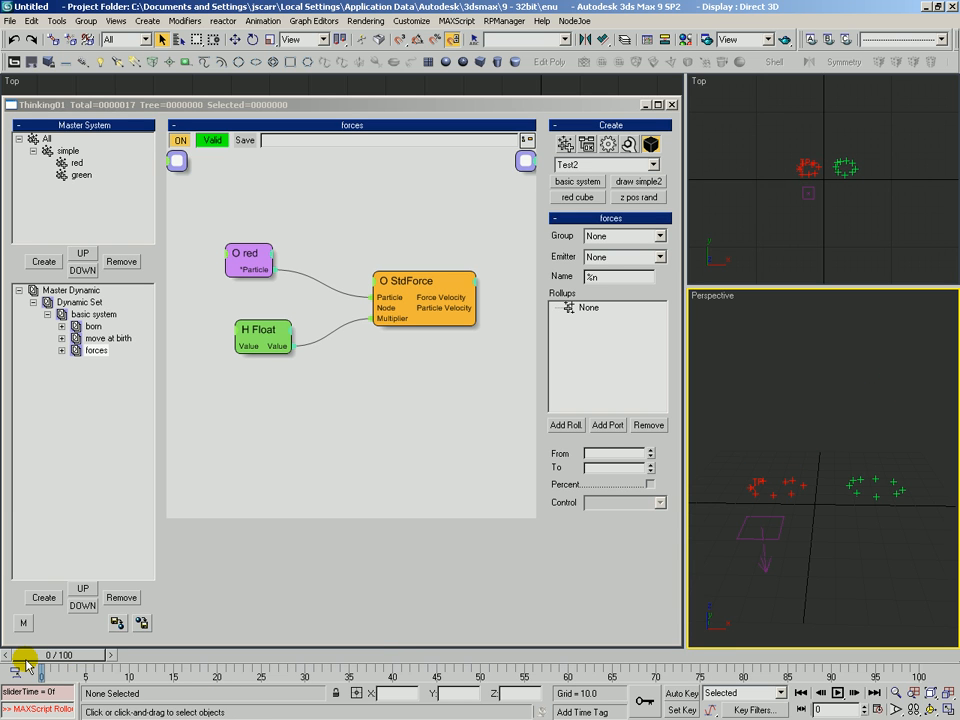
mouse_move(86, 204)
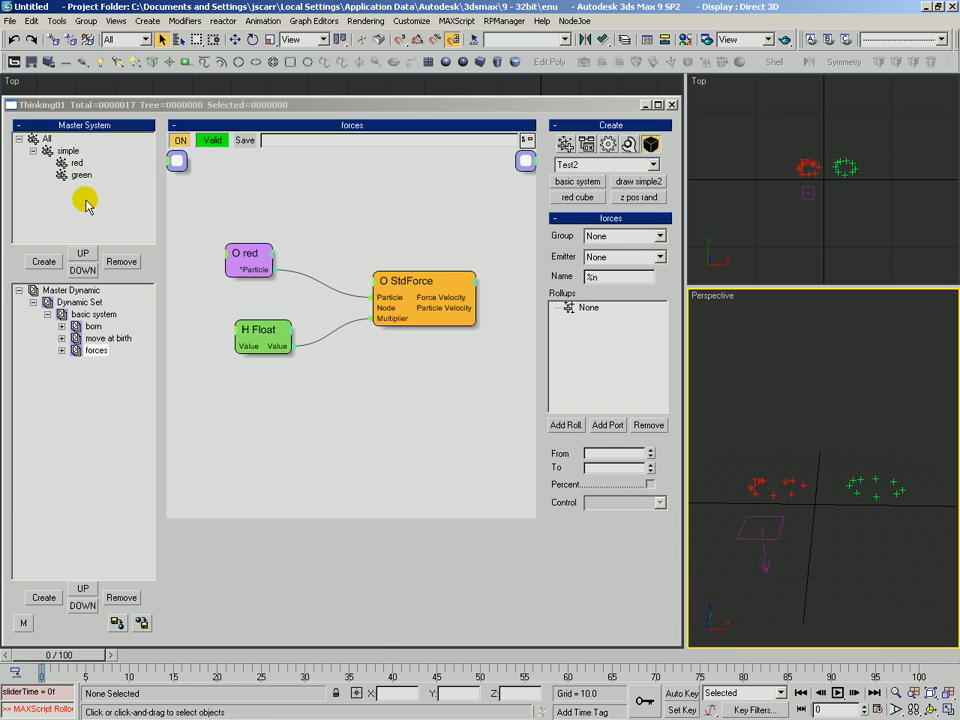
Step: Select Dynamic Set, view the basic system graph, and list the operator categories
left_click(80, 302)
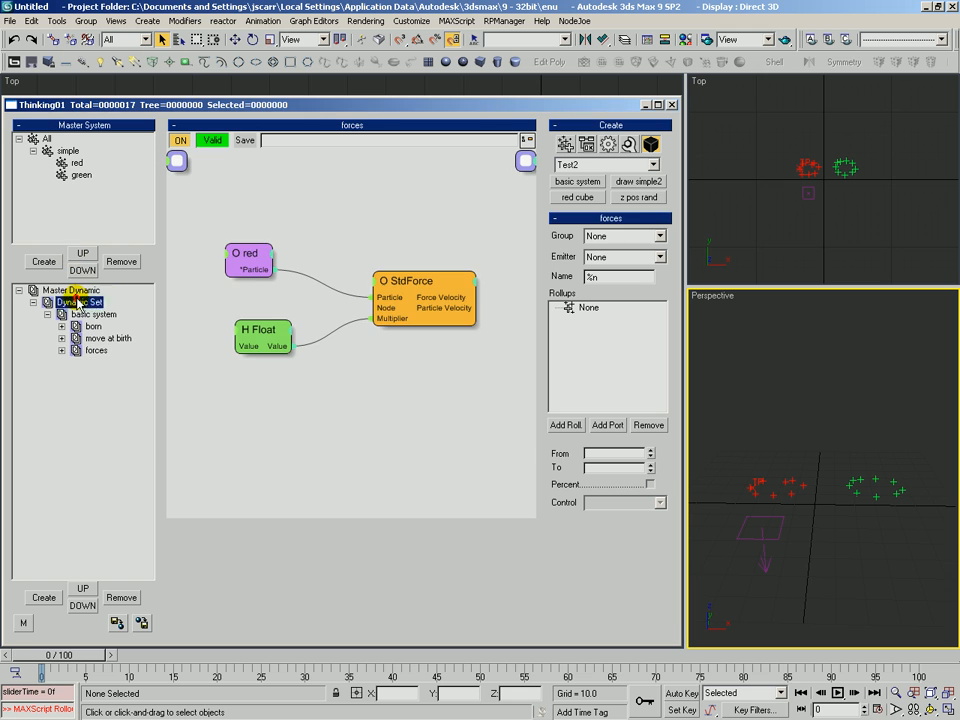
left_click(93, 313)
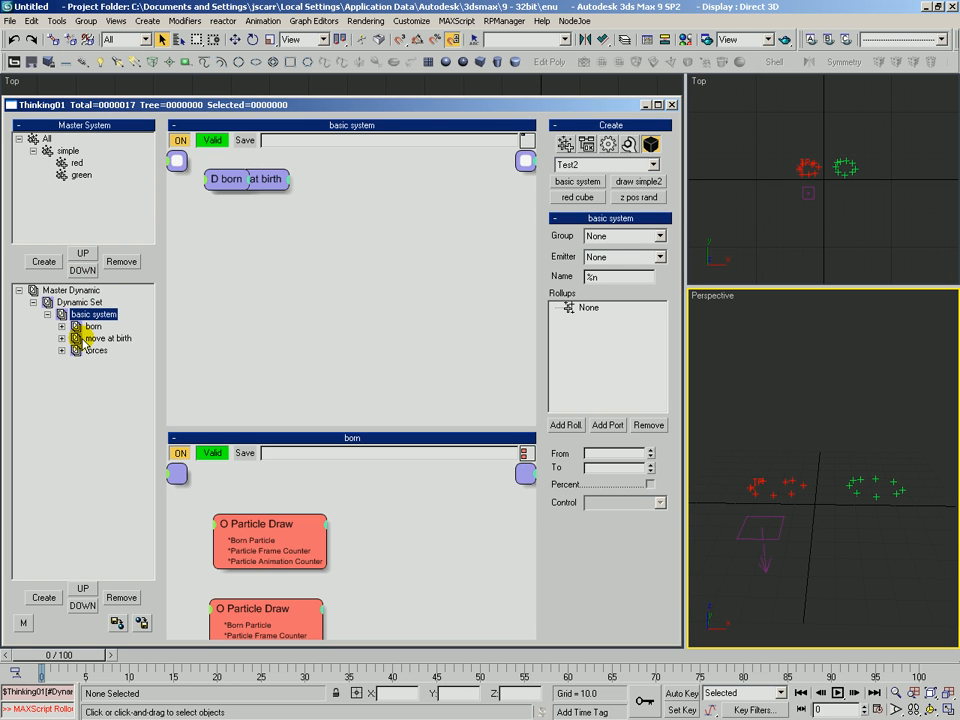
mouse_move(116, 352)
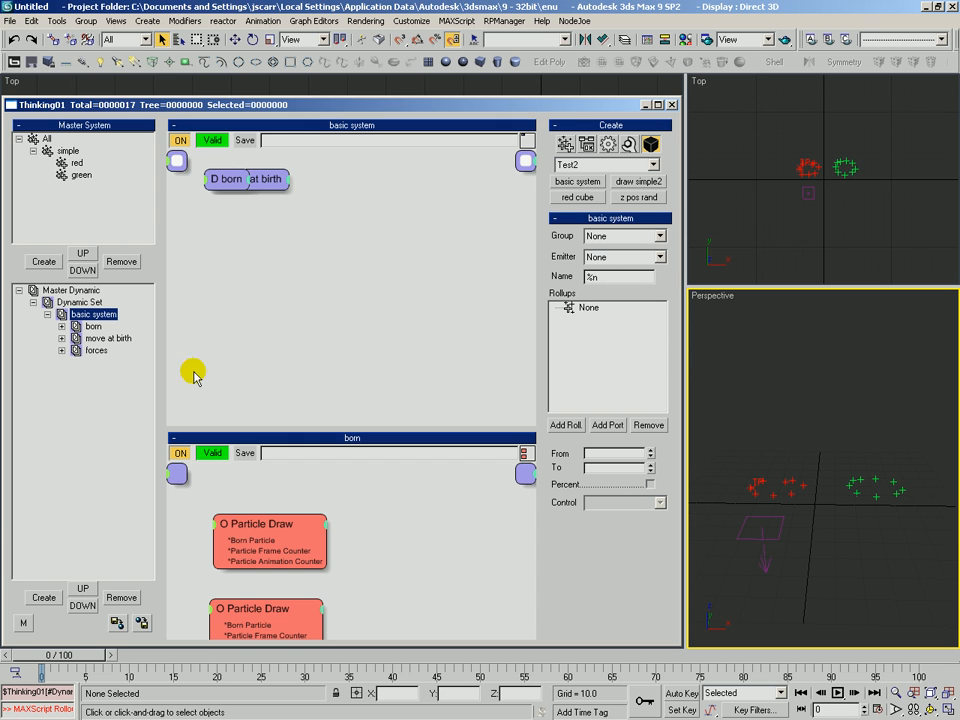
mouse_move(105, 425)
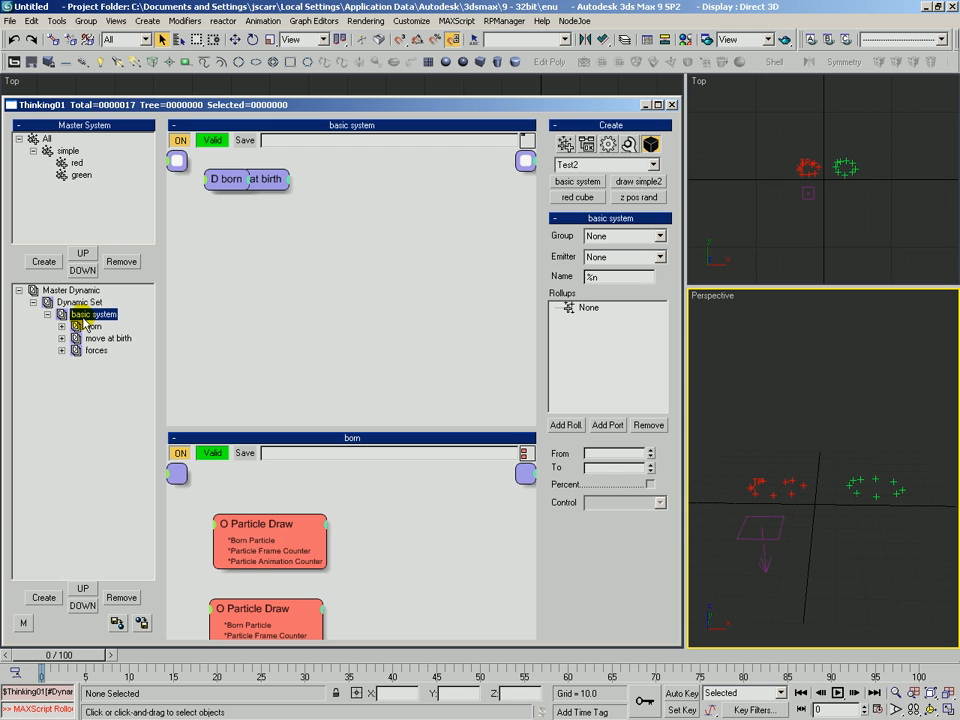
mouse_move(95, 340)
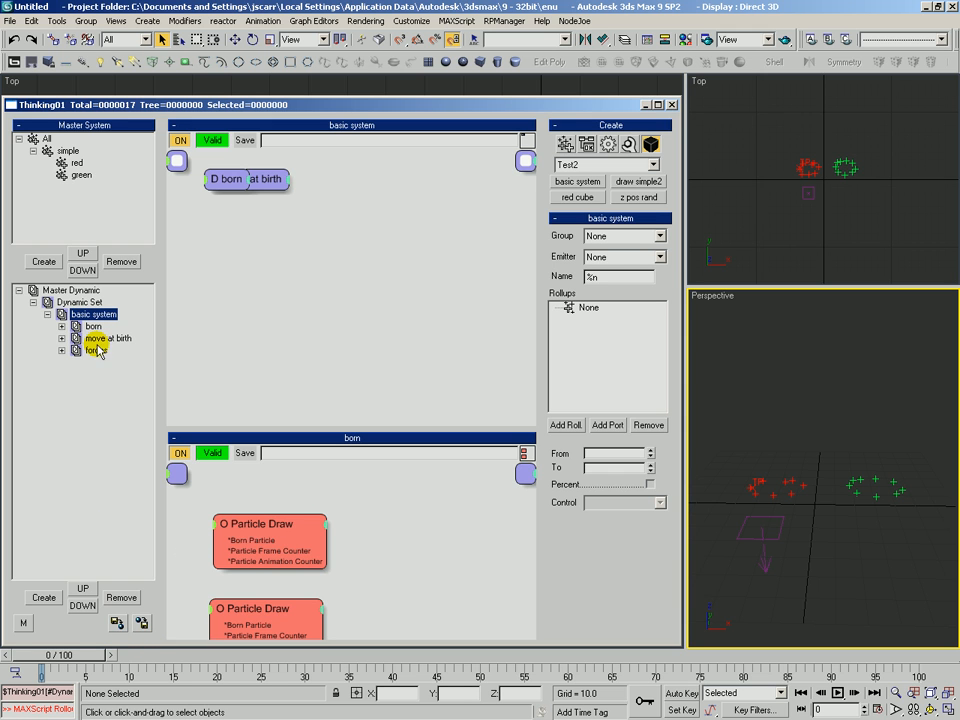
left_click(655, 164)
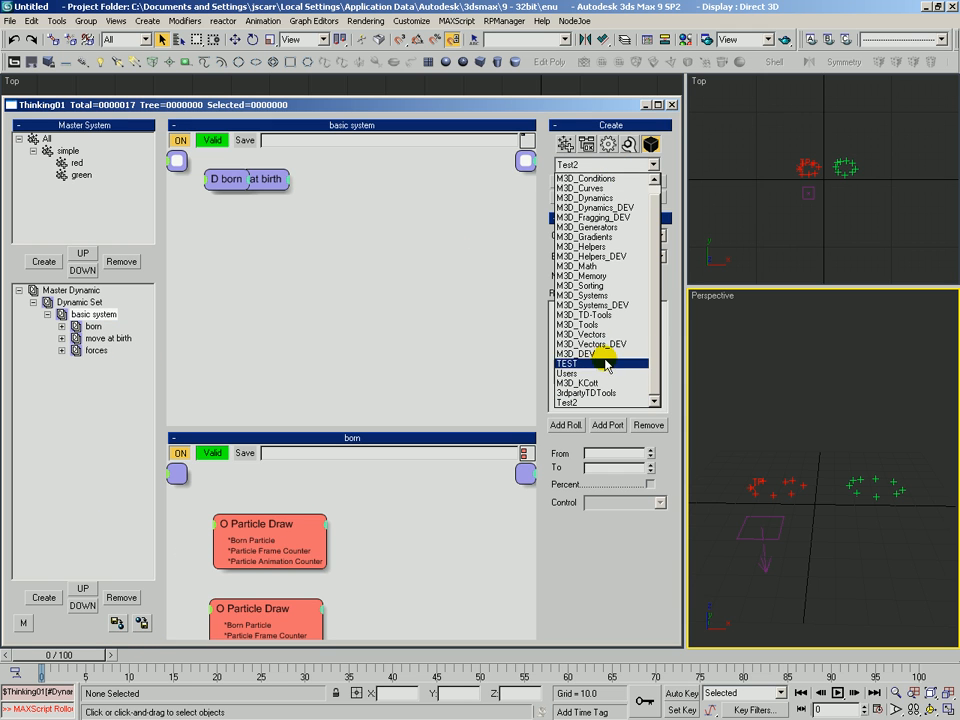